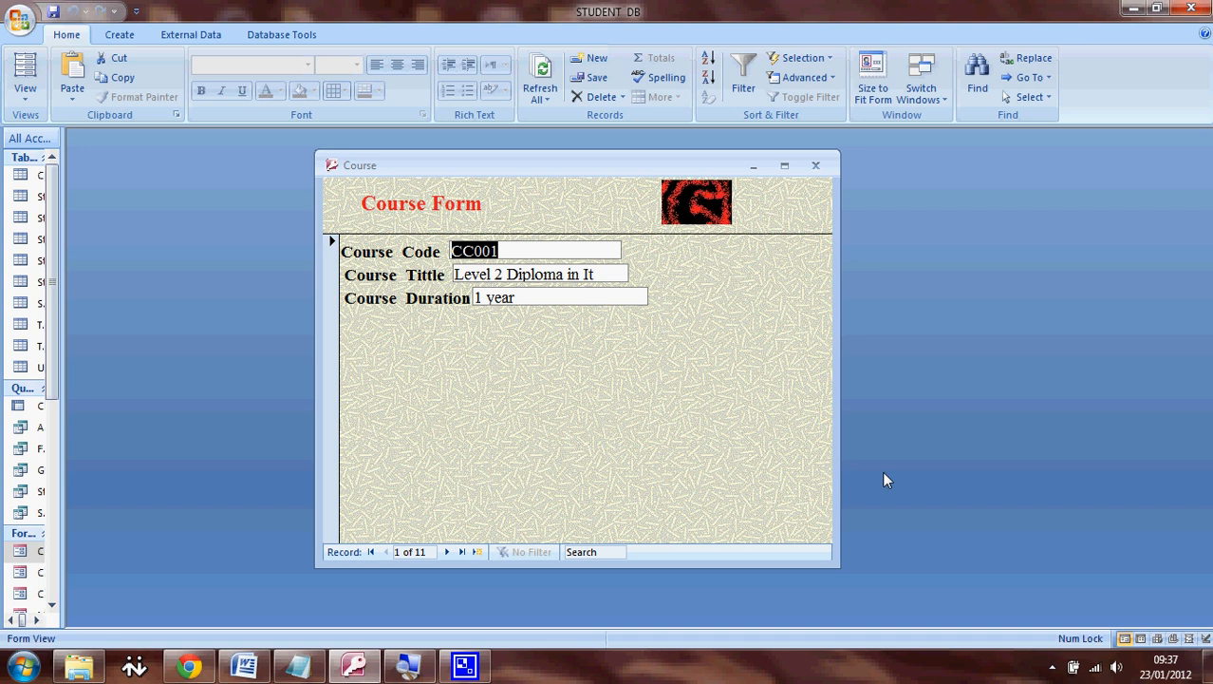
mouse_move(801, 452)
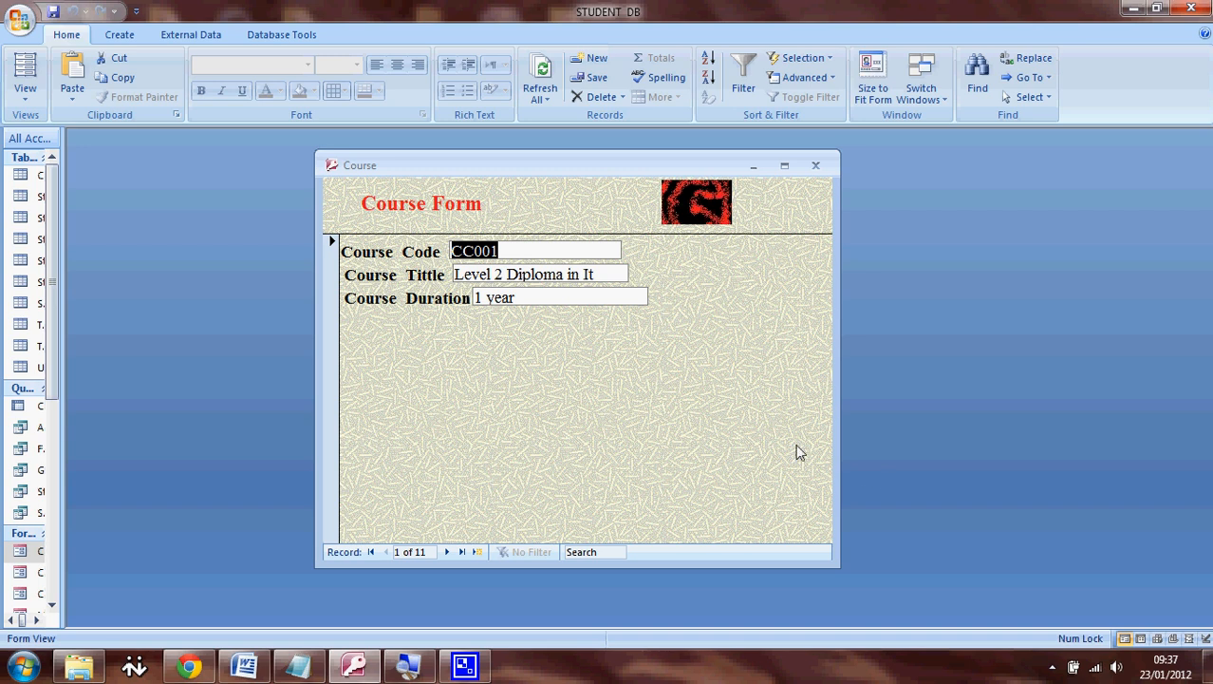
mouse_move(745, 420)
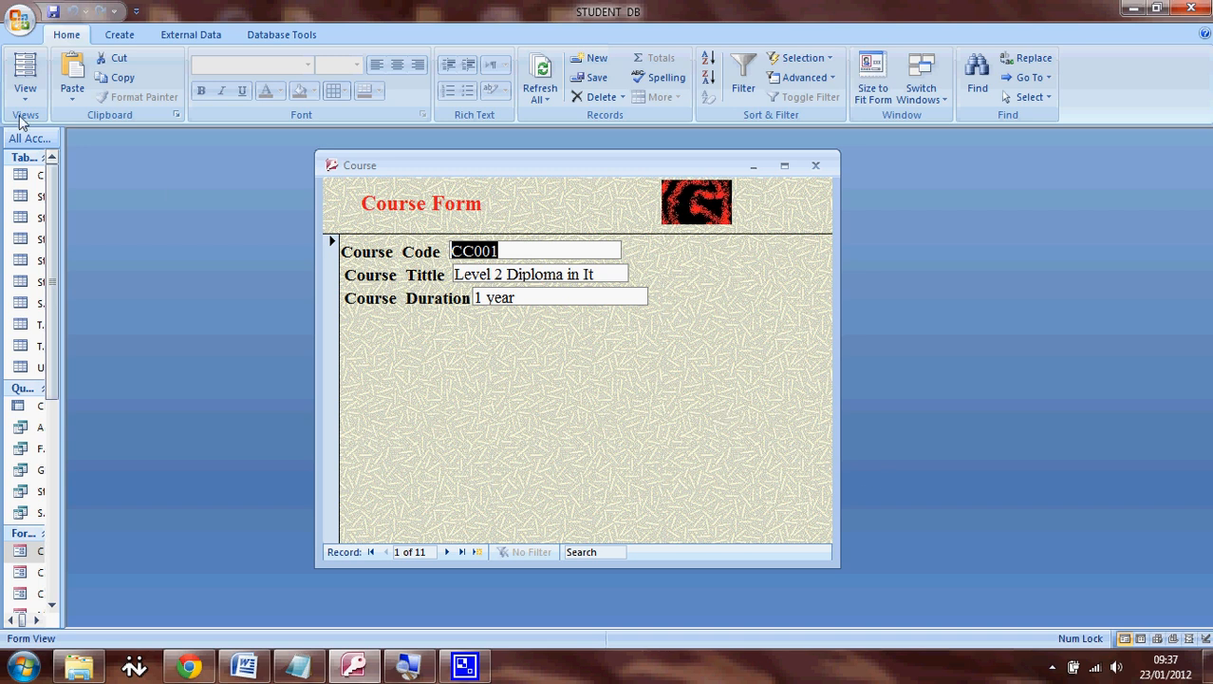
- Switch the Course form to Design View and pick the Button control from the Design tab
click(24, 72)
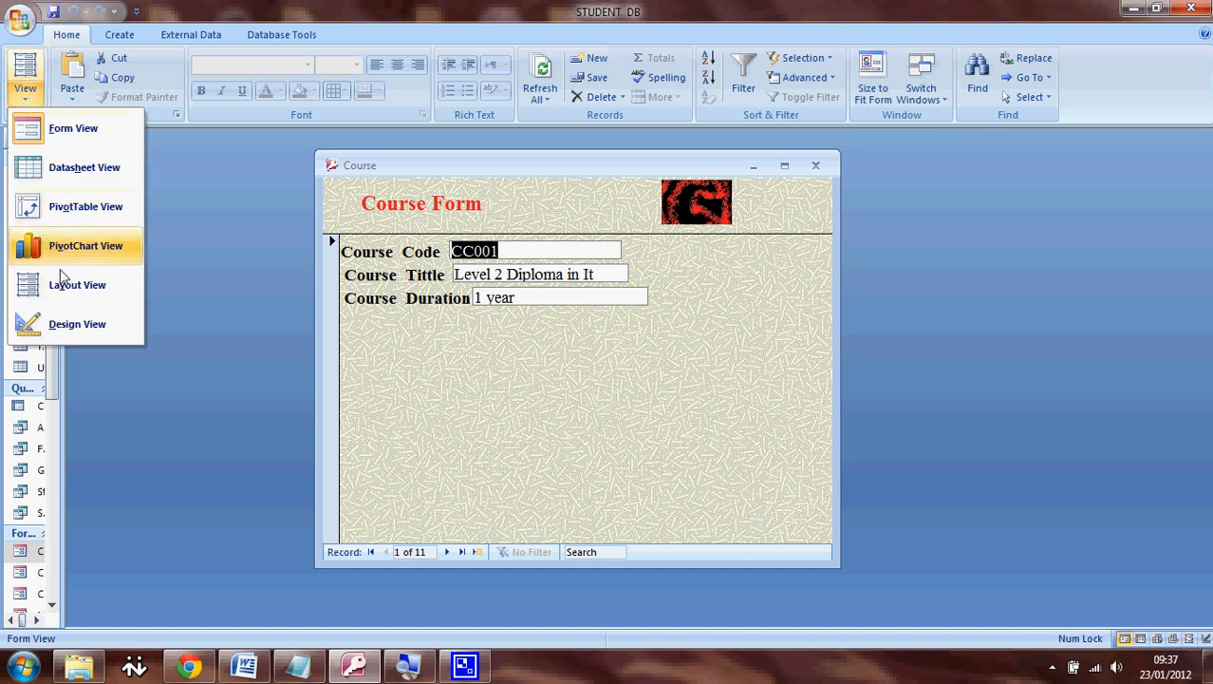
click(76, 323)
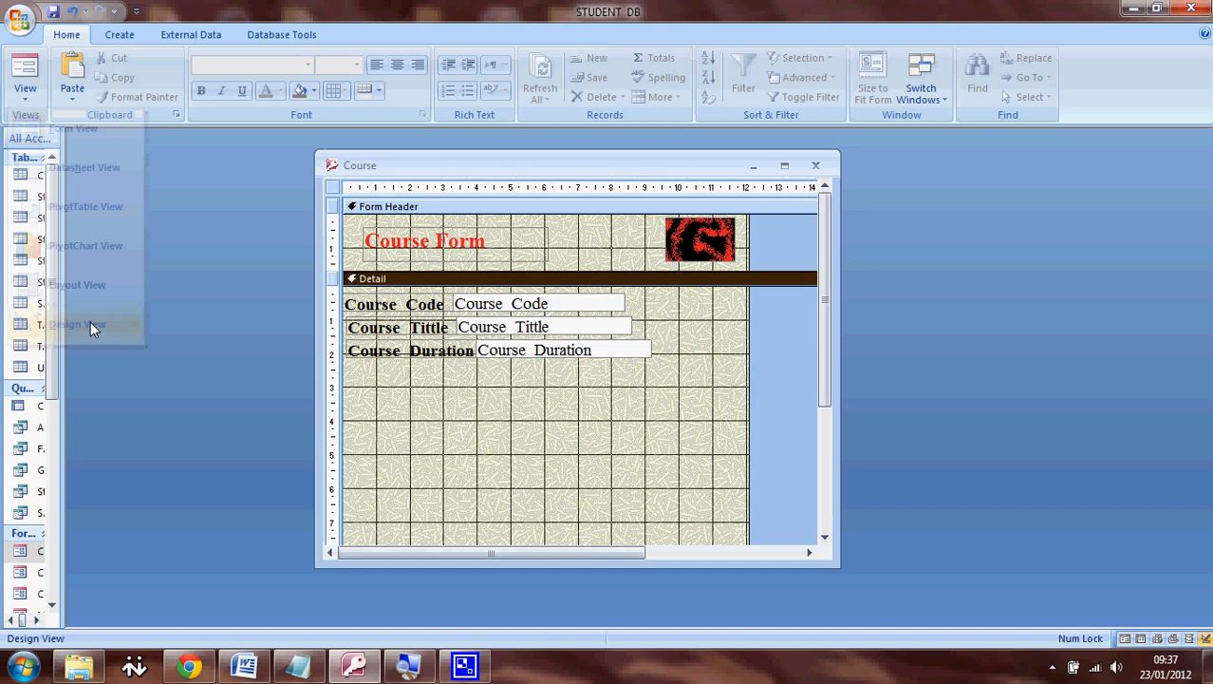
click(78, 323)
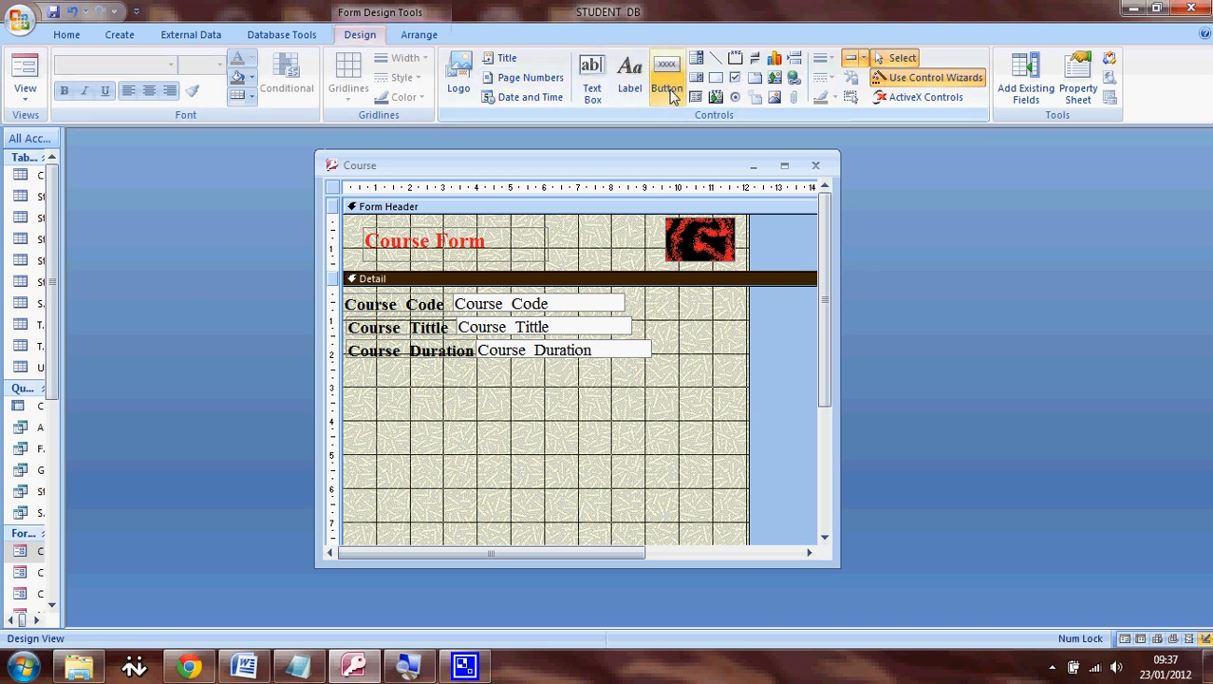
mouse_move(666, 76)
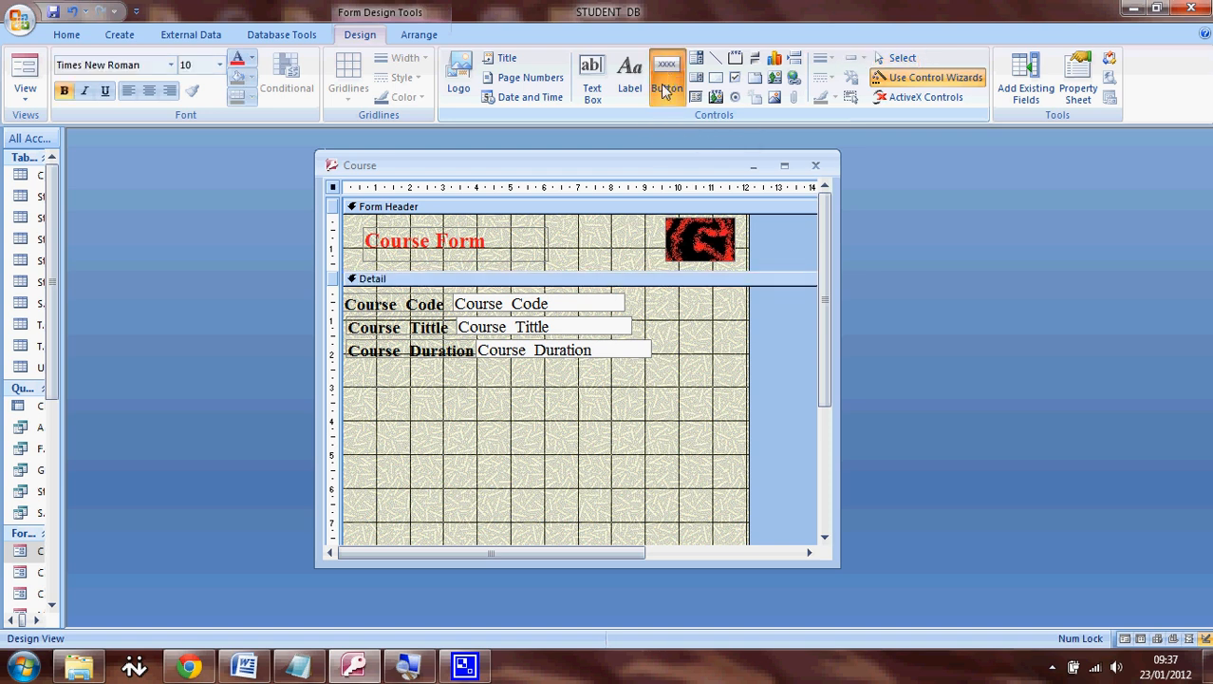
- Place a command button below the course fields and choose Record Operations, Add New Record
click(667, 76)
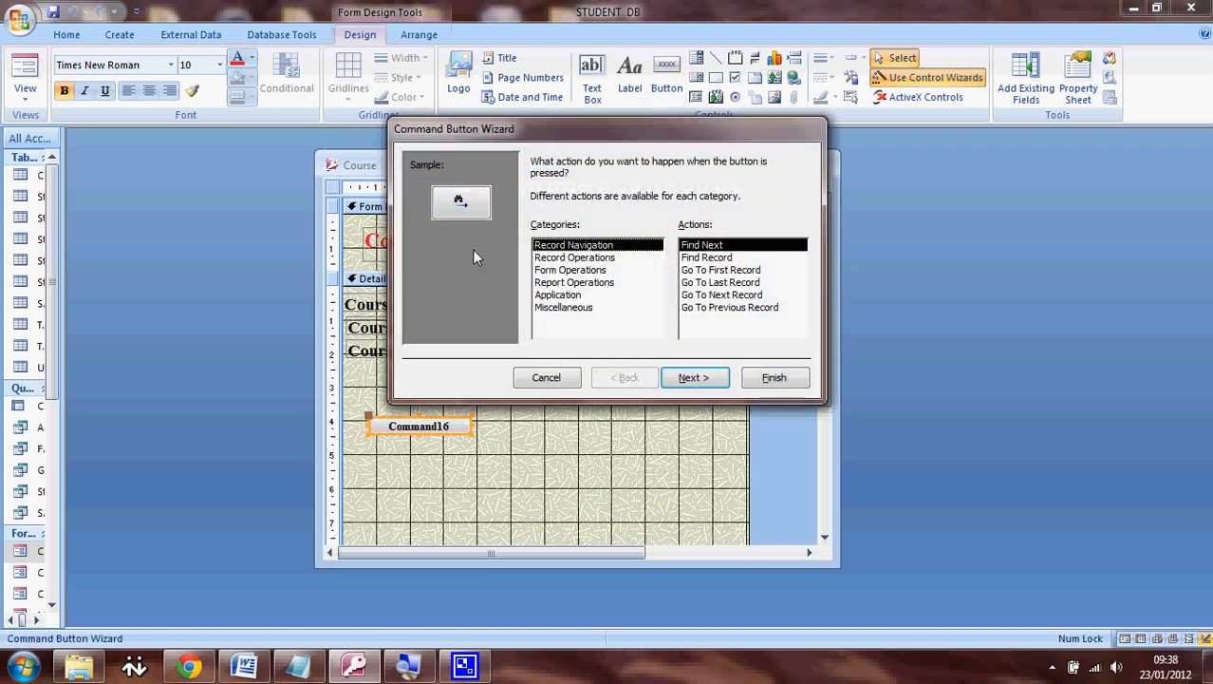
mouse_move(490, 144)
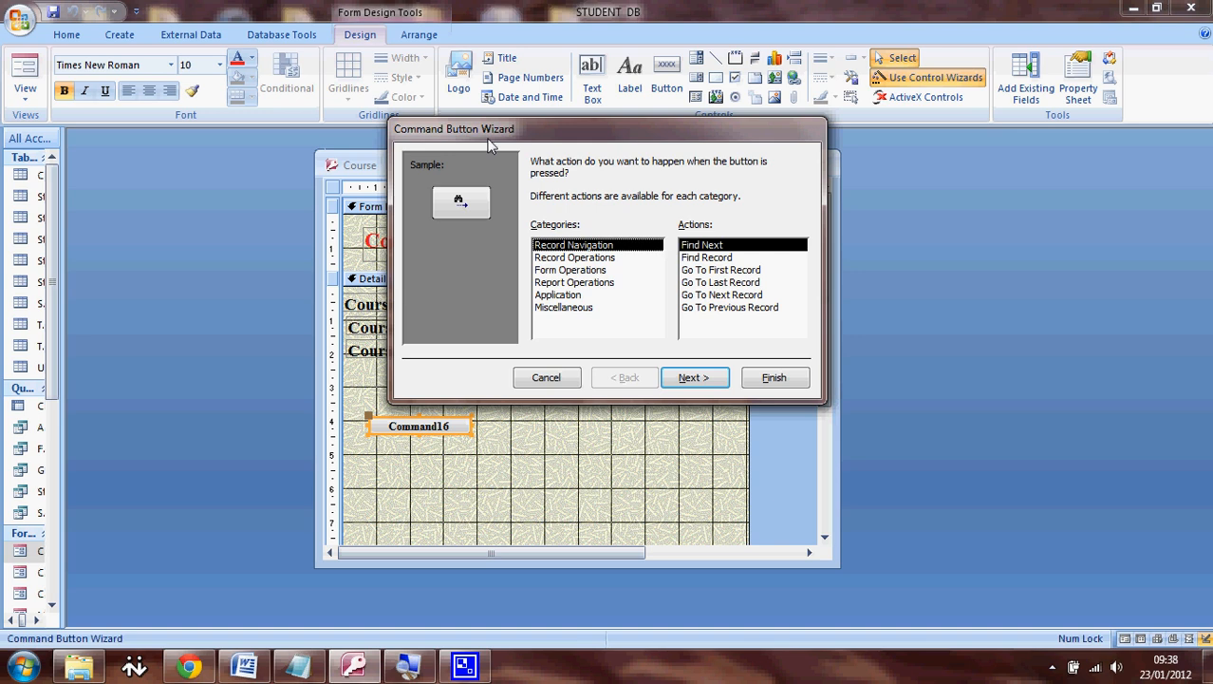
mouse_move(581, 285)
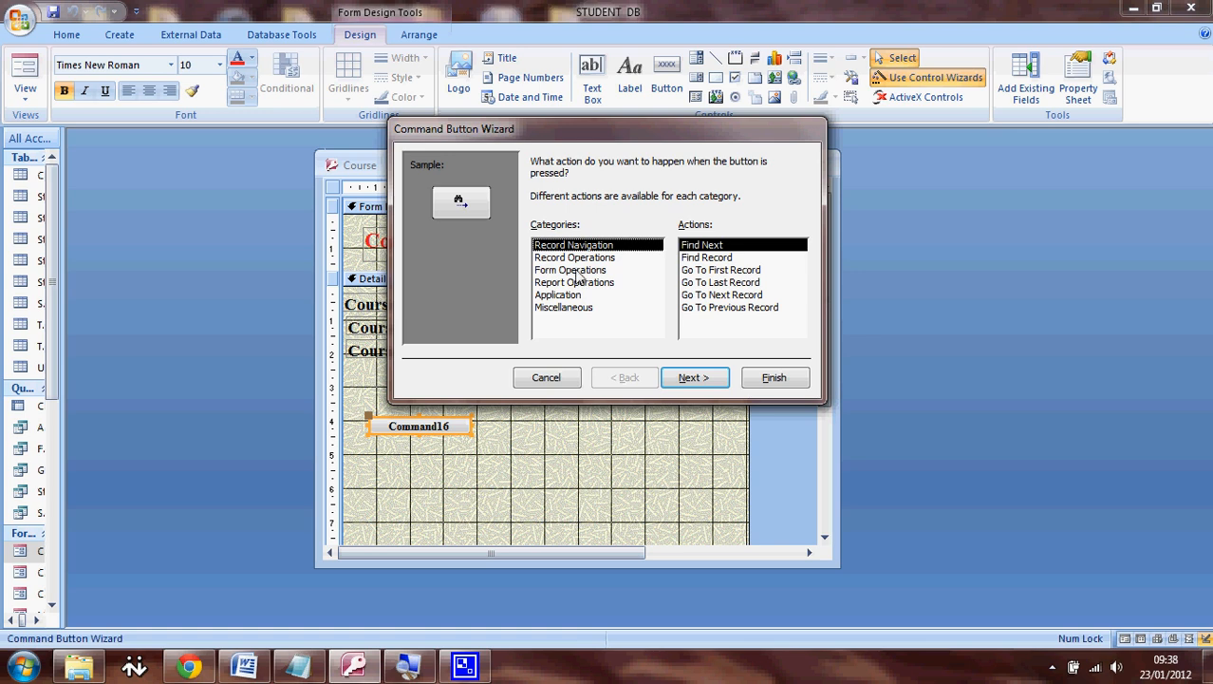
click(574, 259)
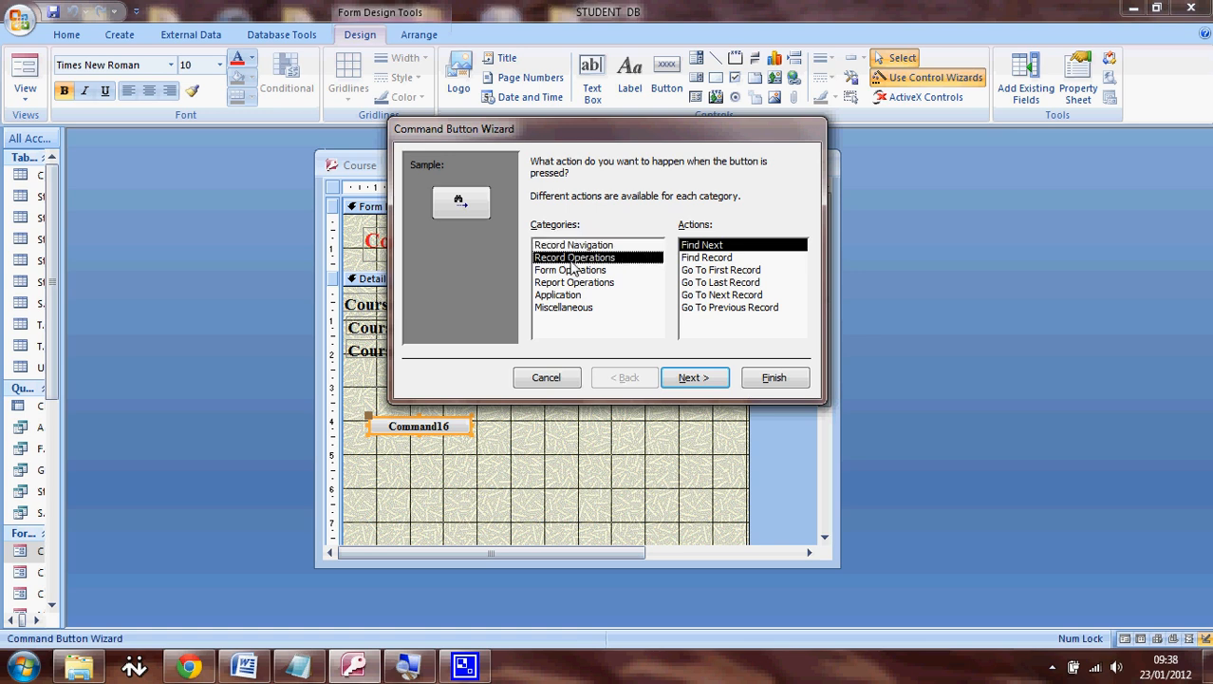
click(573, 258)
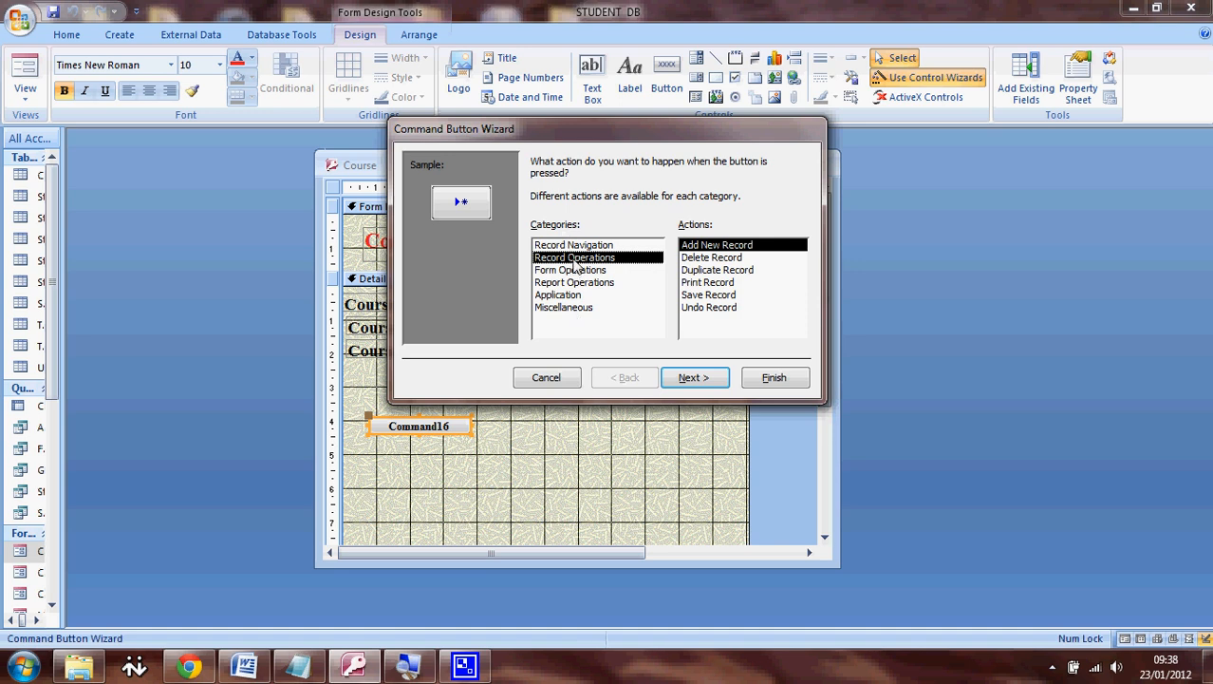
mouse_move(580, 289)
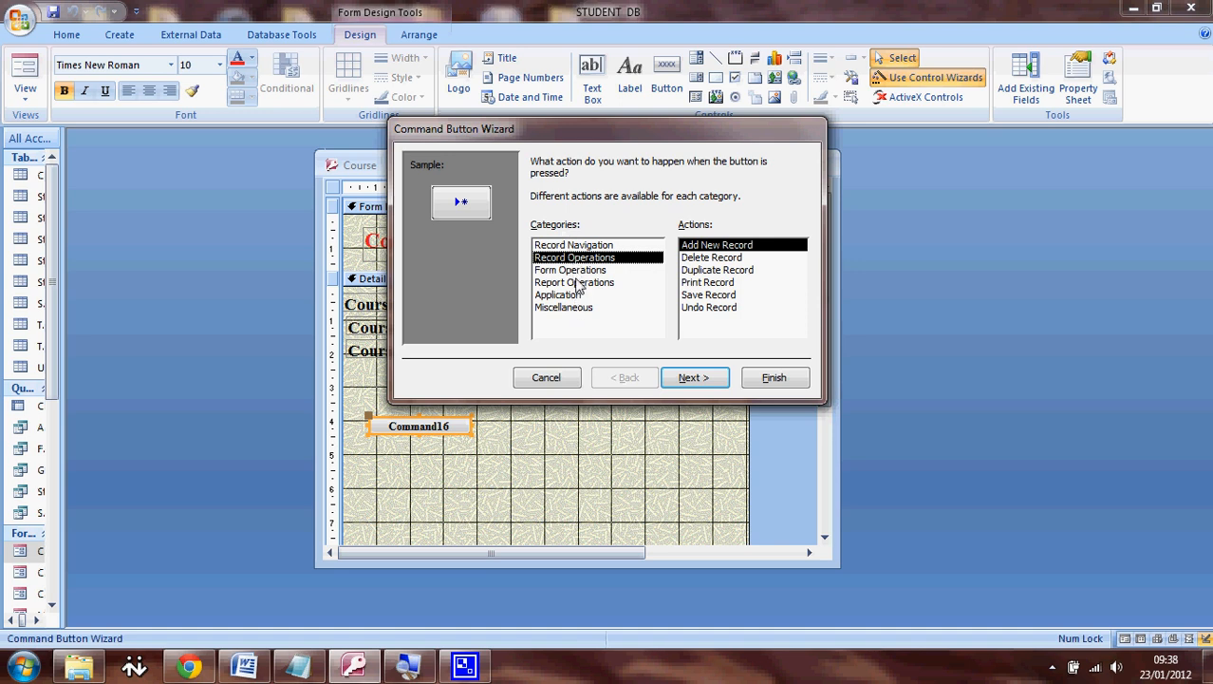
mouse_move(574, 276)
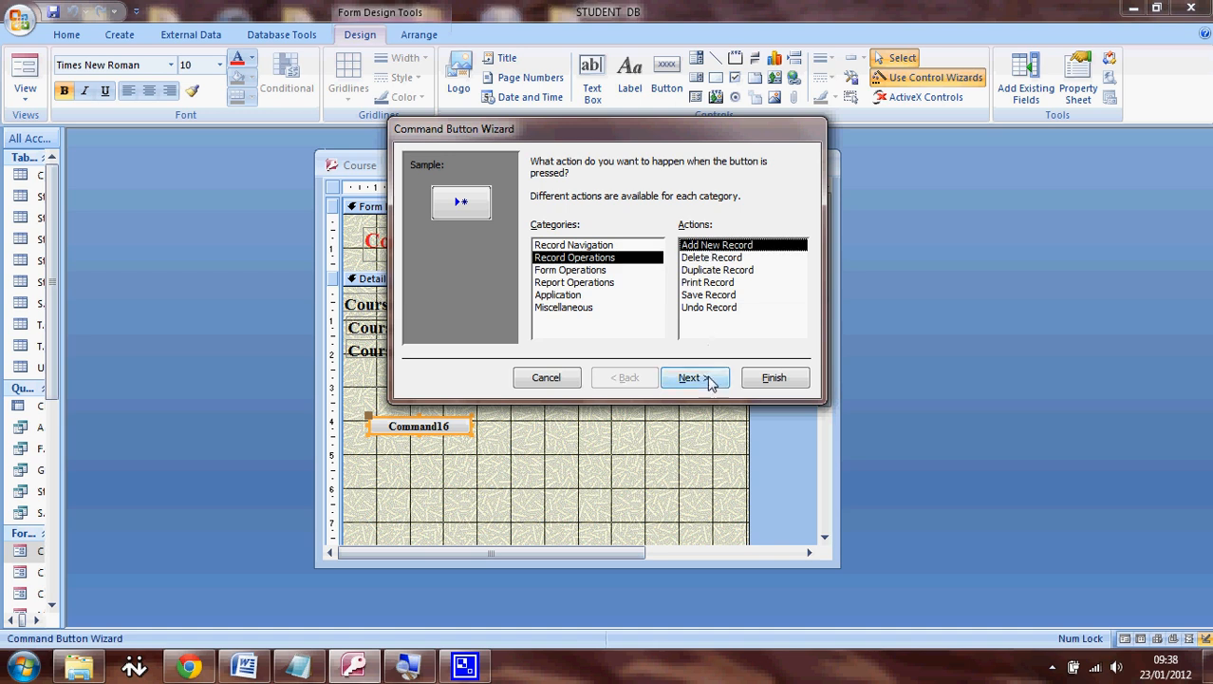
- Give the button the text caption Add rather than a picture and continue to the naming step
click(692, 376)
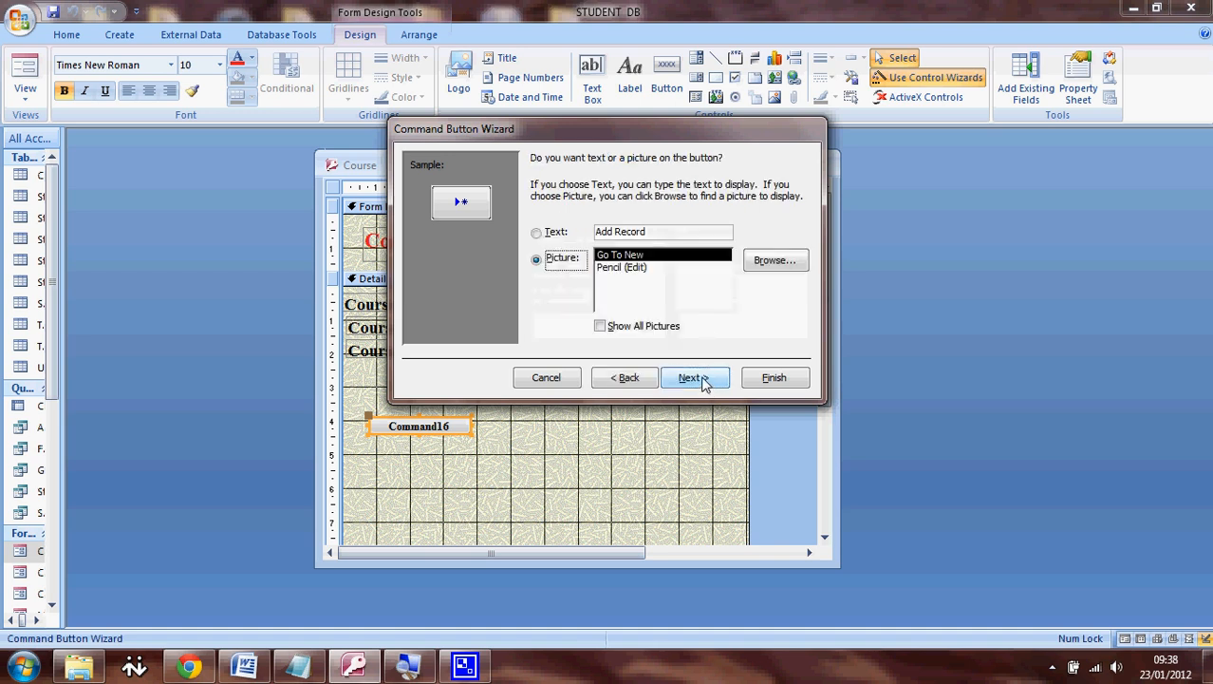
click(535, 231)
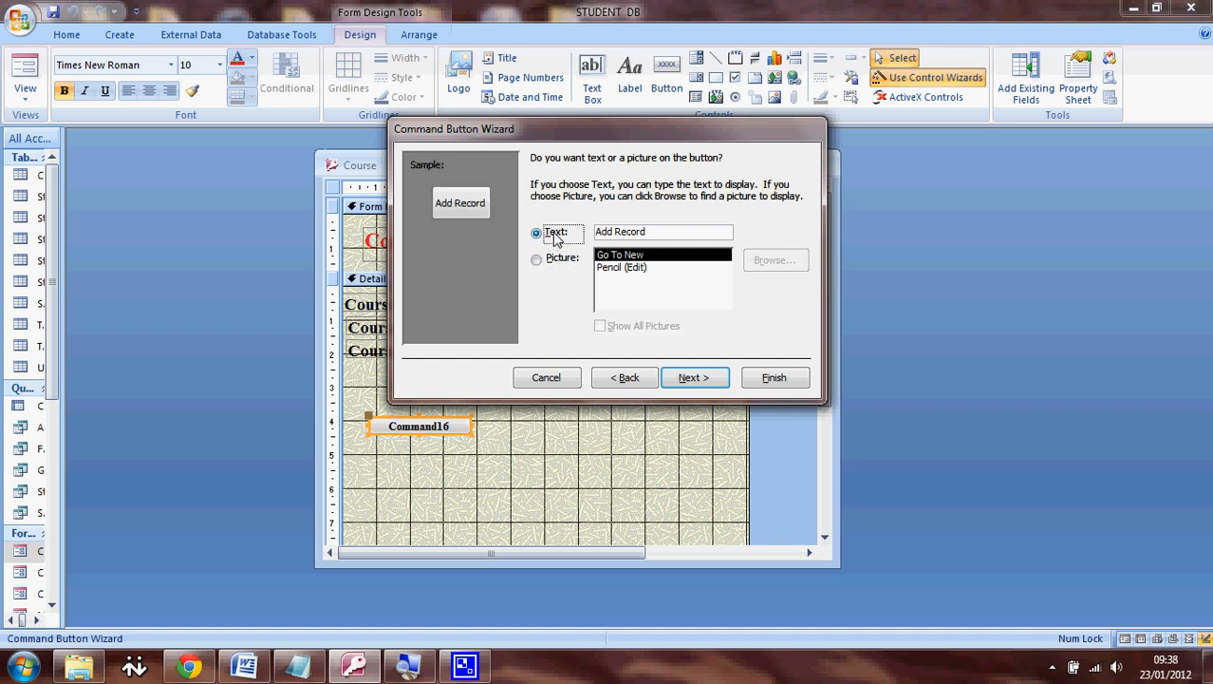
mouse_move(554, 239)
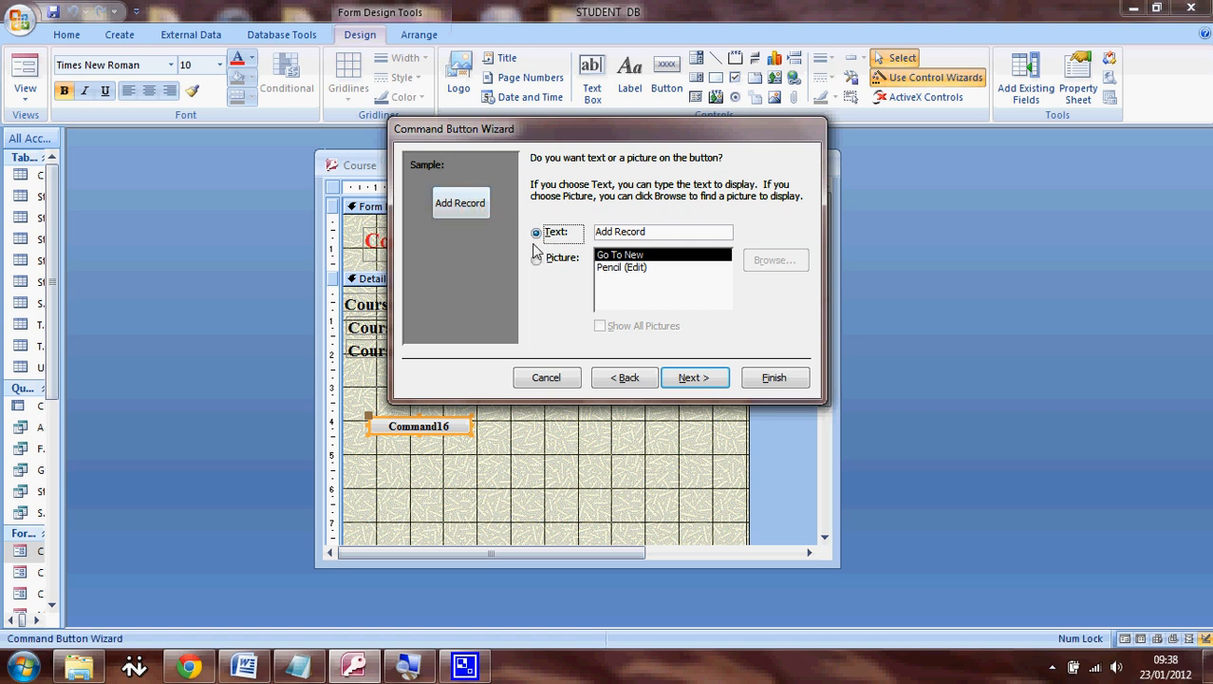
click(535, 258)
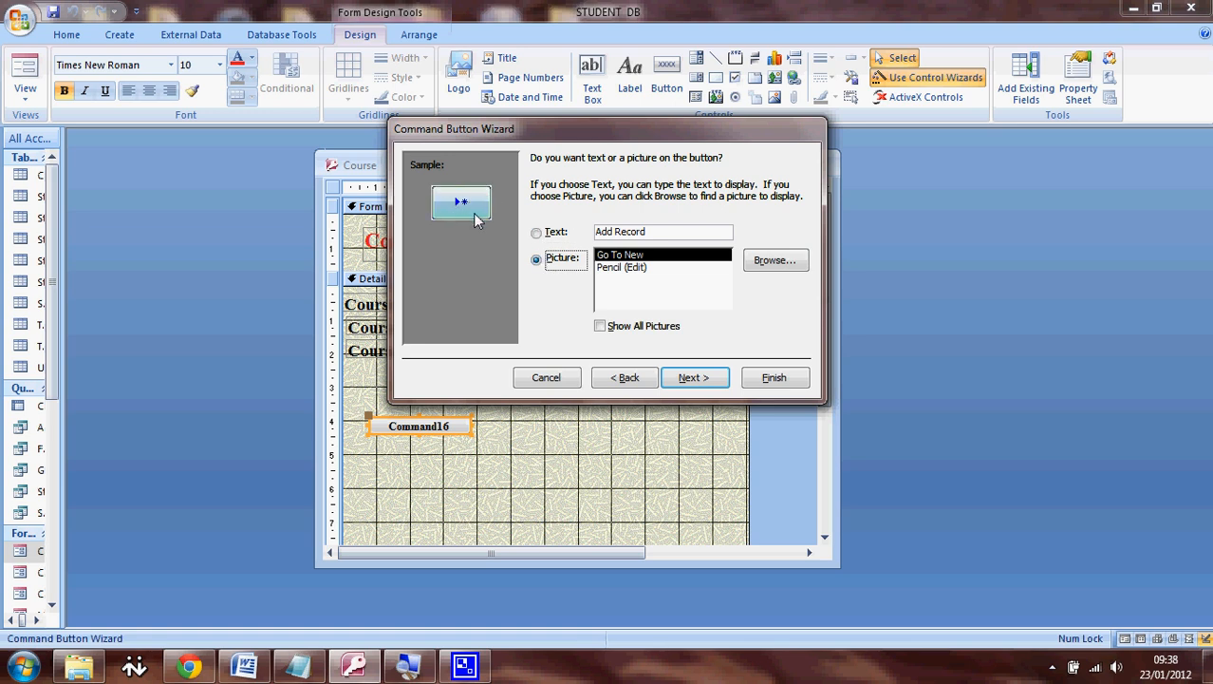
click(535, 232)
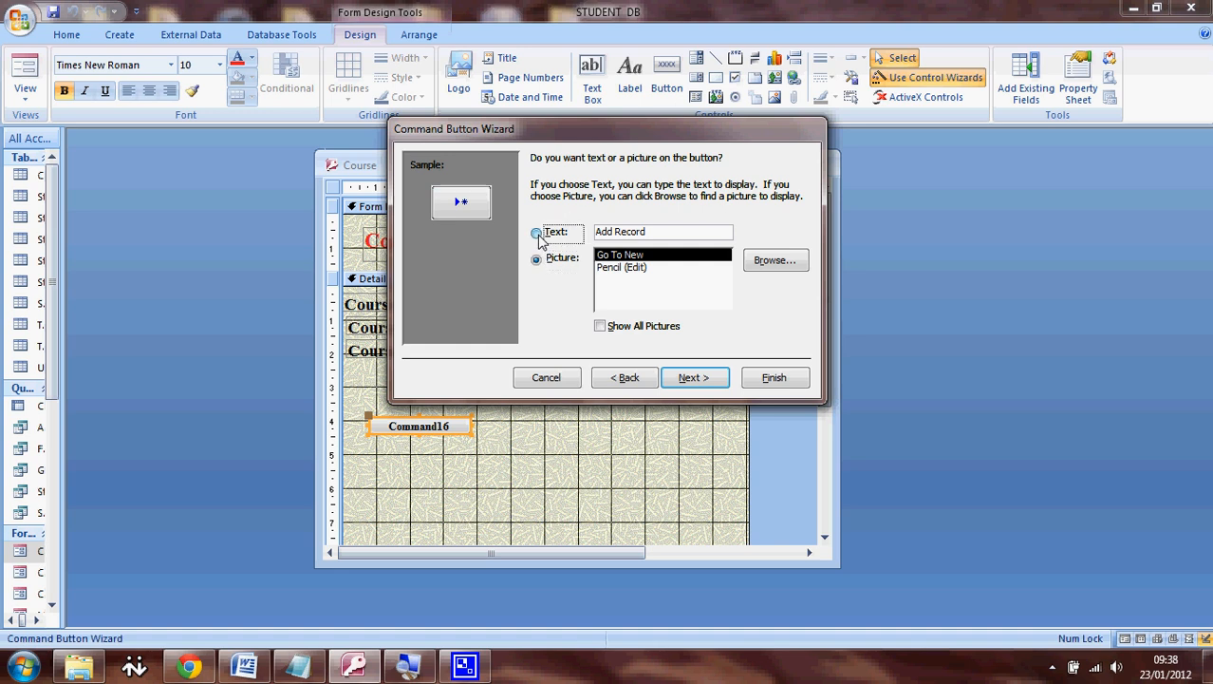
click(535, 231)
text(Add)
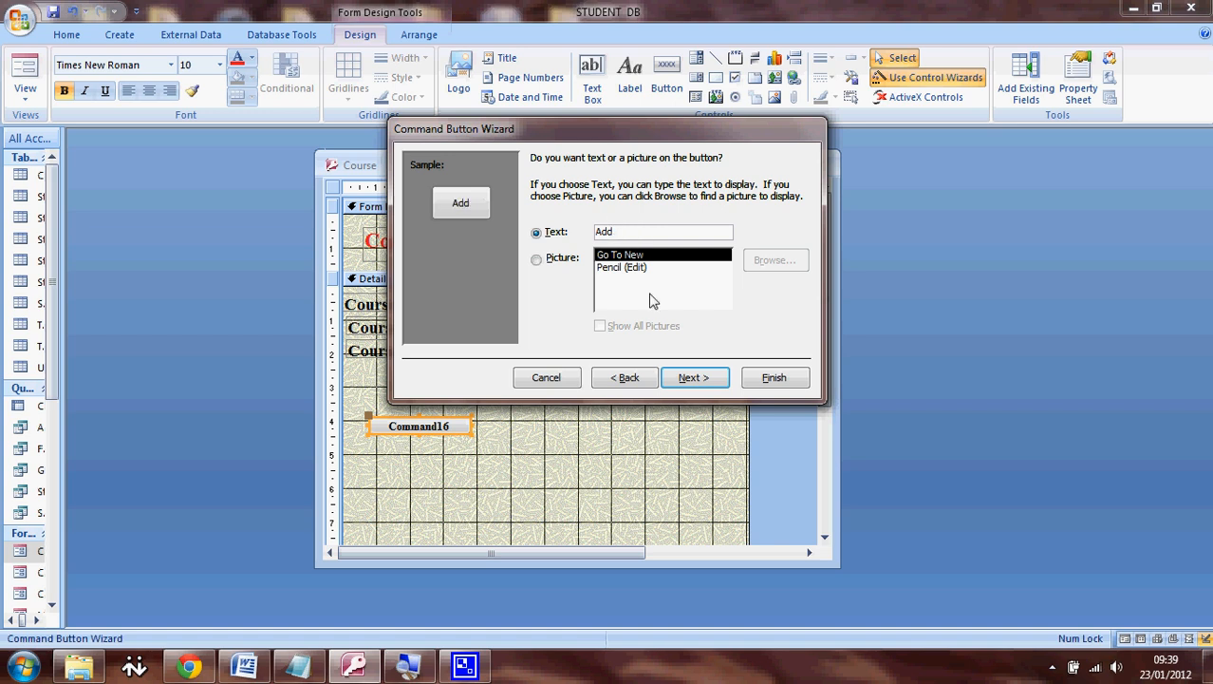
click(695, 376)
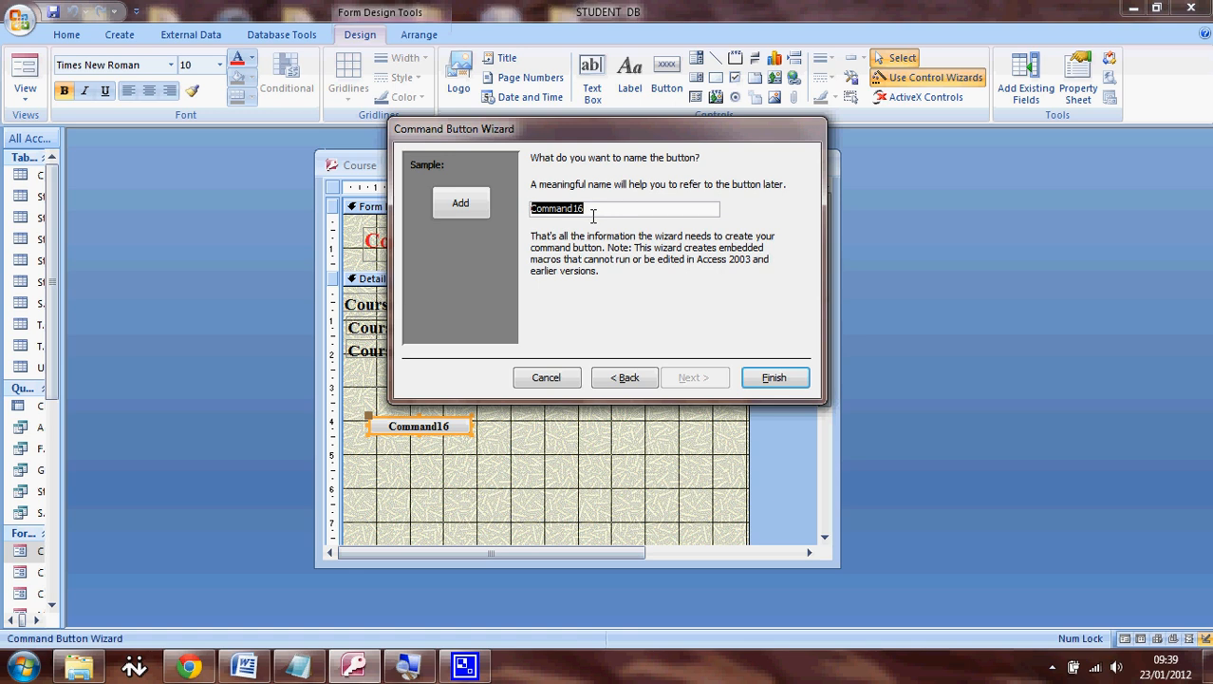
- Name the button cmdCourseAdd and finish the wizard
text(cm)
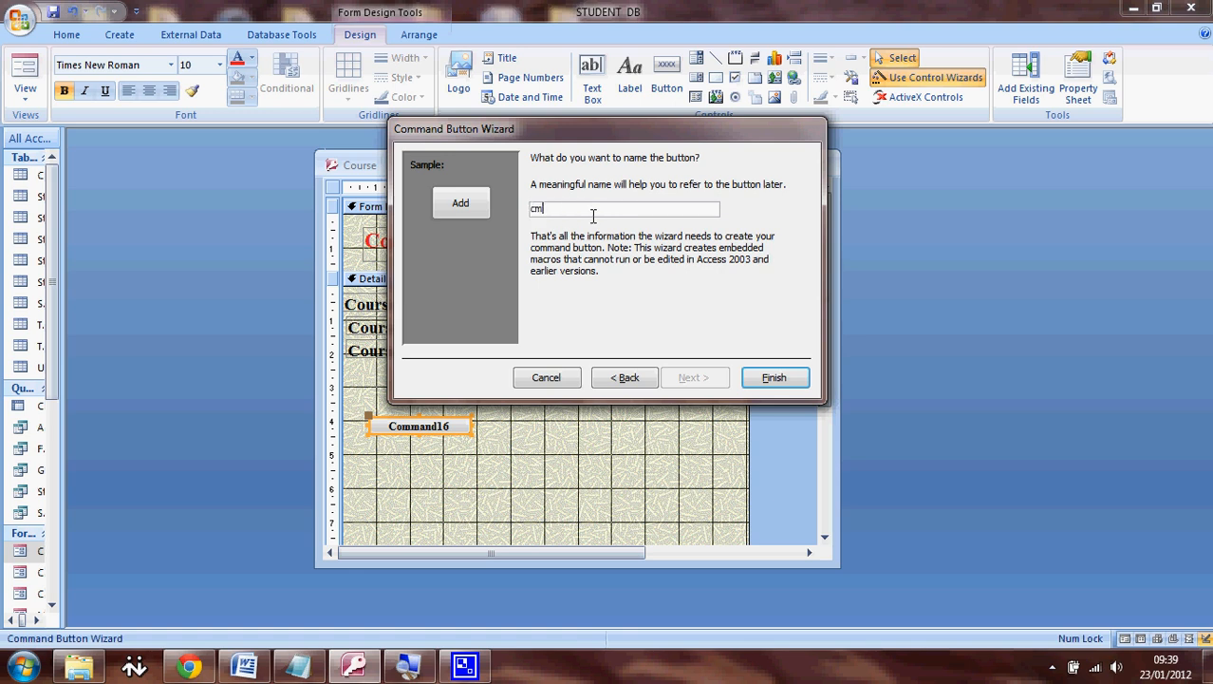
text(d)
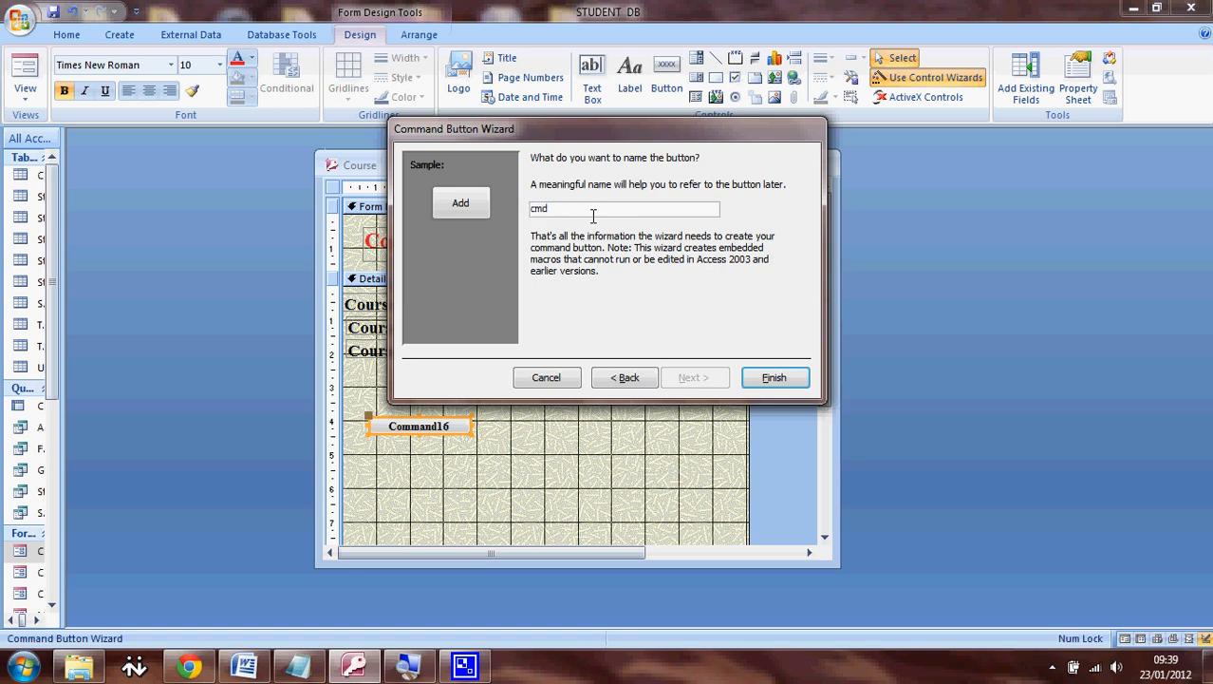
text(Course)
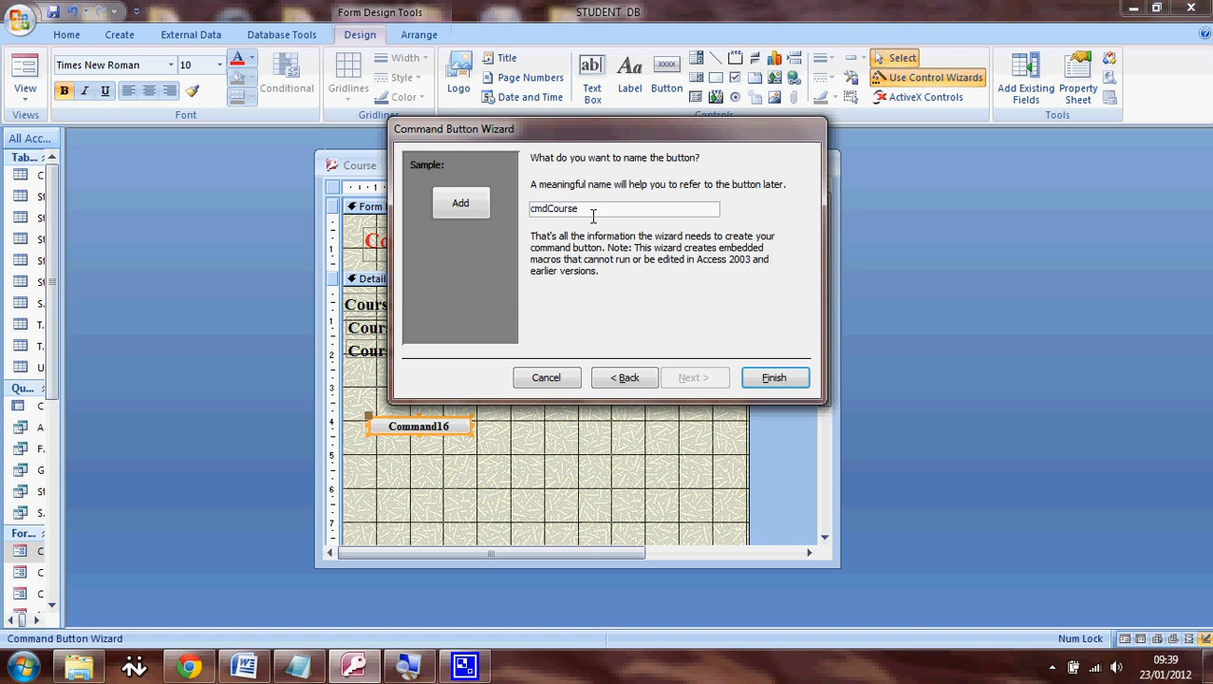
text(Add)
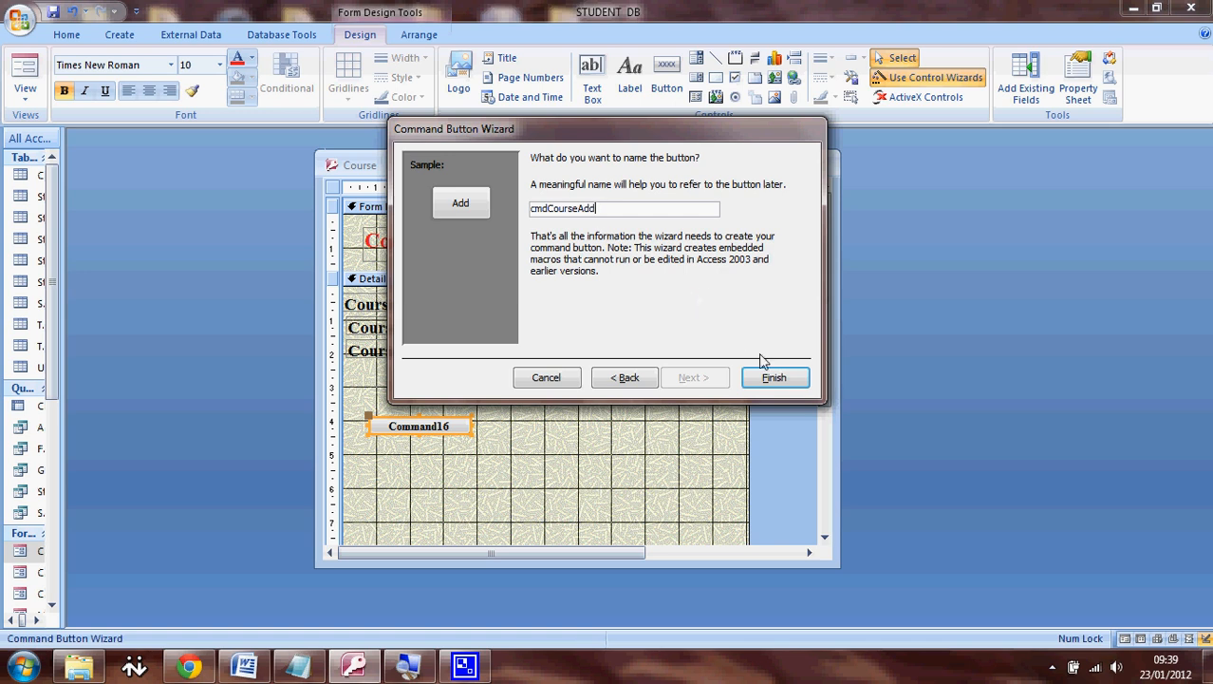
click(775, 376)
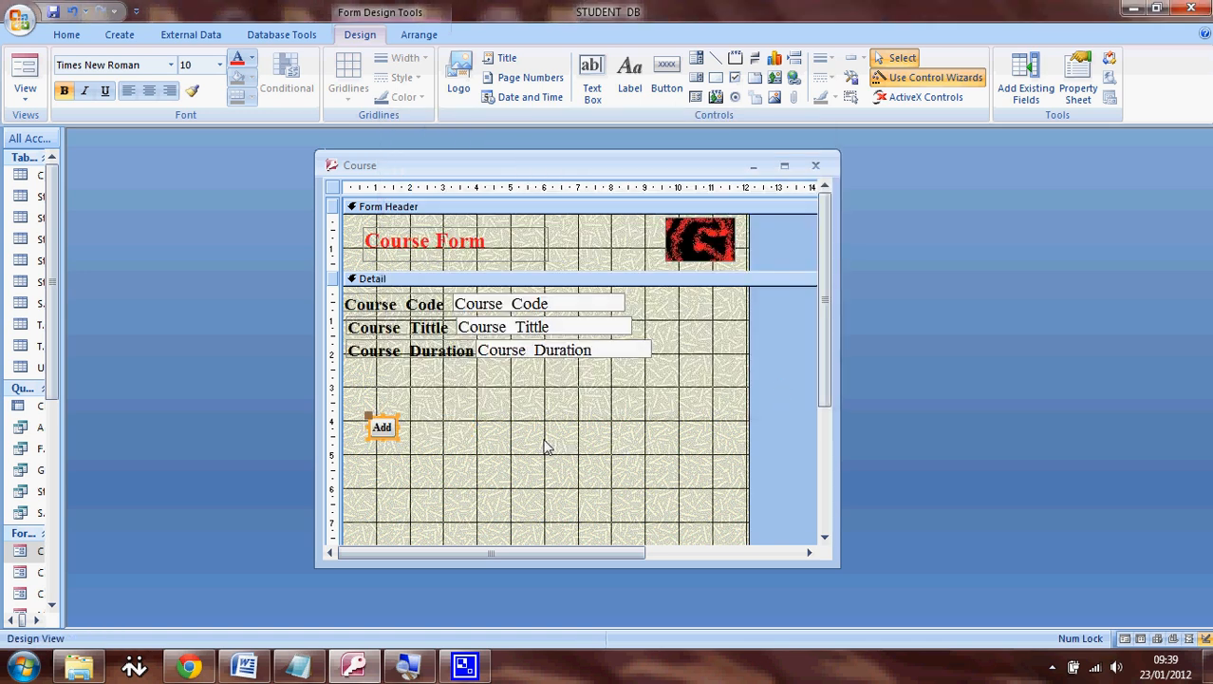
- Enlarge the Add button and set its caption to 14-point text
click(382, 426)
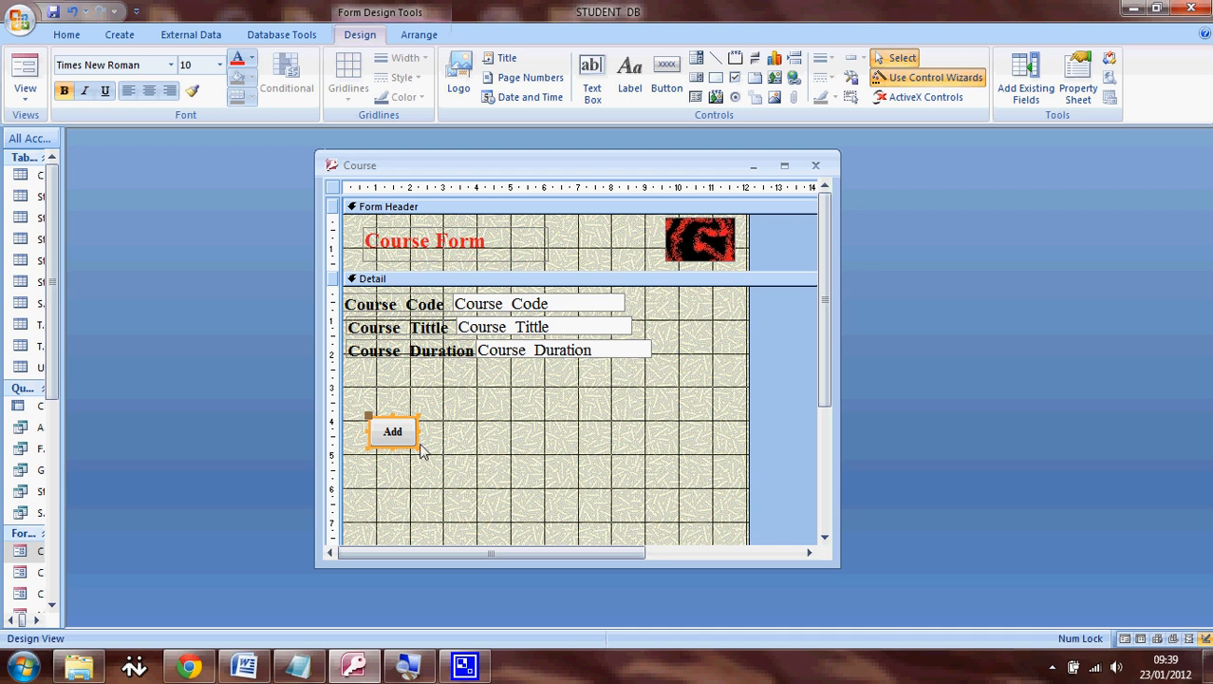
mouse_move(262, 159)
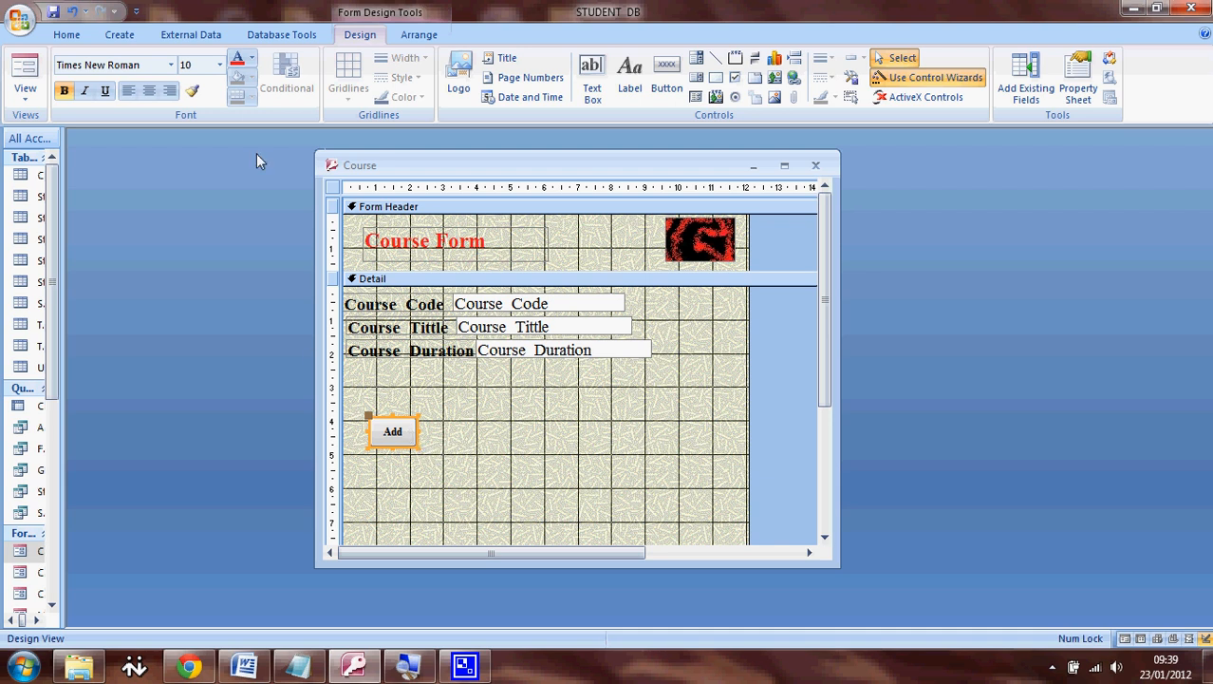
click(220, 65)
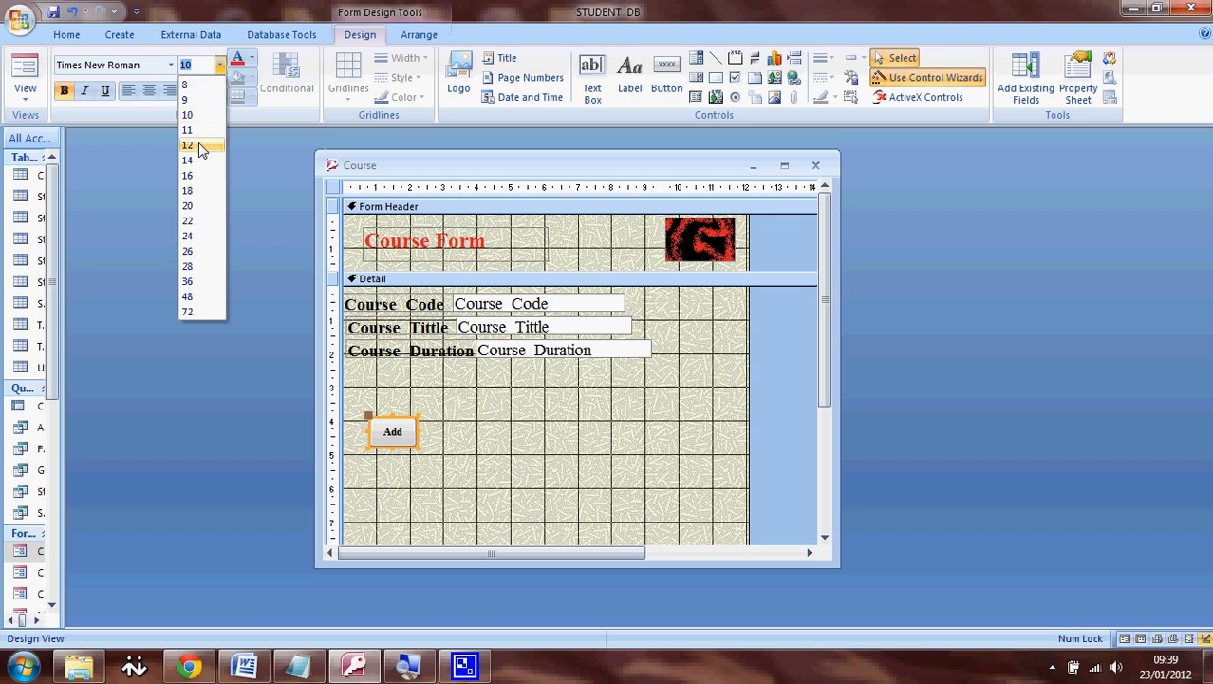
click(186, 160)
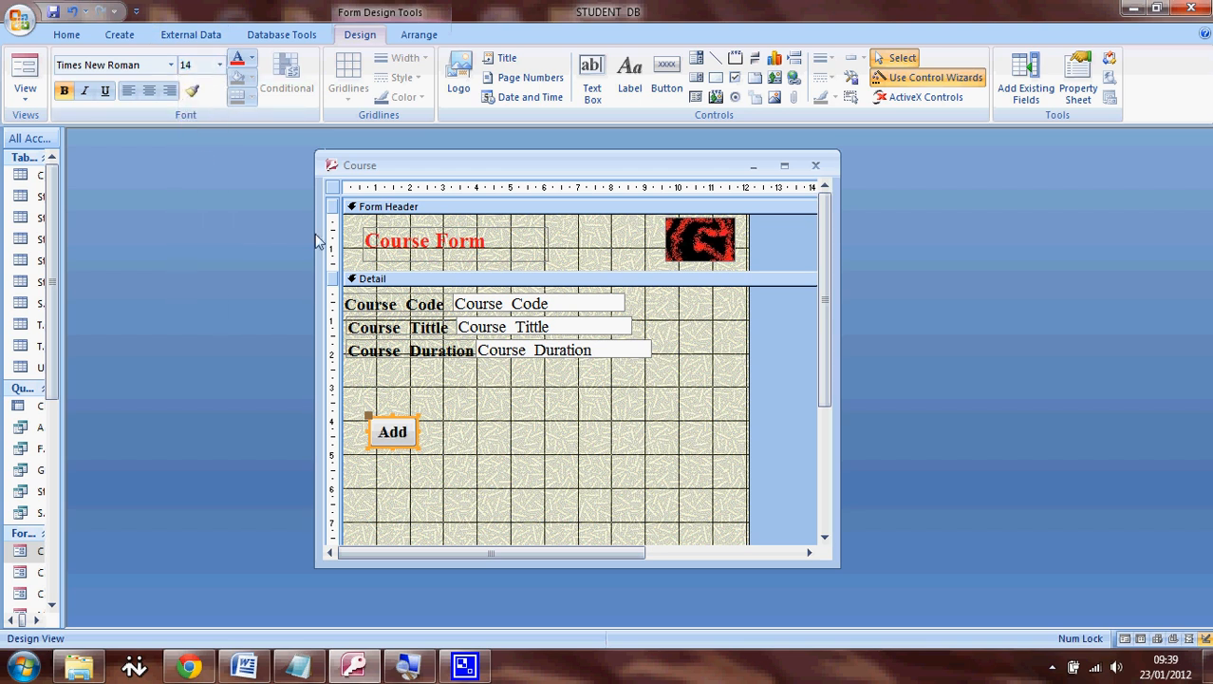
mouse_move(221, 83)
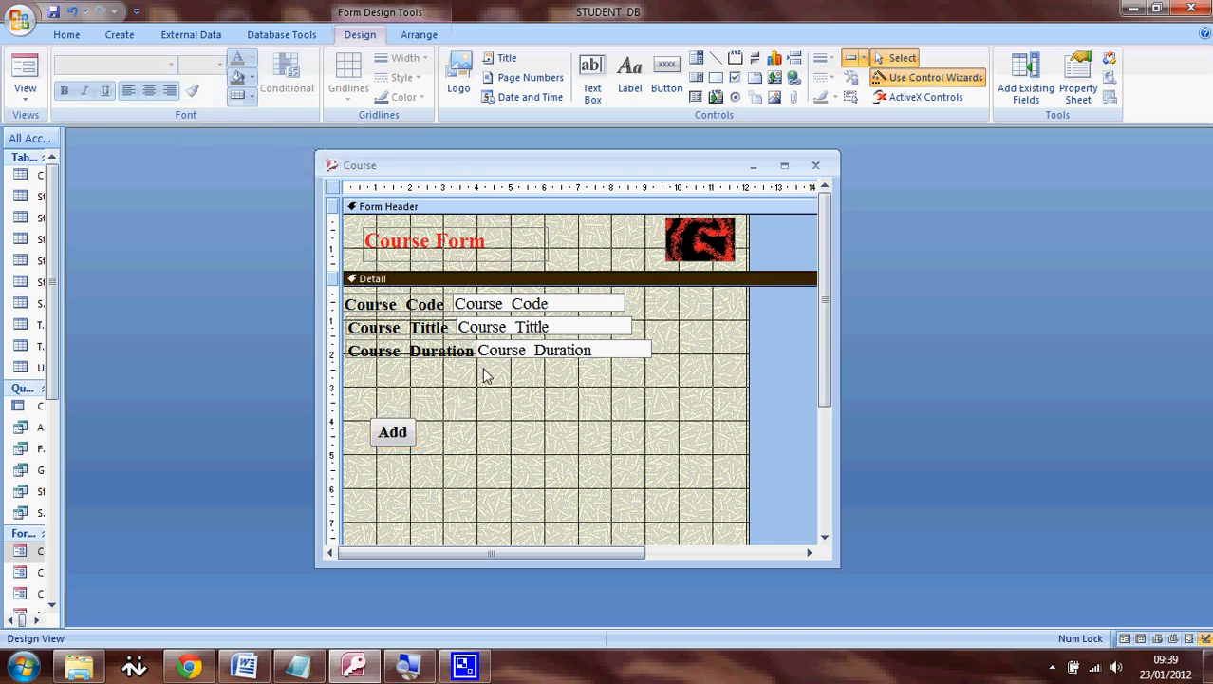
mouse_move(666, 72)
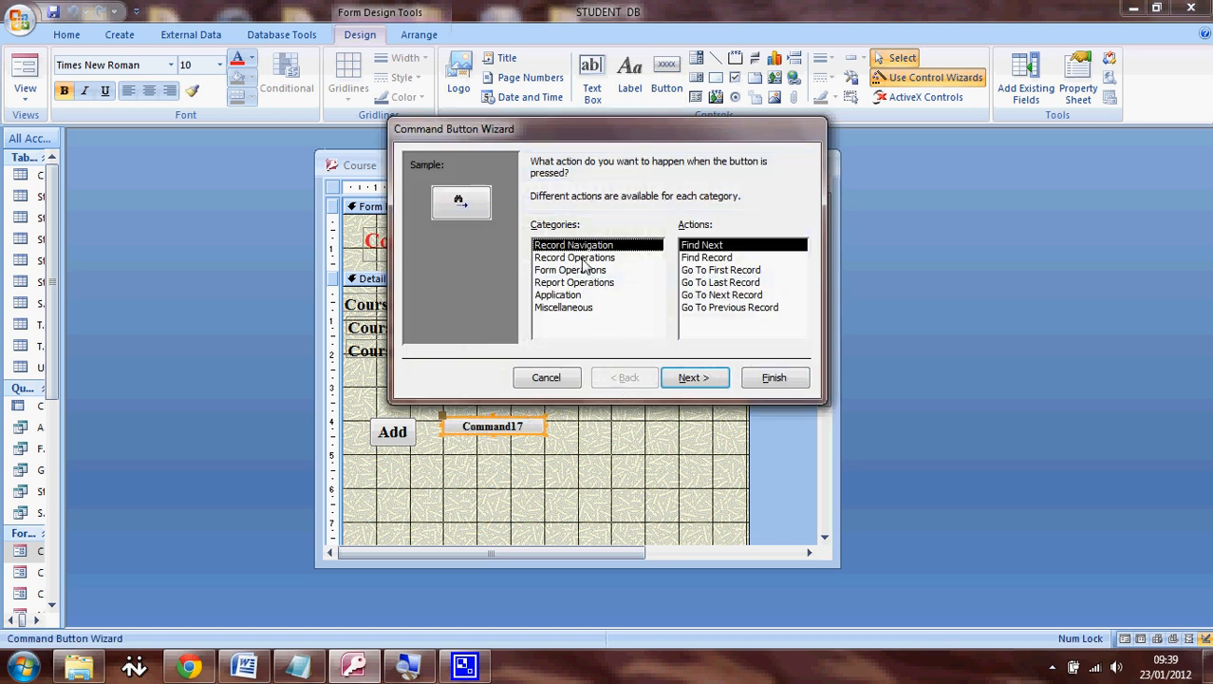
- Set the second button to Record Operations, Delete Record and continue to its appearance
click(573, 259)
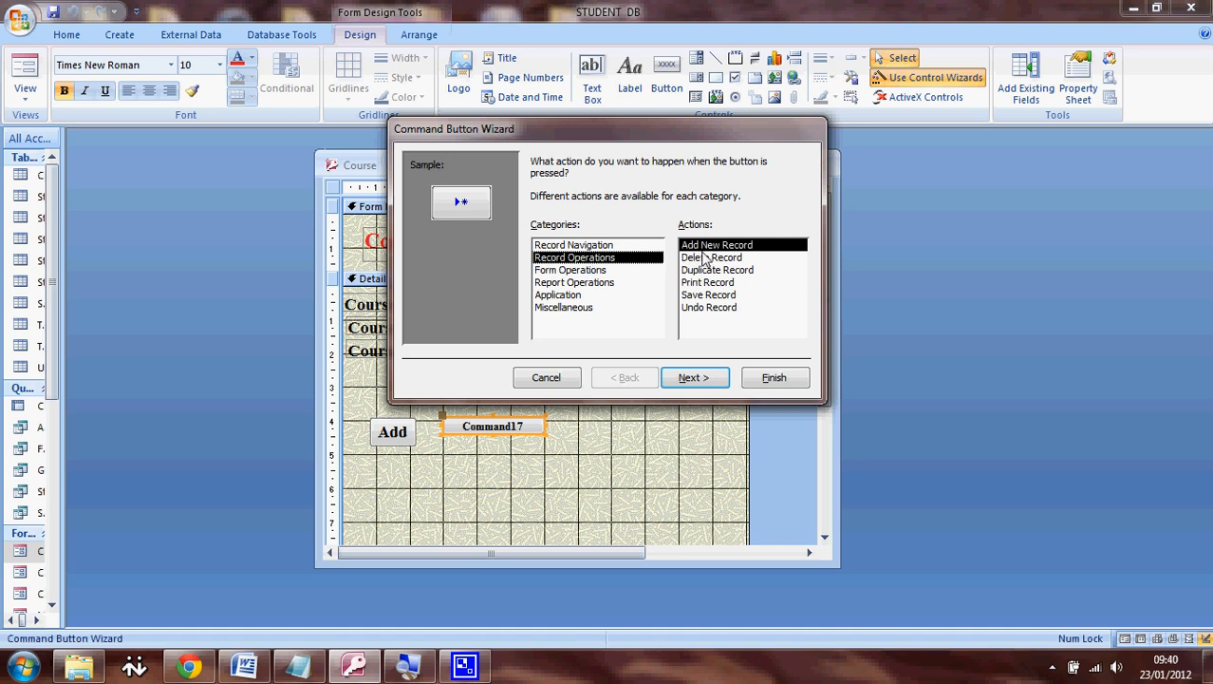
mouse_move(710, 262)
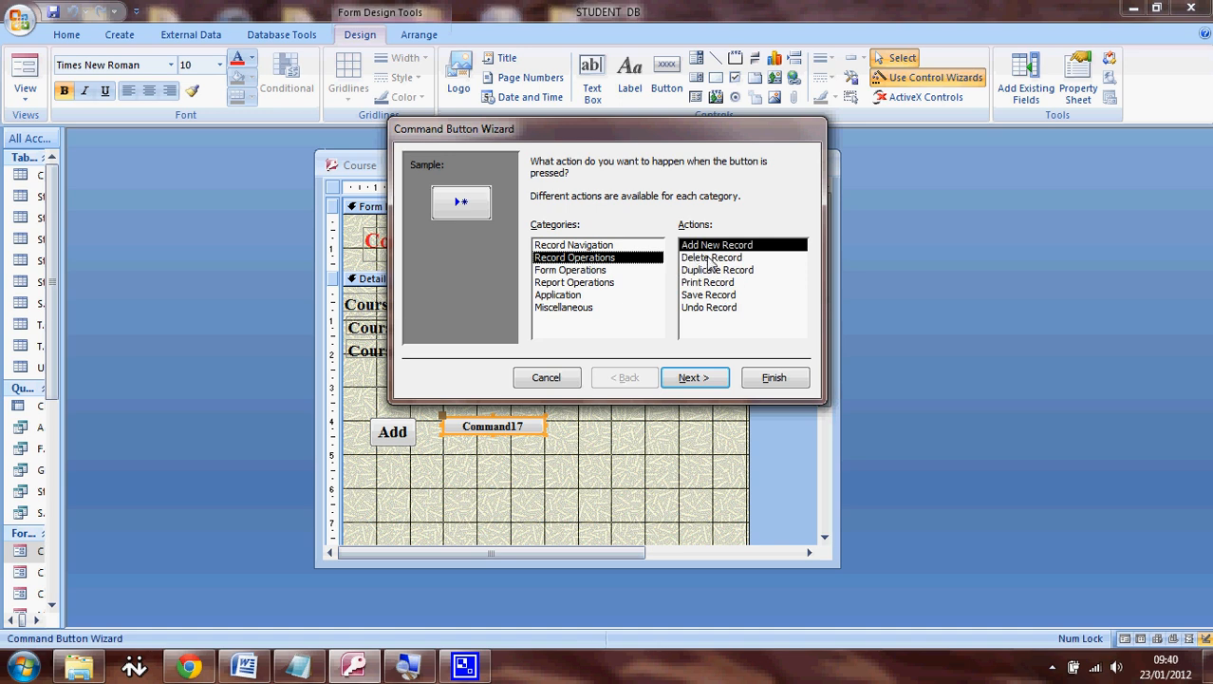
click(710, 258)
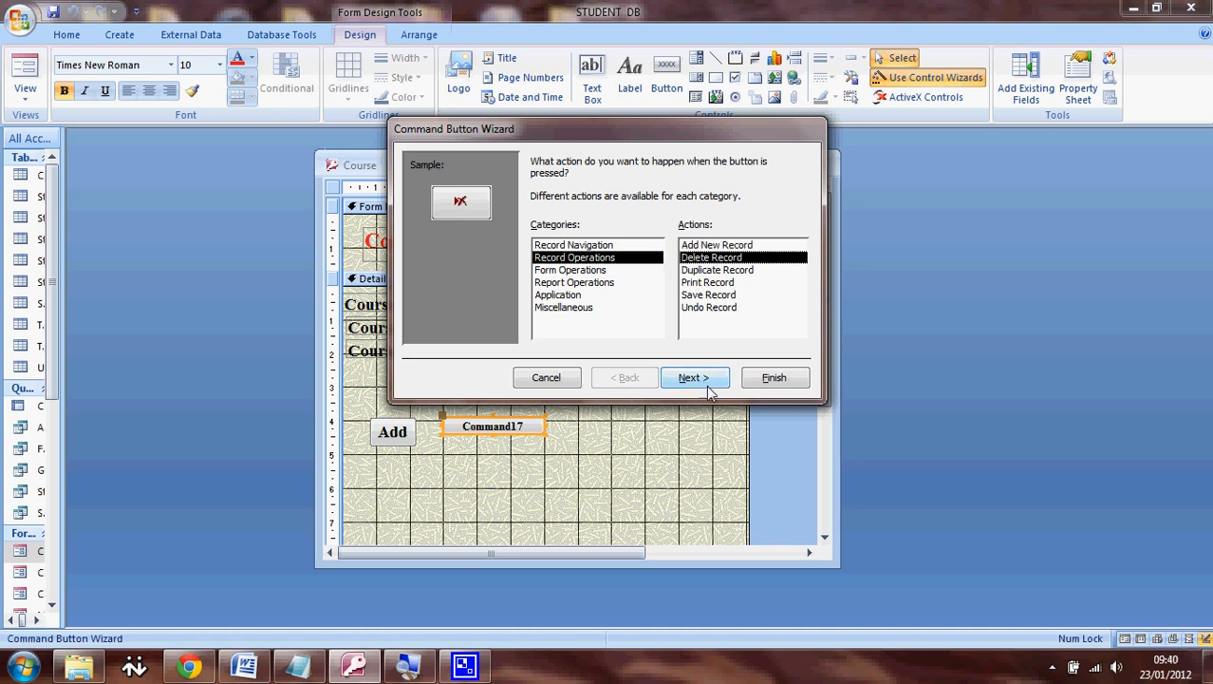
click(695, 376)
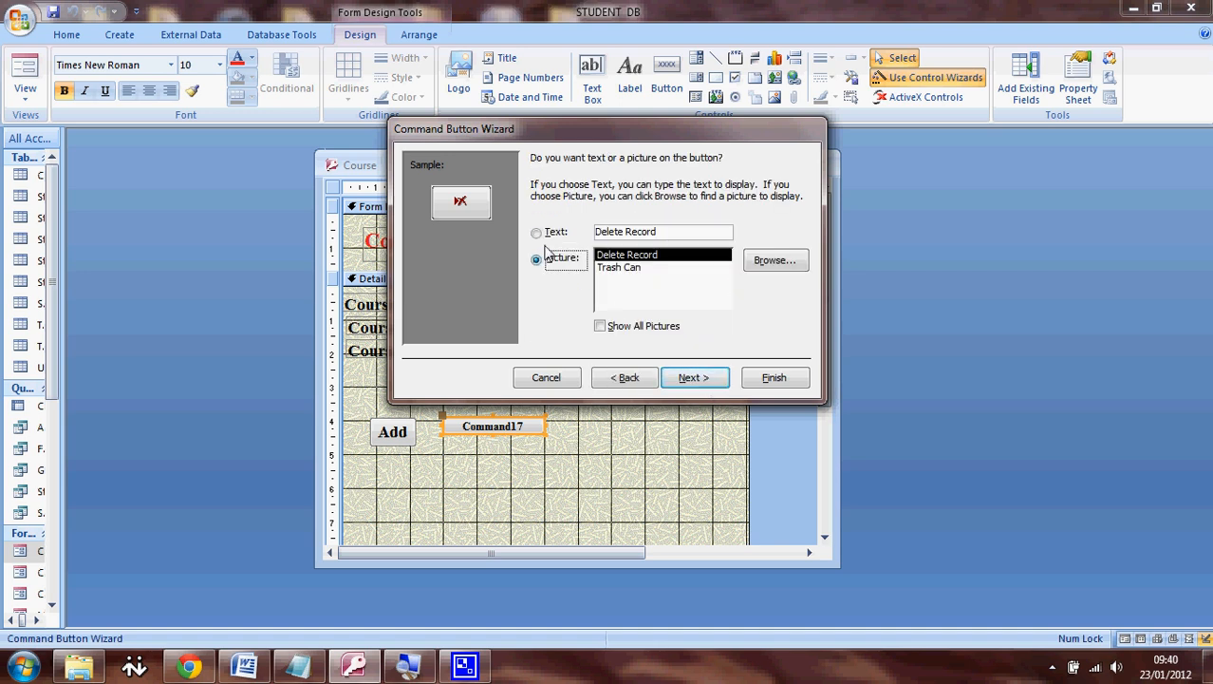
- Give the button a text caption, name it cmdCourseDel and finish the wizard
click(535, 231)
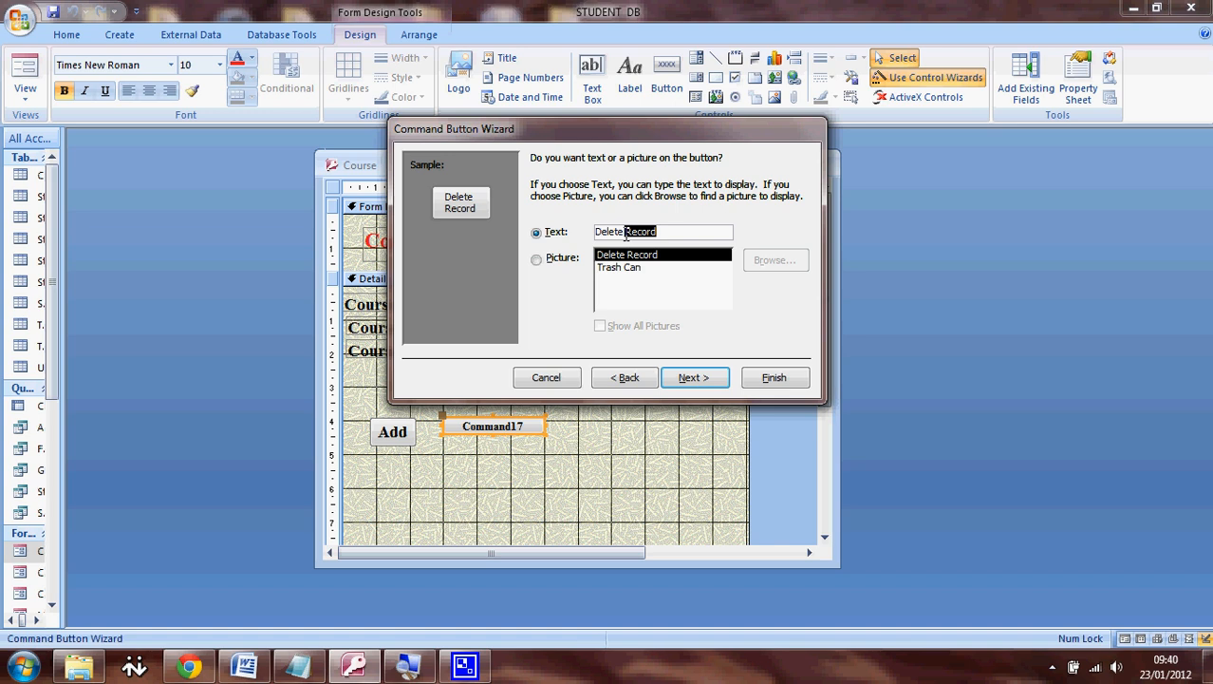
click(695, 376)
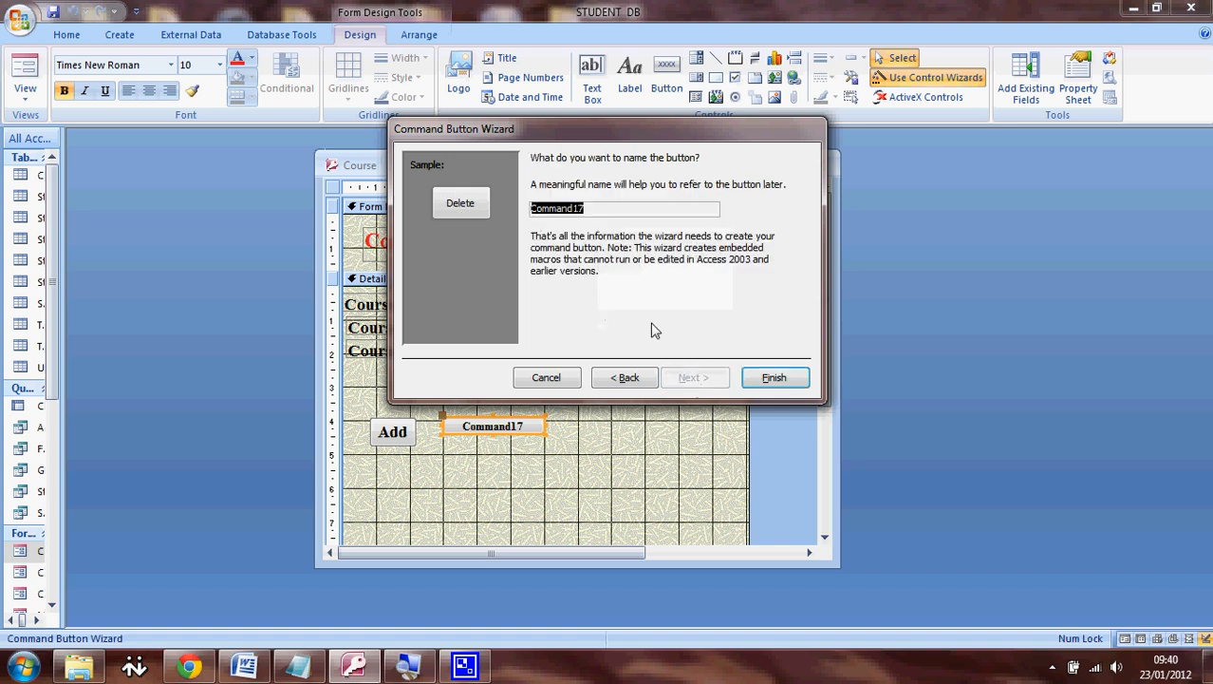
text(cmd)
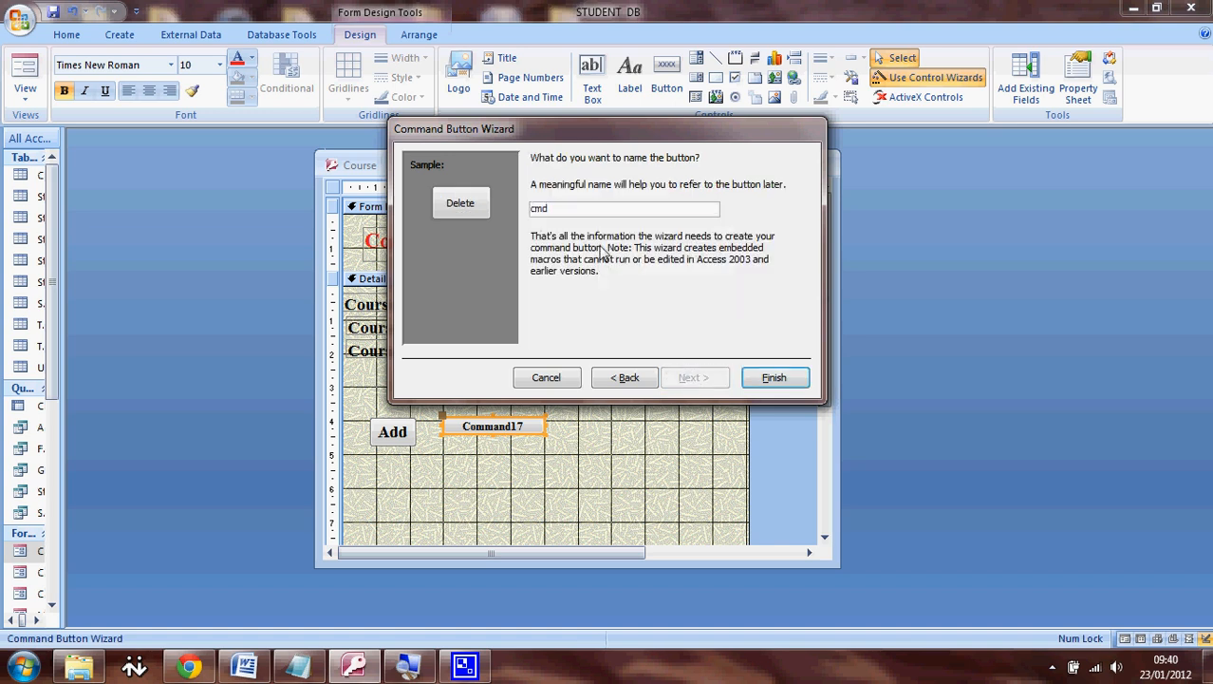
text(Course)
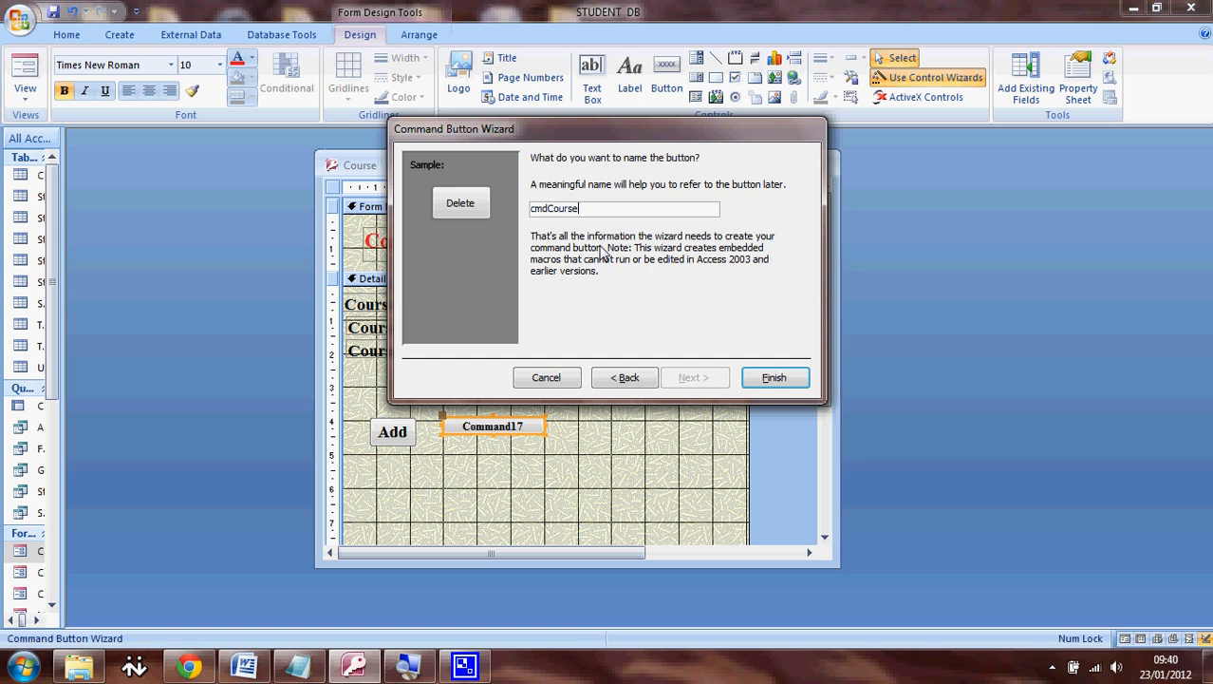
text(Del)
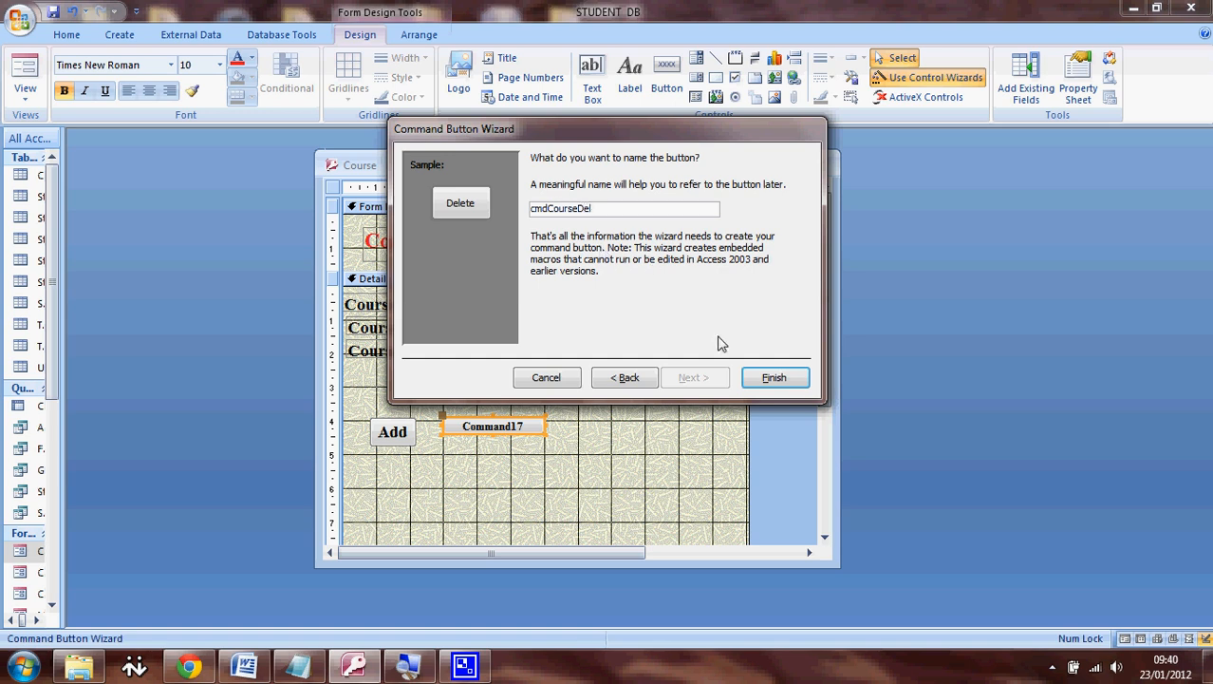
click(775, 376)
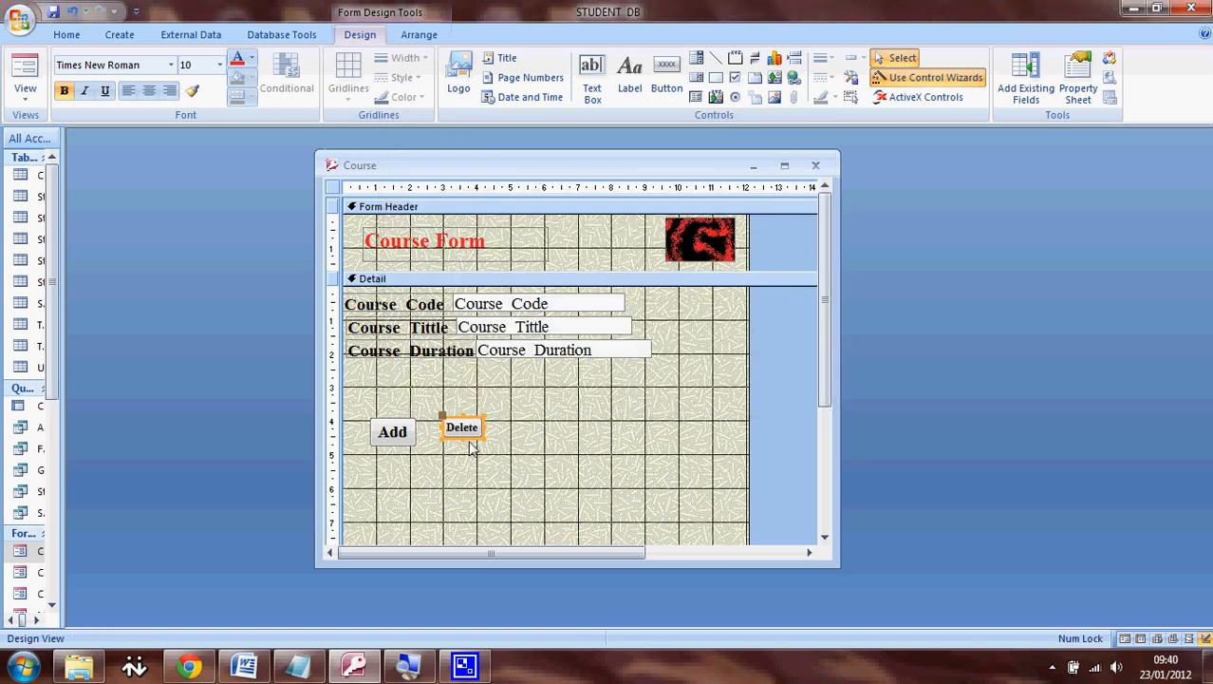
- Set the Delete caption to 14 point and widen the button to fit the word
click(220, 65)
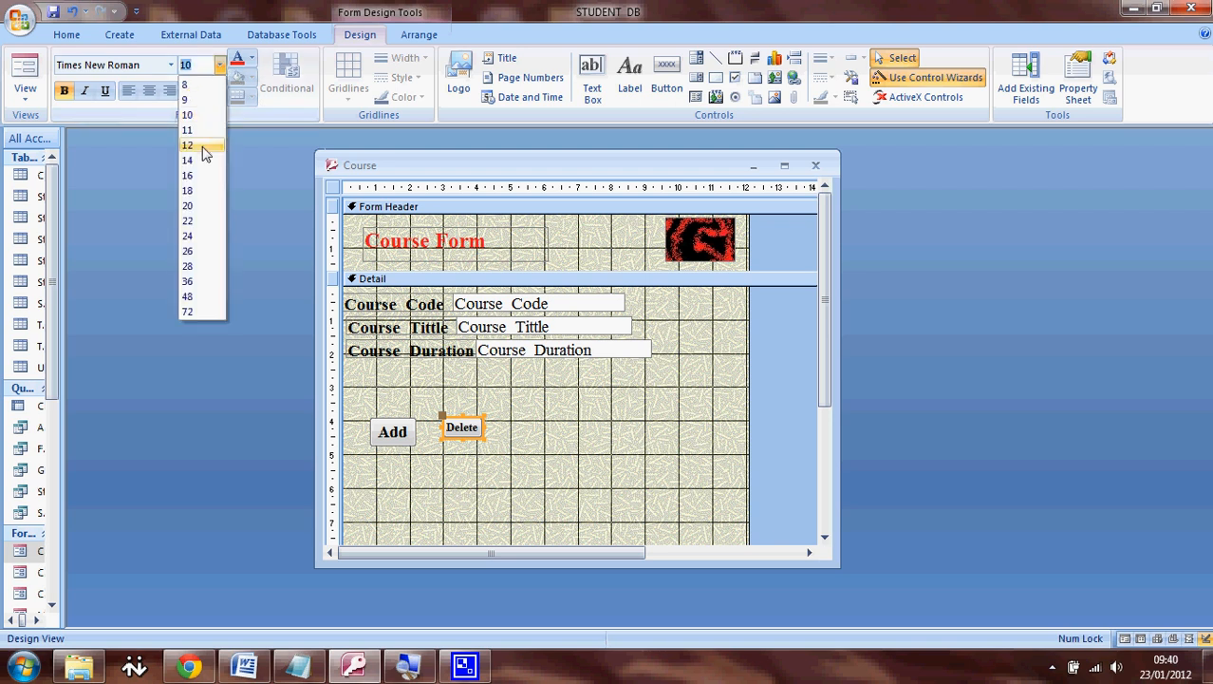
click(186, 160)
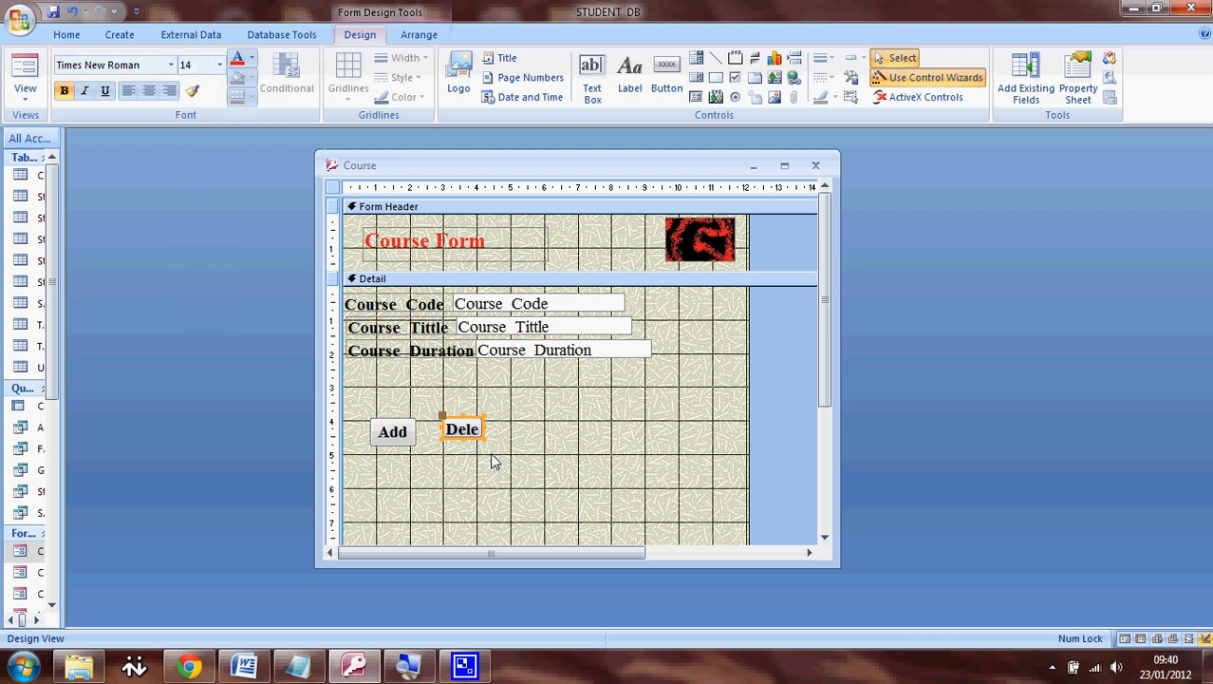
click(463, 429)
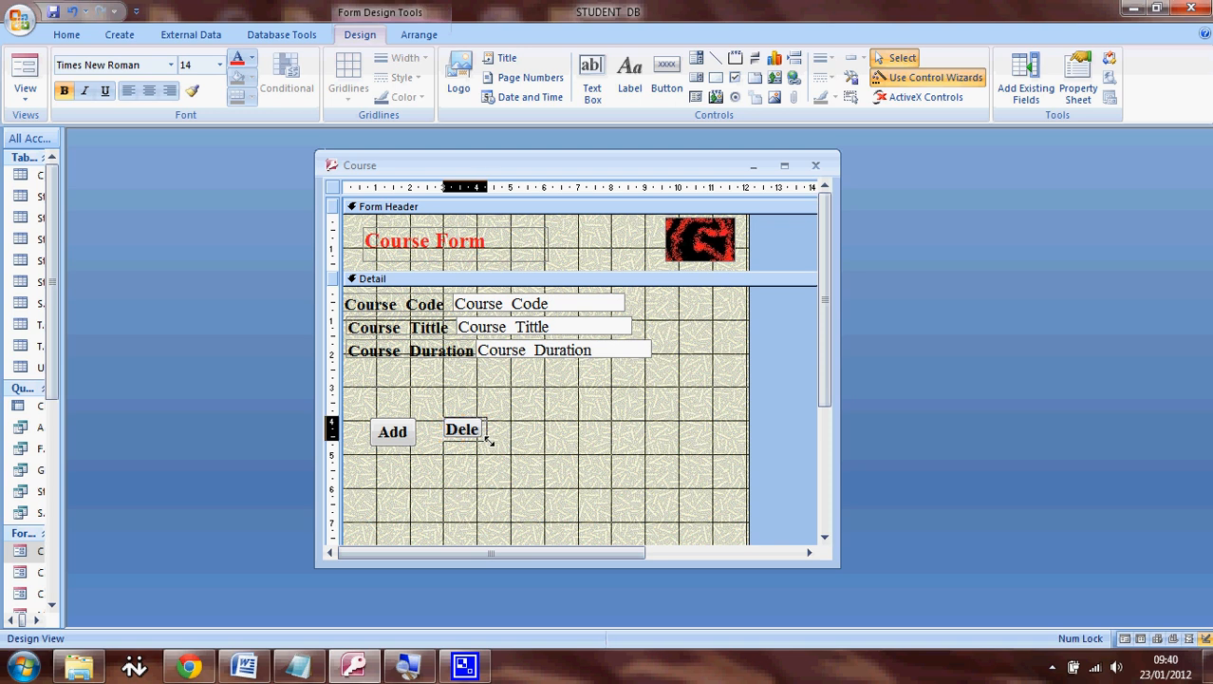
click(465, 430)
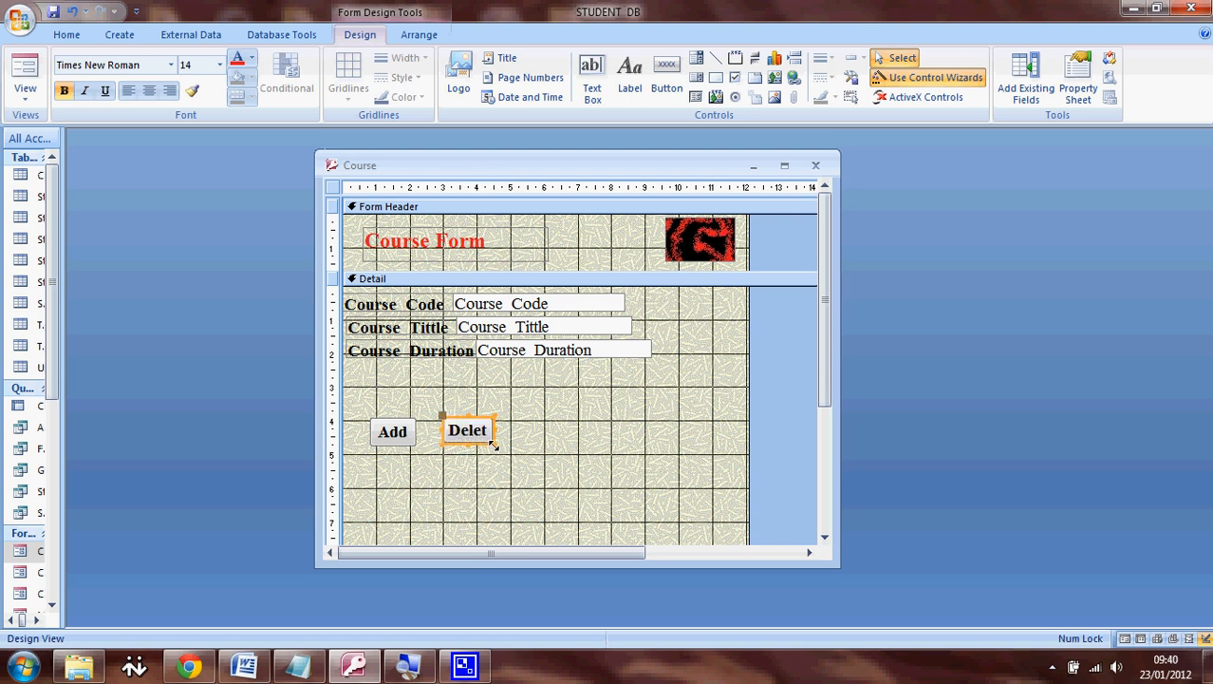
mouse_move(498, 452)
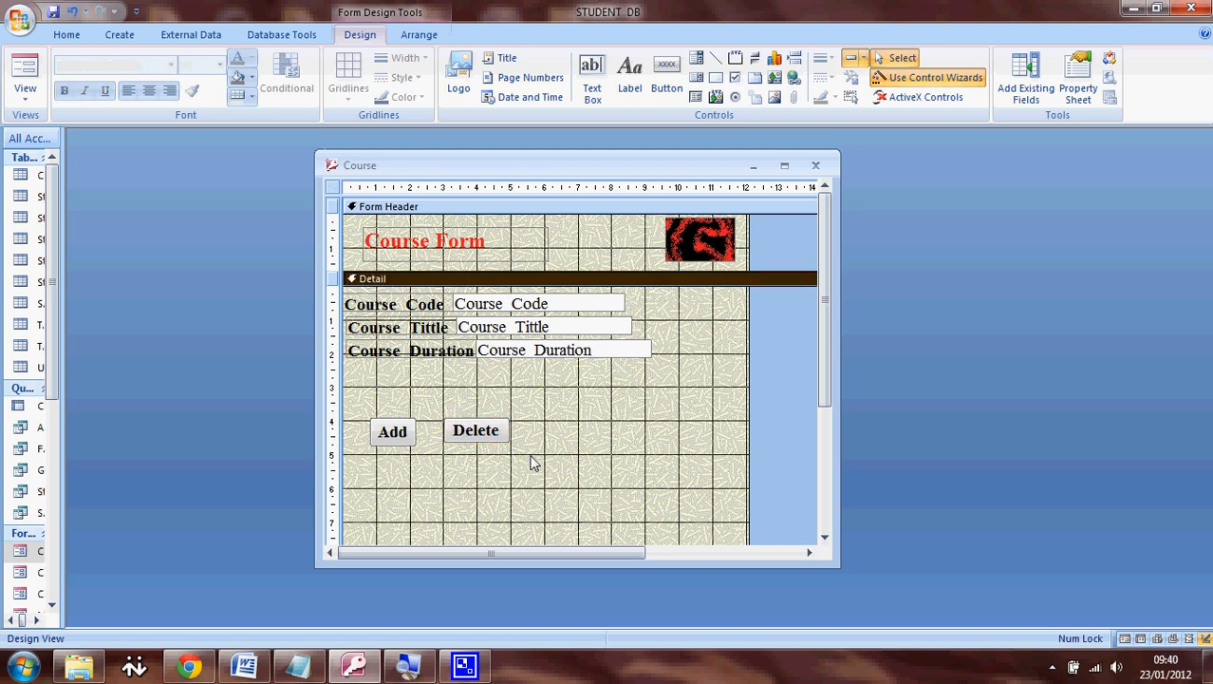
click(475, 429)
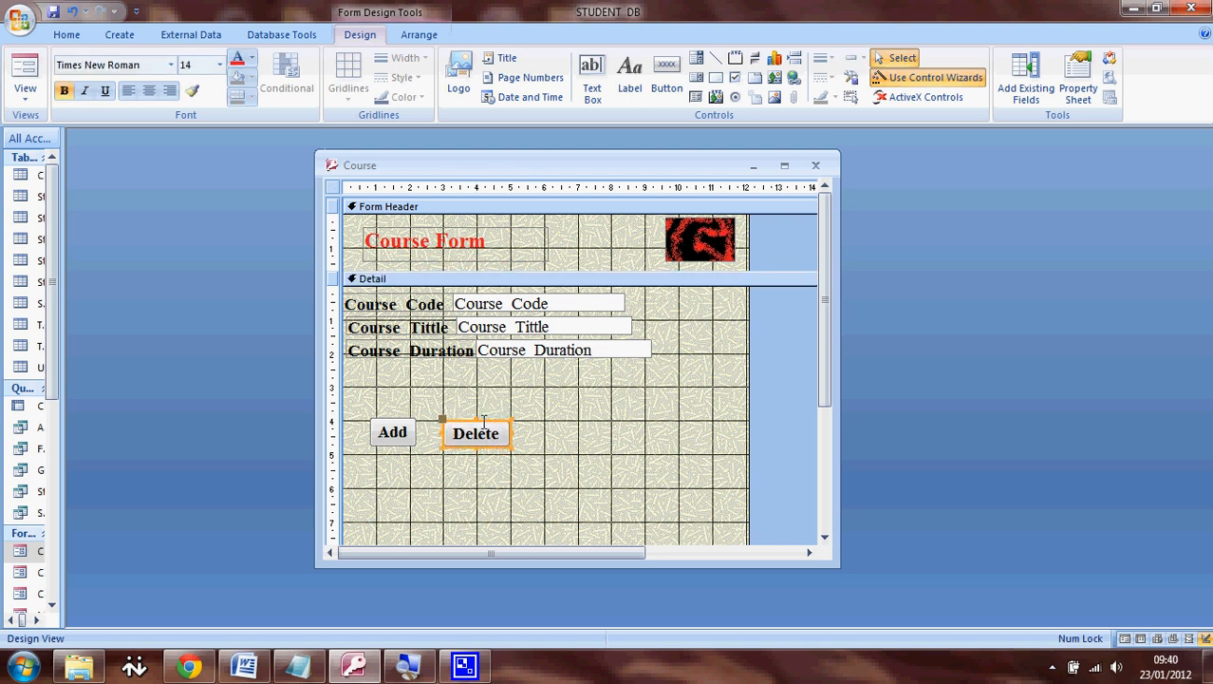
click(608, 444)
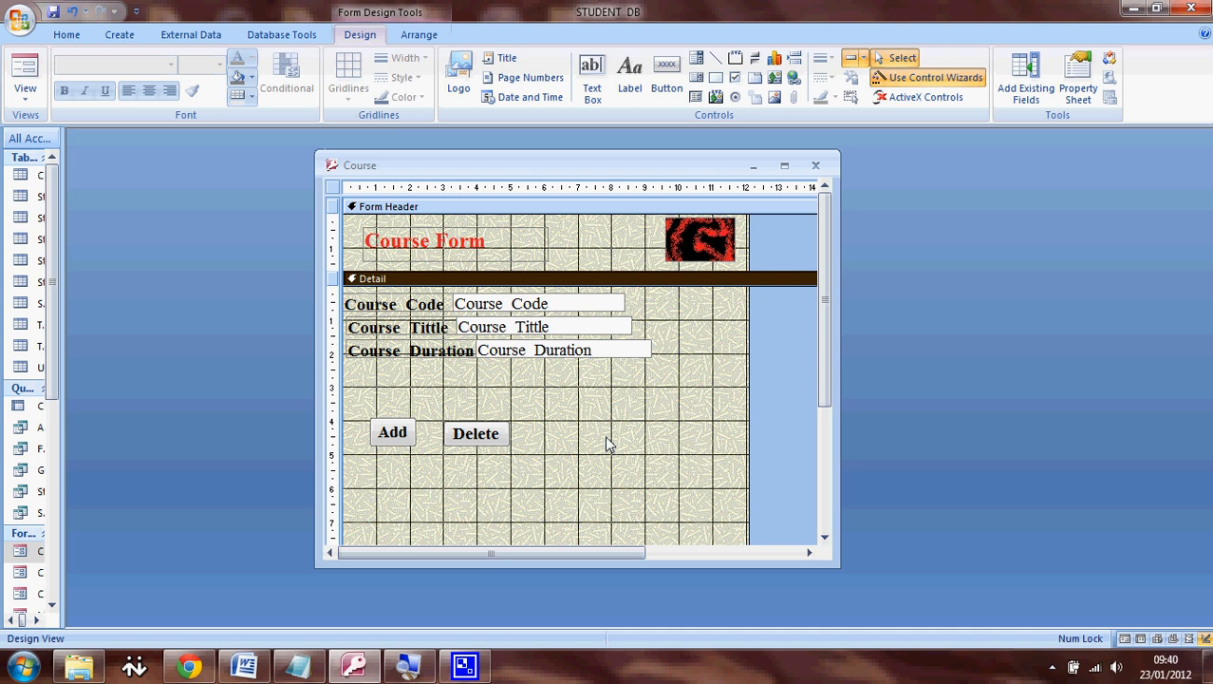
mouse_move(646, 107)
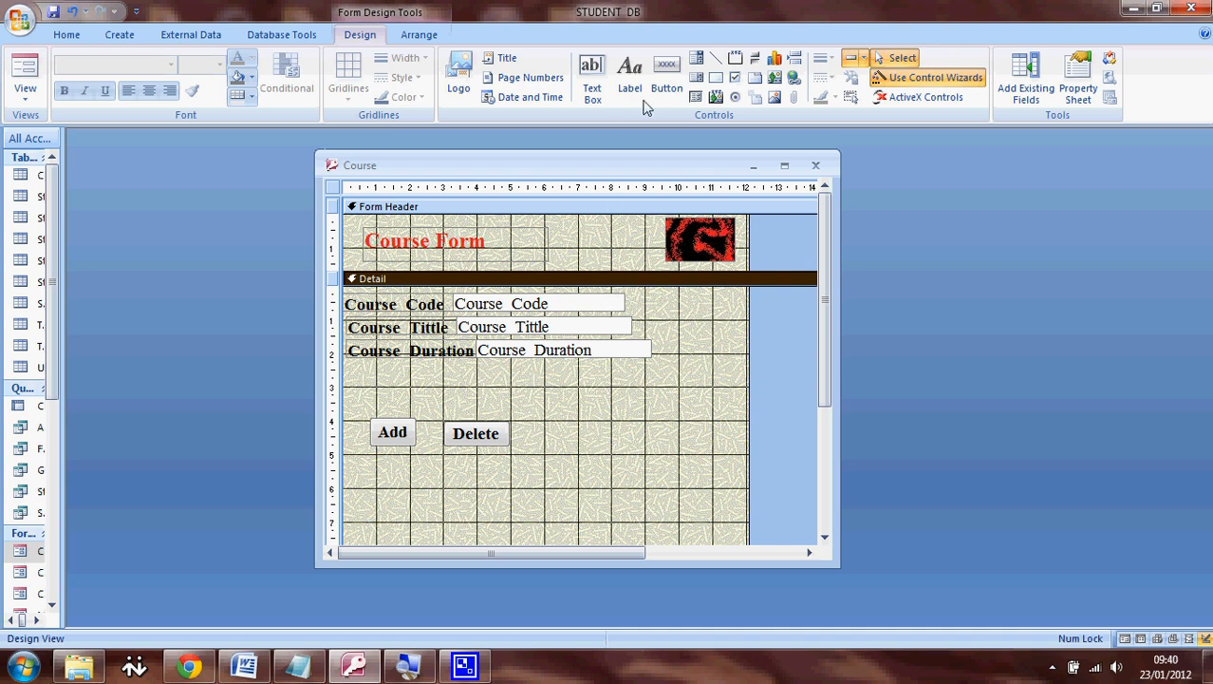
mouse_move(666, 76)
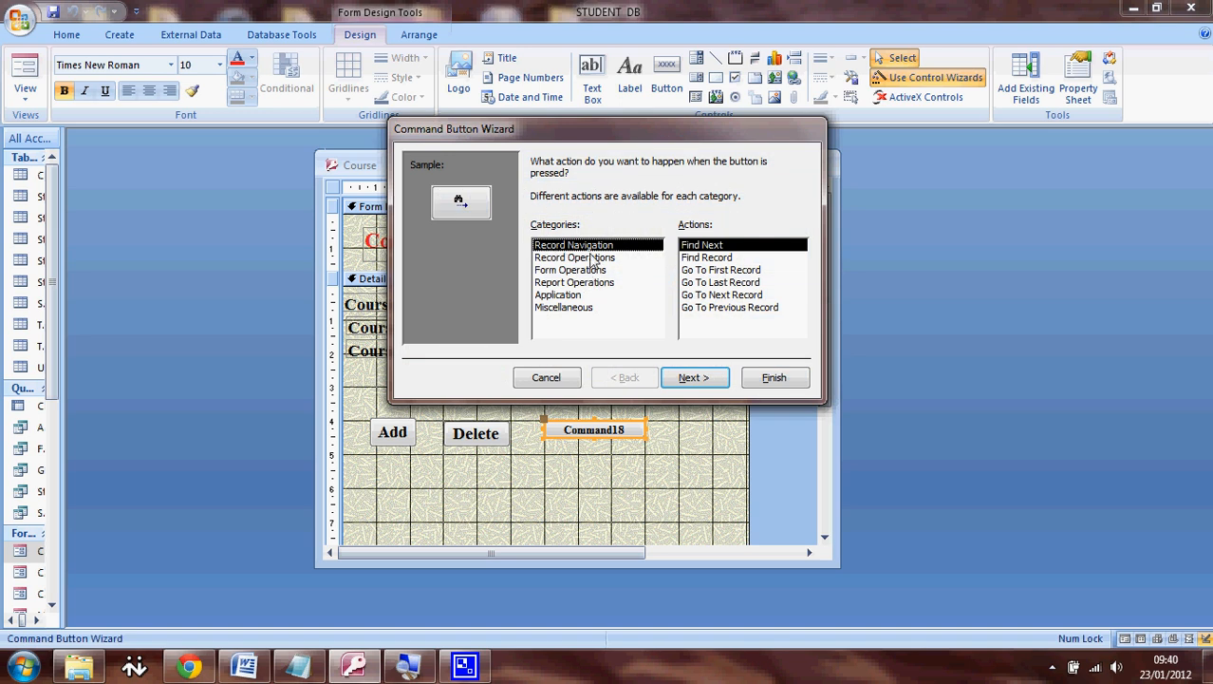
mouse_move(695, 273)
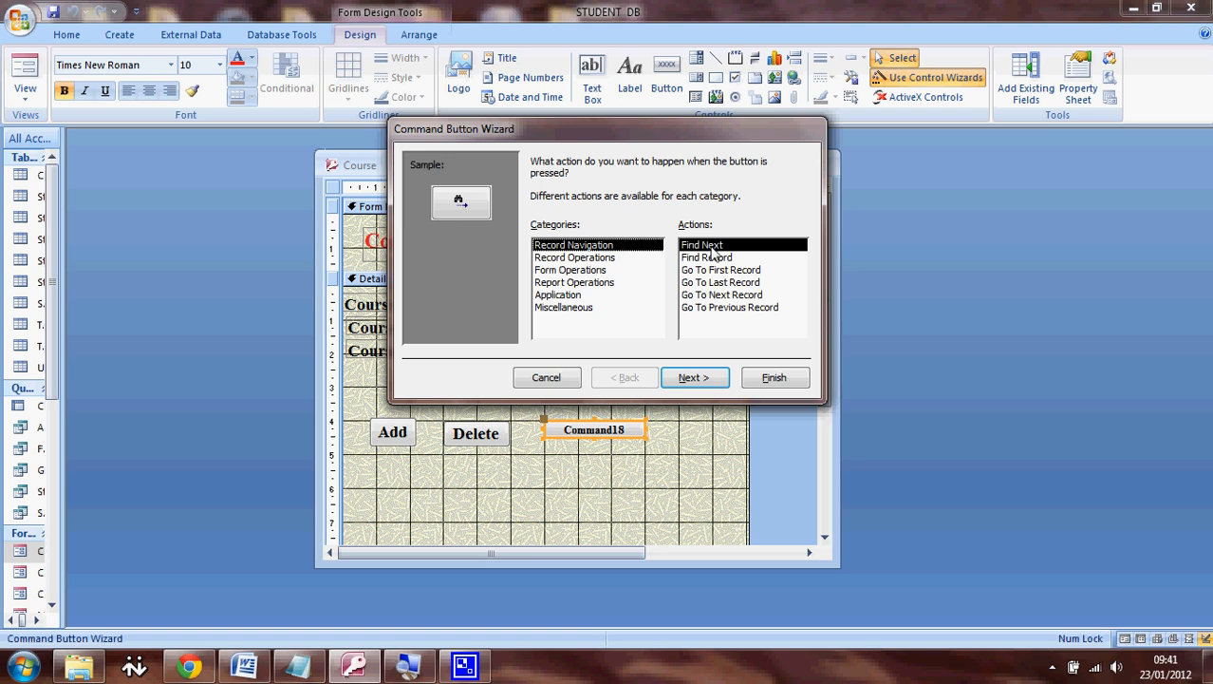
mouse_move(735, 281)
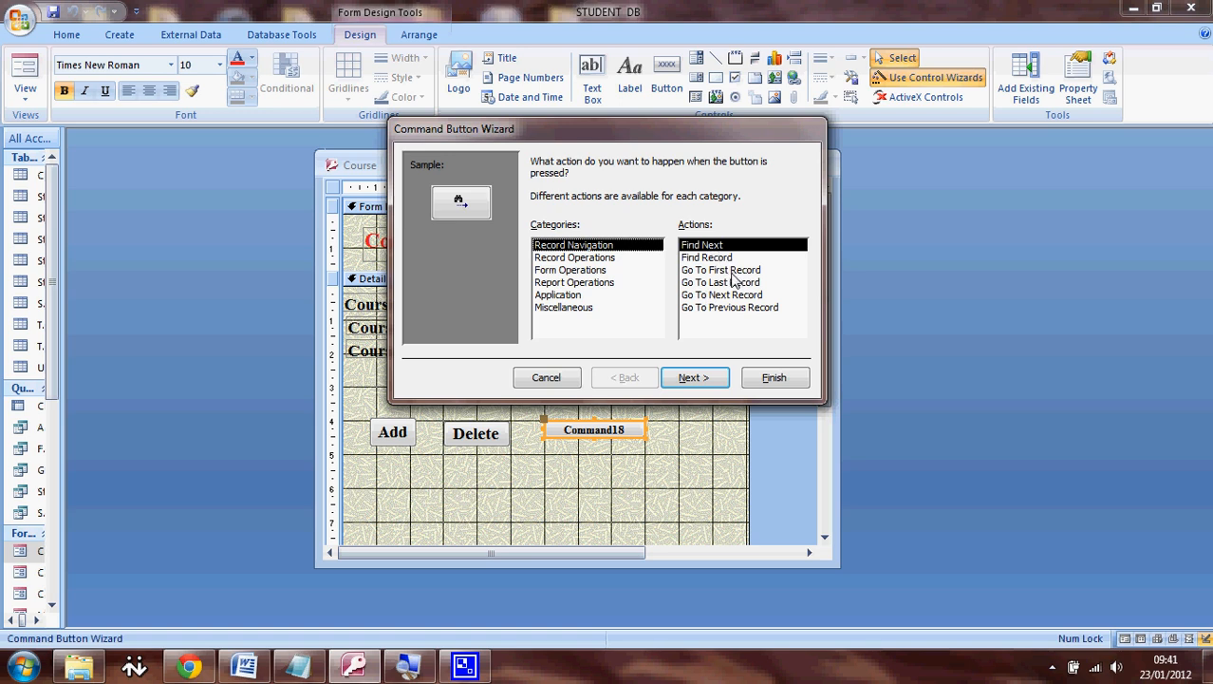
mouse_move(742, 309)
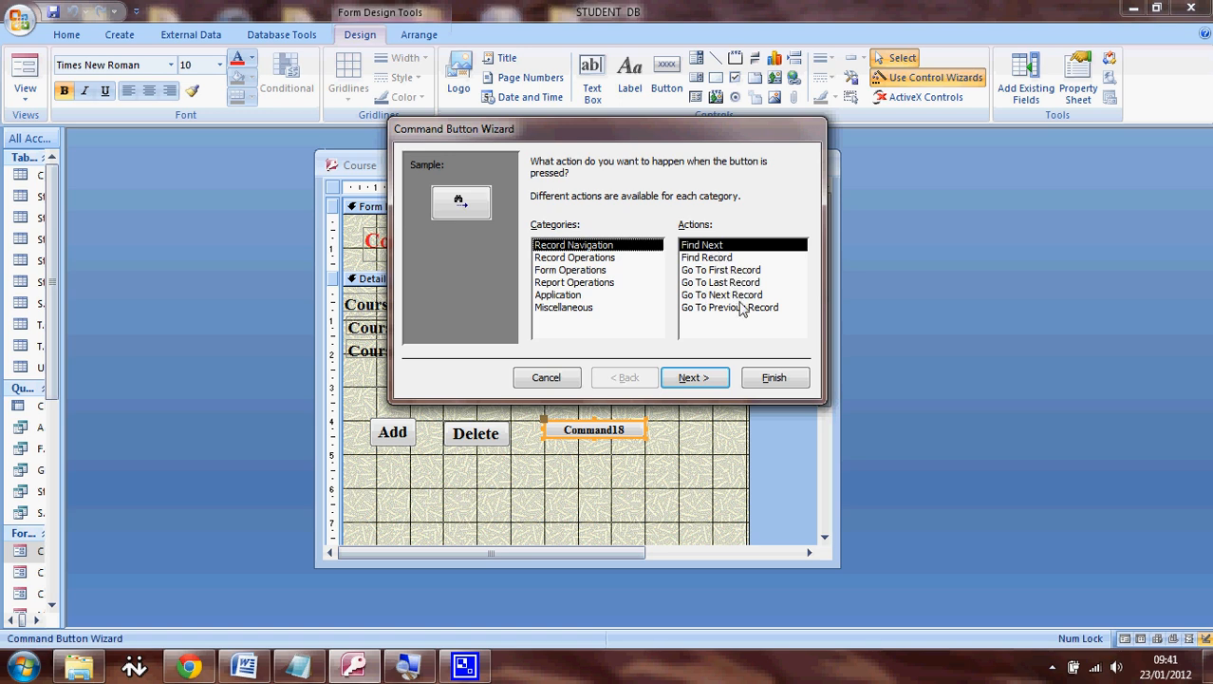
mouse_move(743, 315)
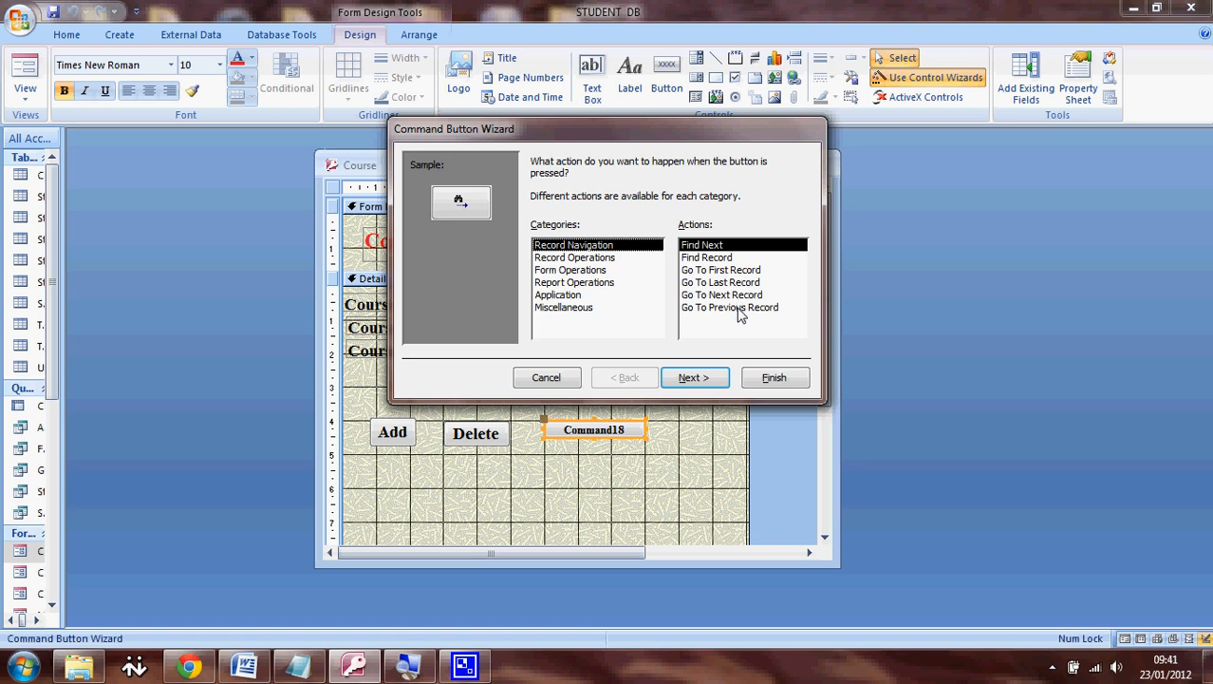
mouse_move(737, 308)
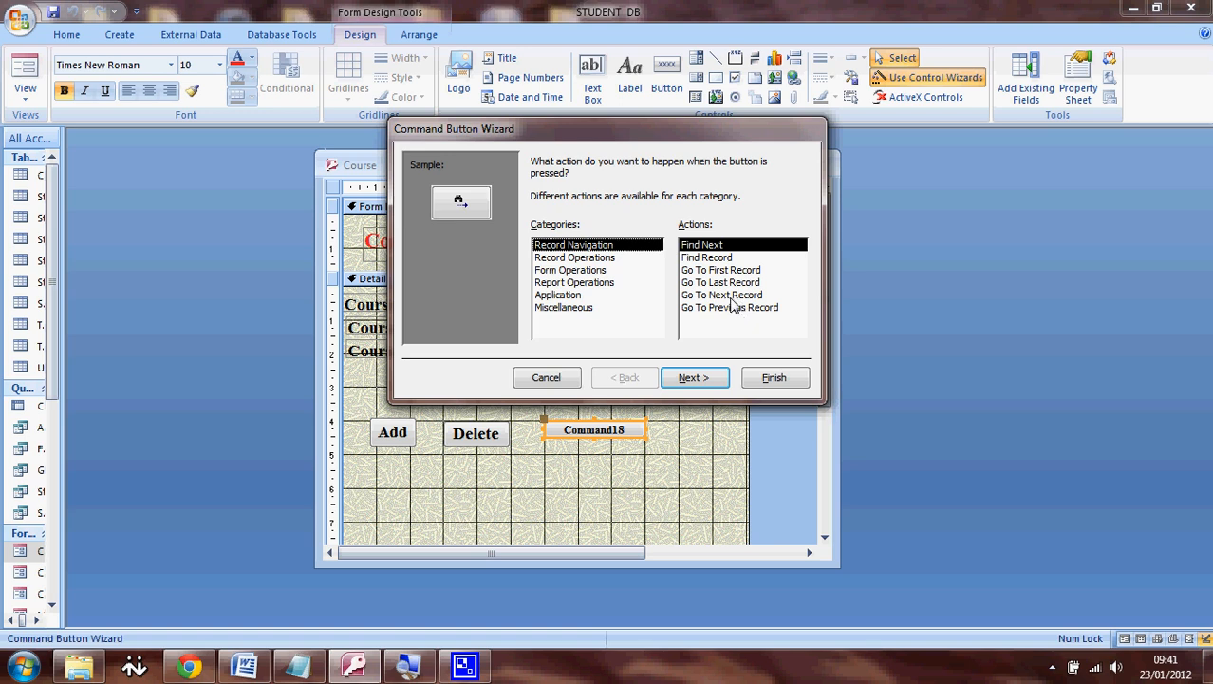
- Create a Go To Next Record button with the arrow picture, named cmdCourseNext
click(722, 294)
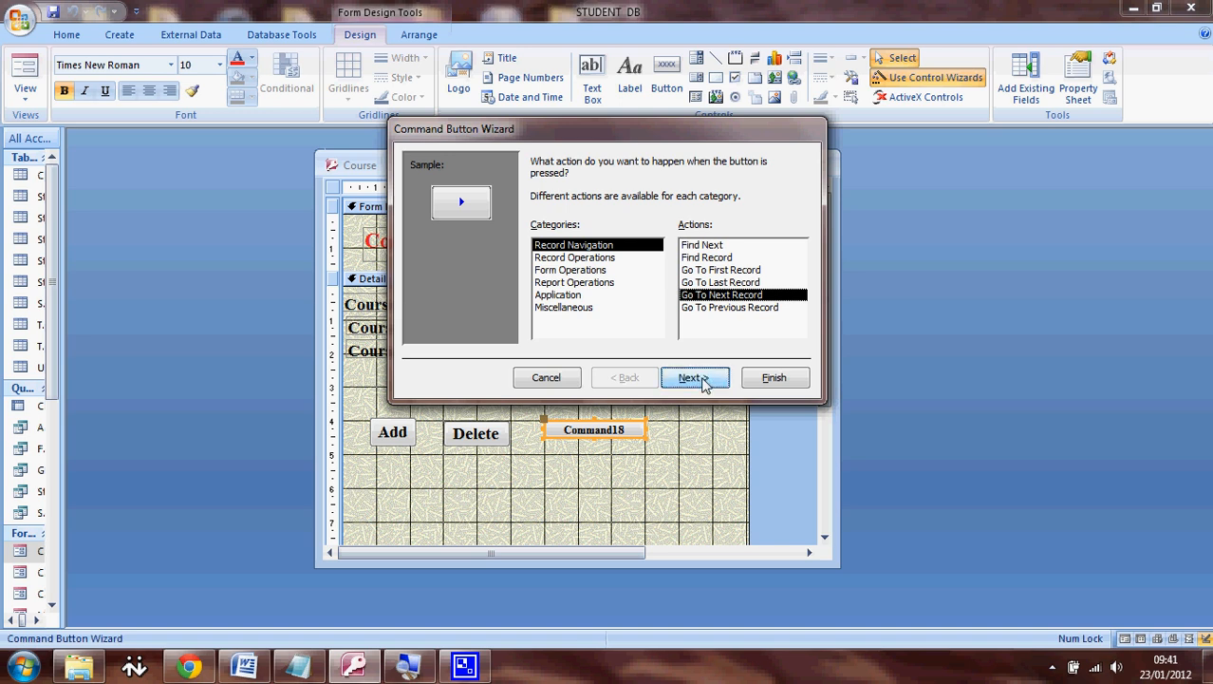
click(695, 376)
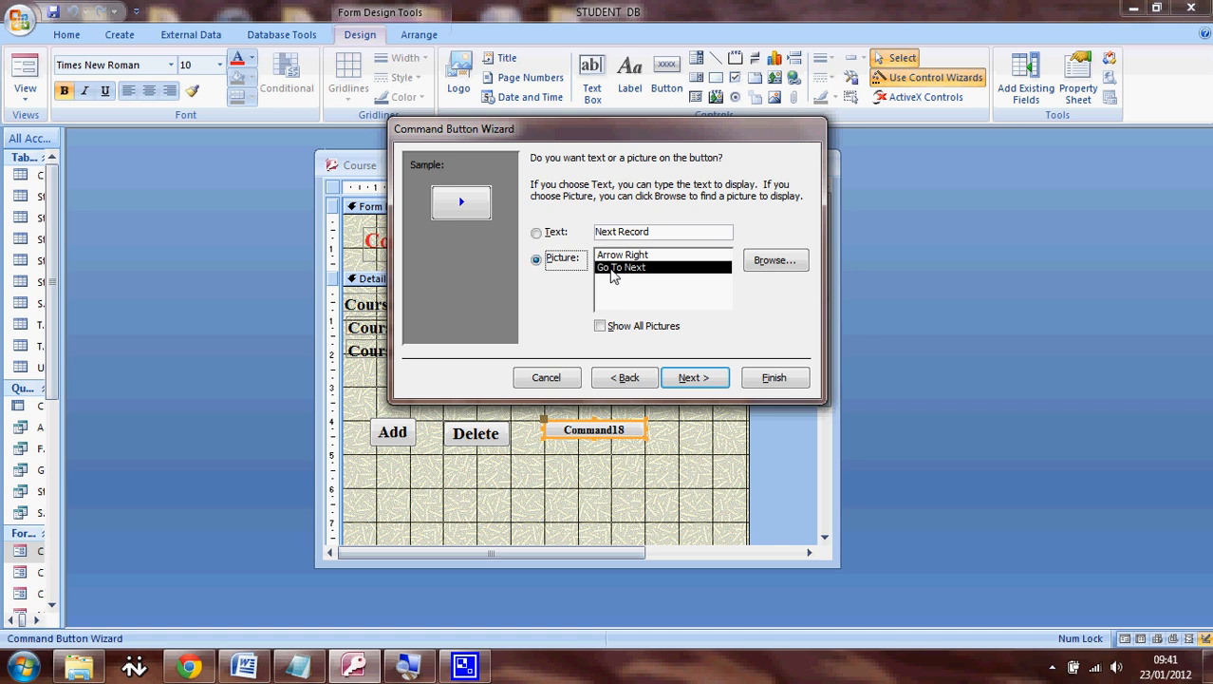
mouse_move(585, 277)
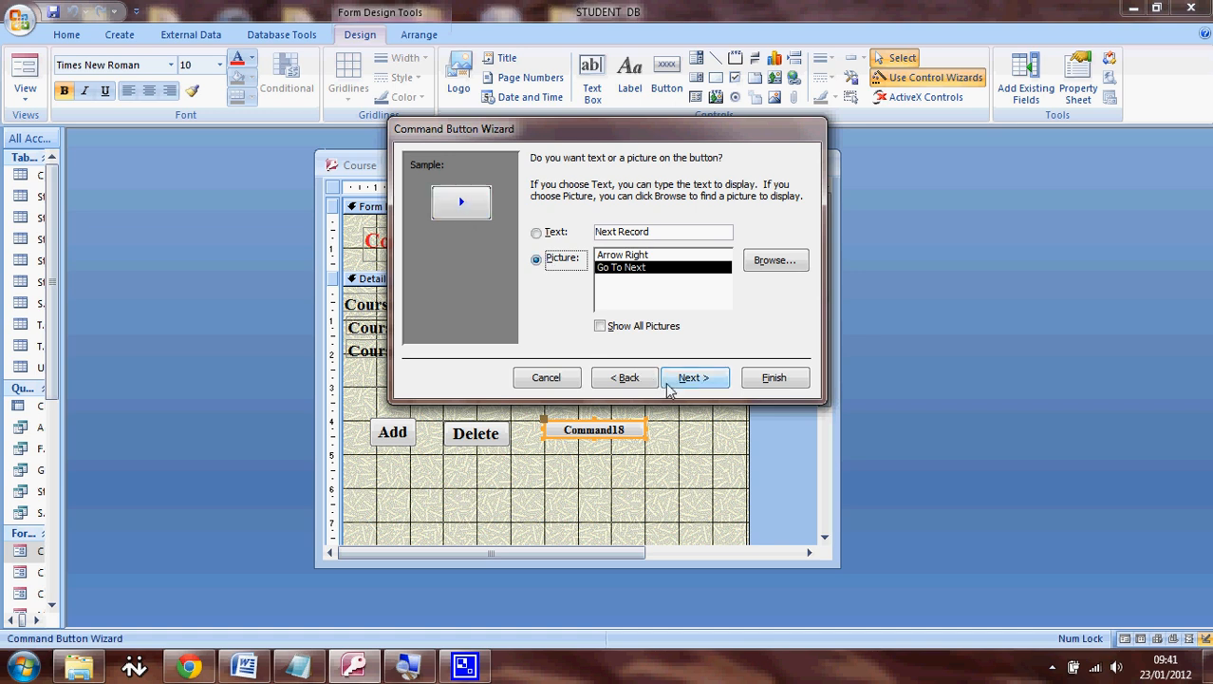
mouse_move(463, 201)
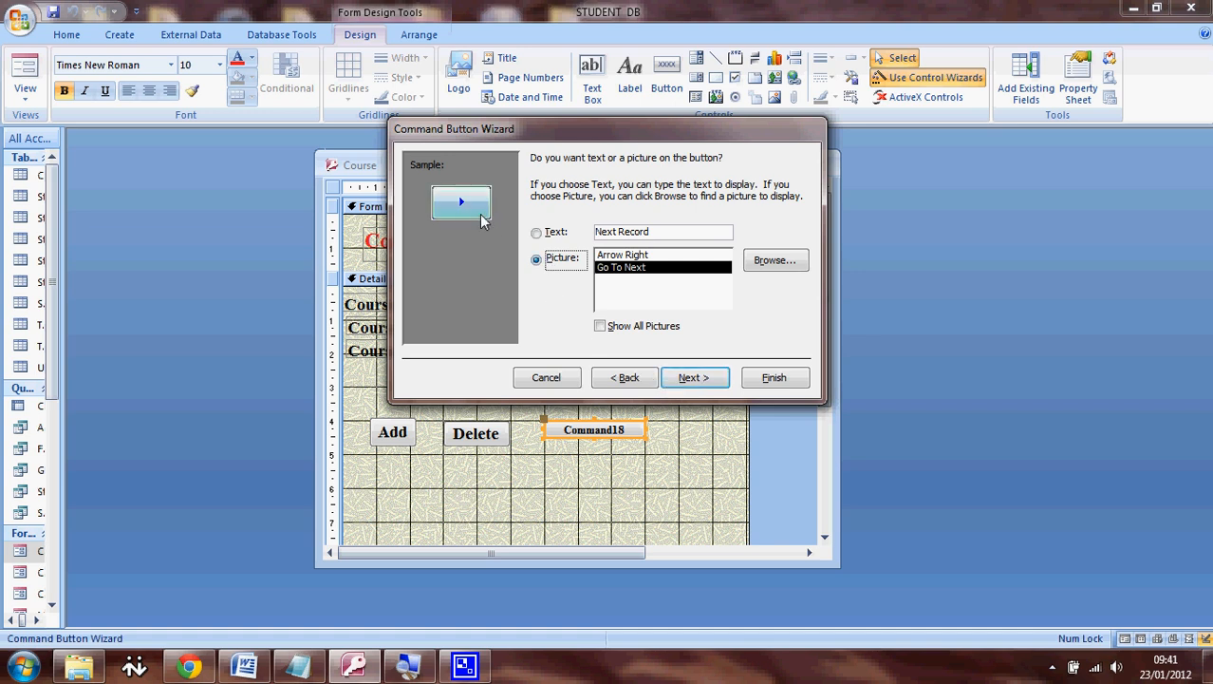
mouse_move(492, 228)
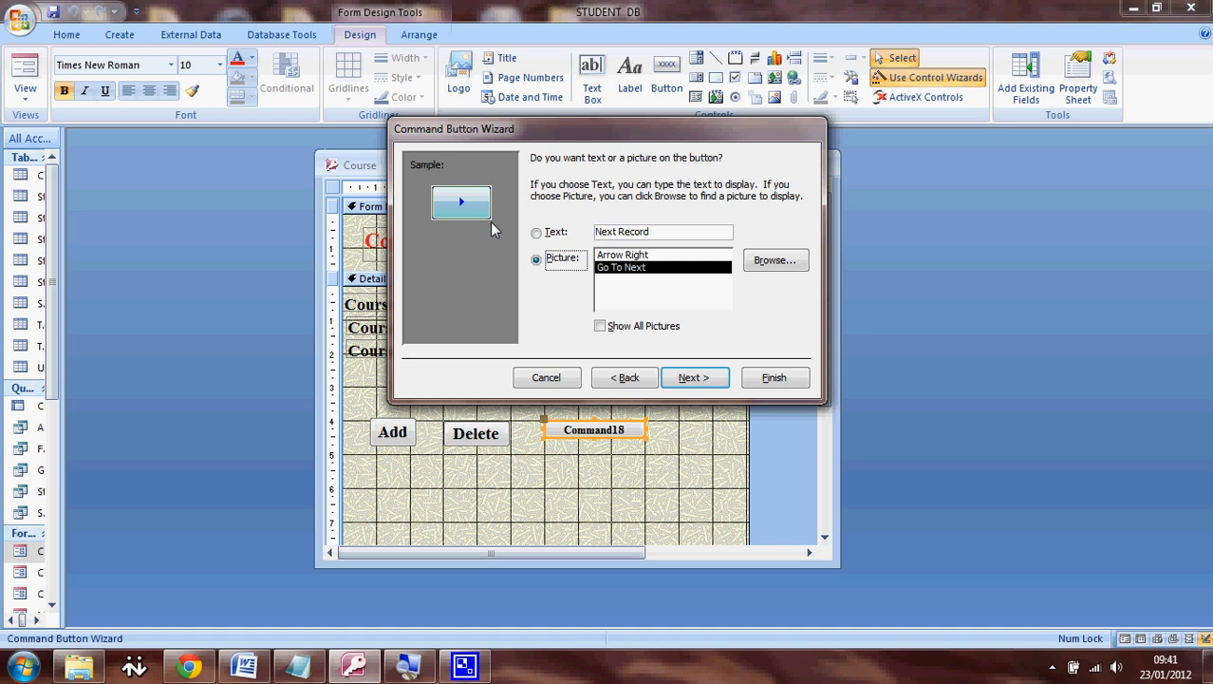
click(695, 376)
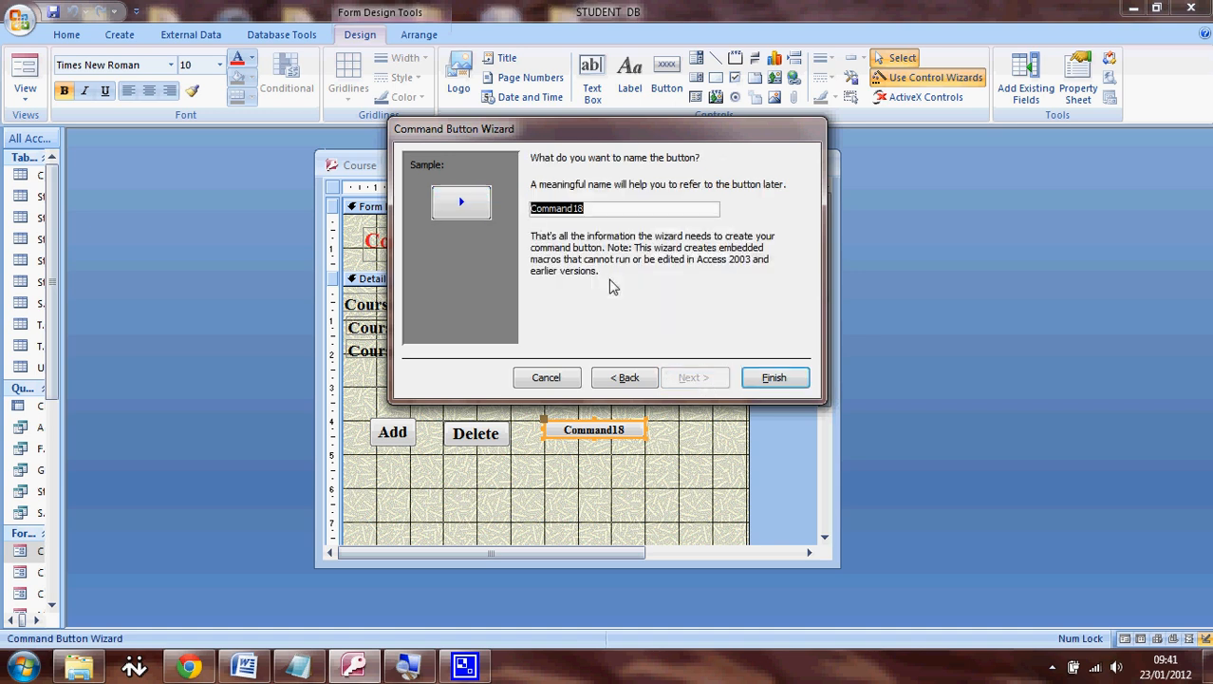
text(cmdC)
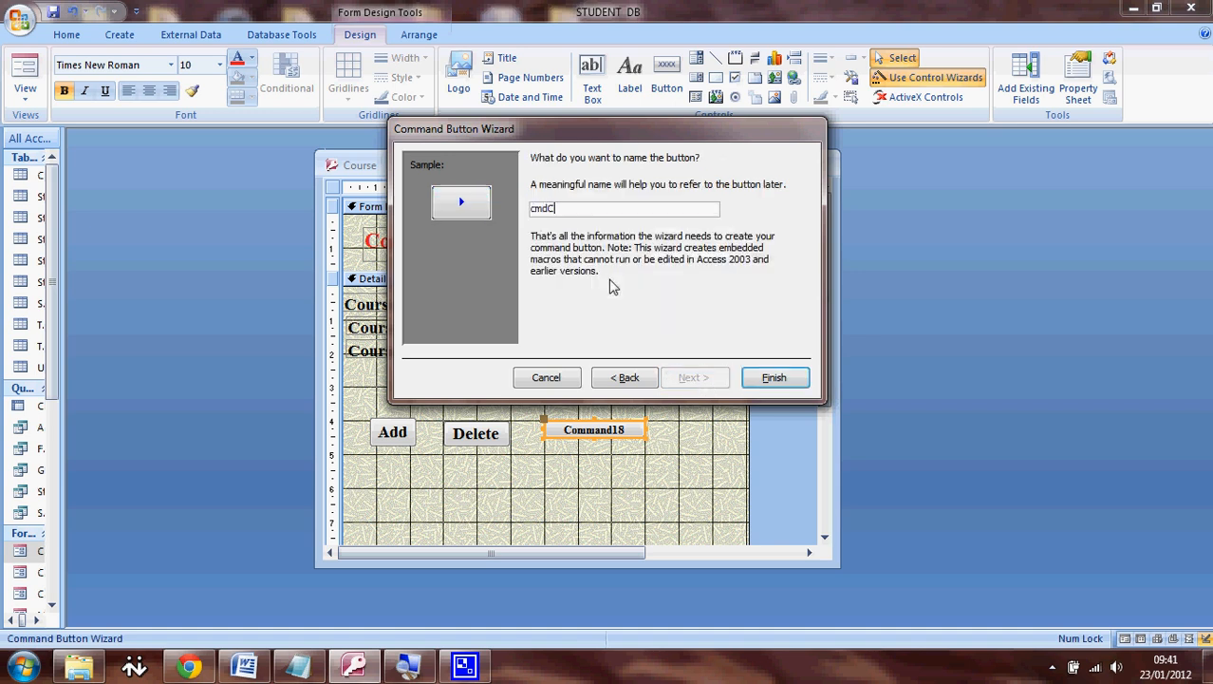
text(ourseNe)
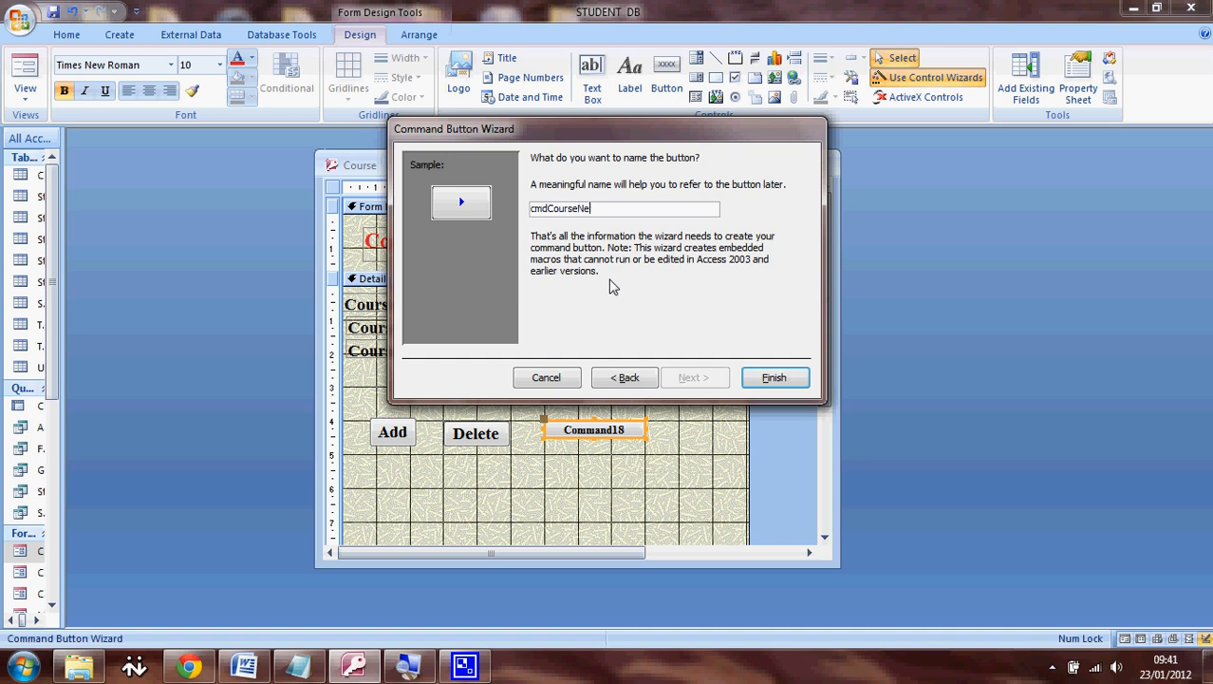
click(775, 376)
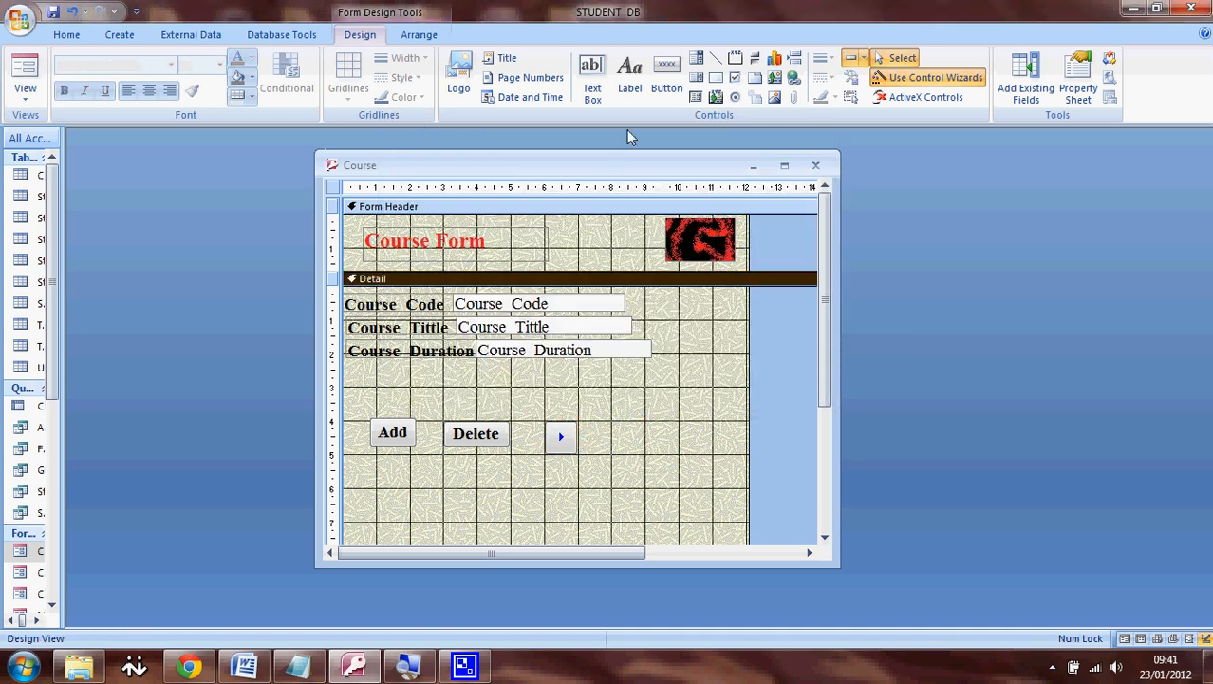
- Add a Go To Previous Record button with the arrow picture, named cmdCoursePrev
click(667, 76)
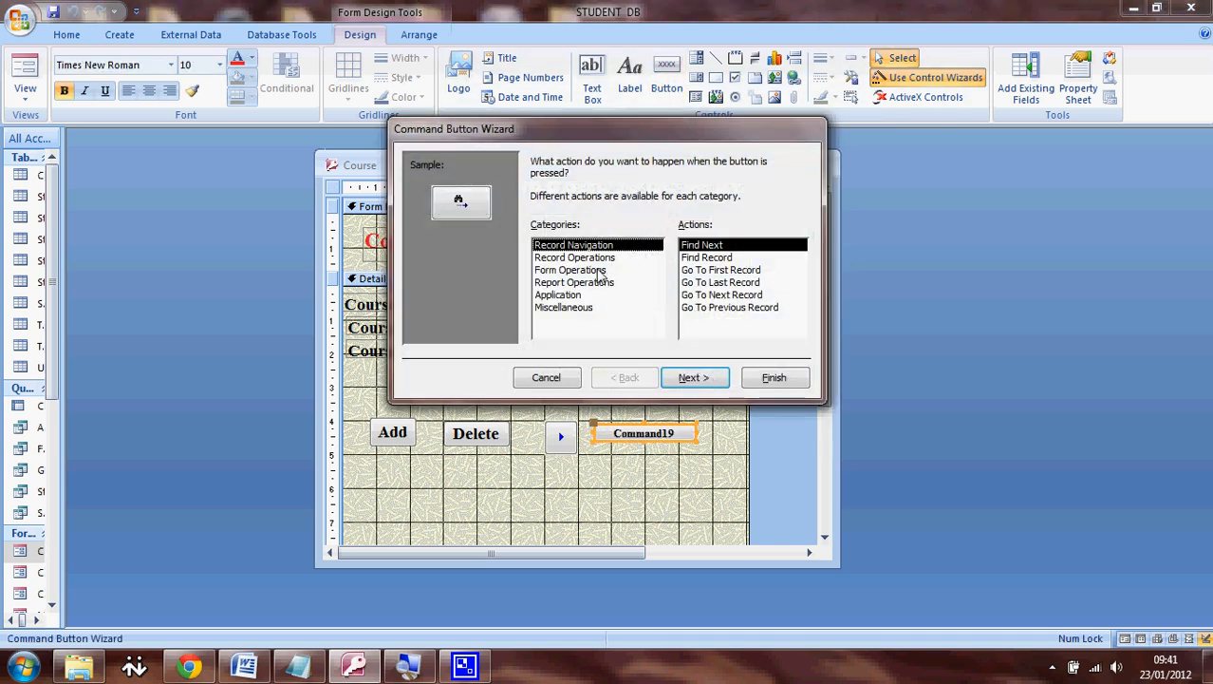
click(729, 307)
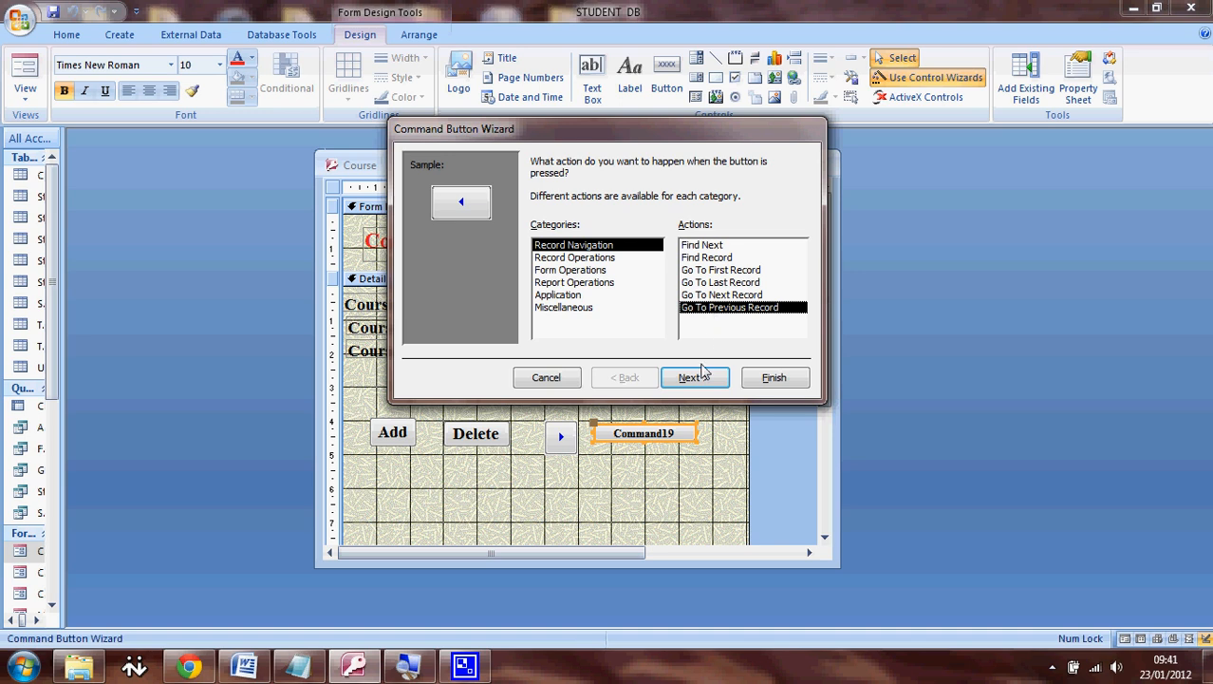
click(695, 376)
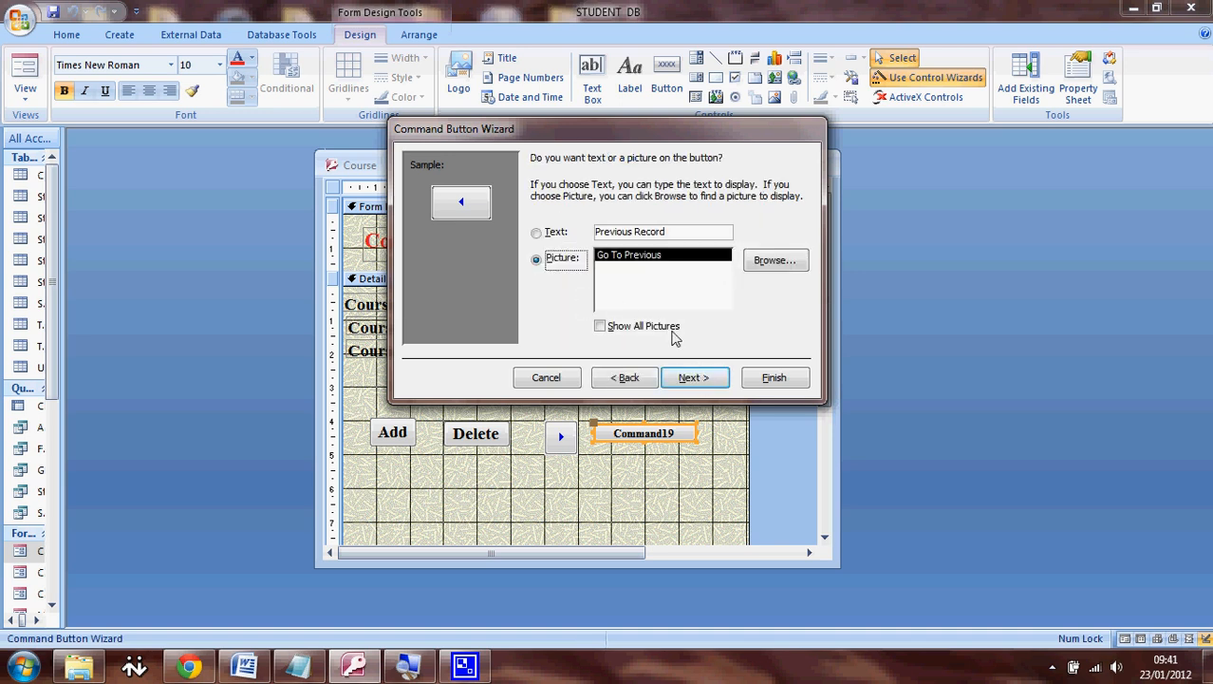
click(695, 376)
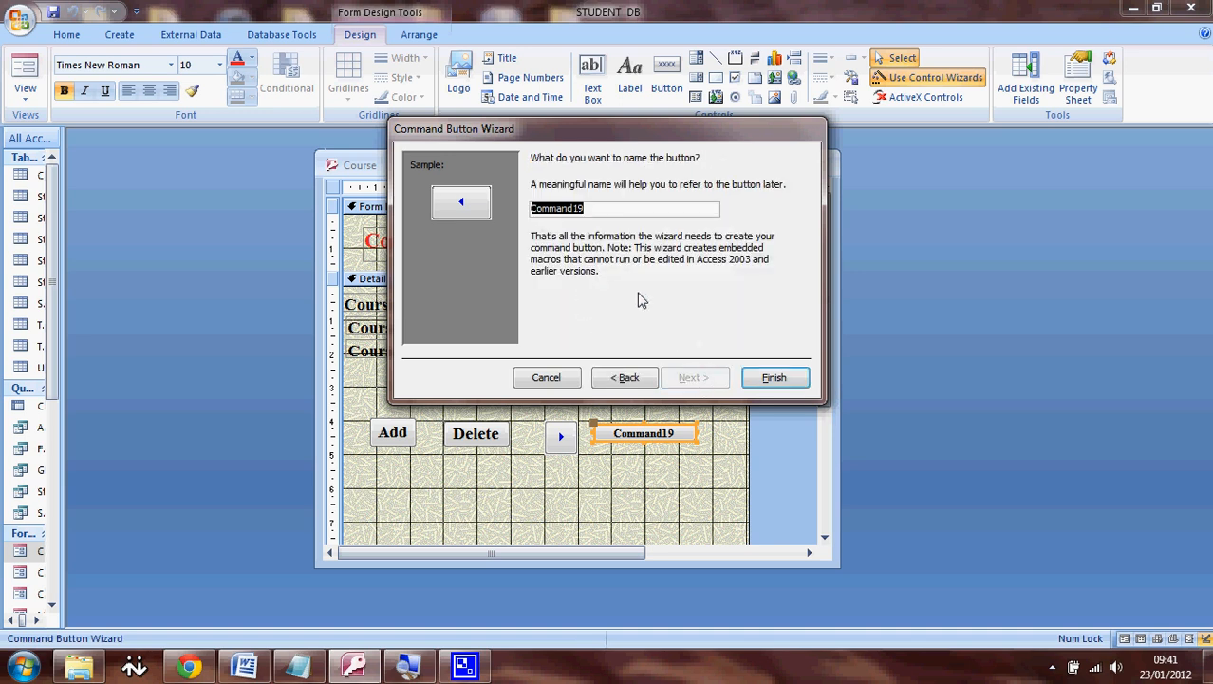
text(cmdC)
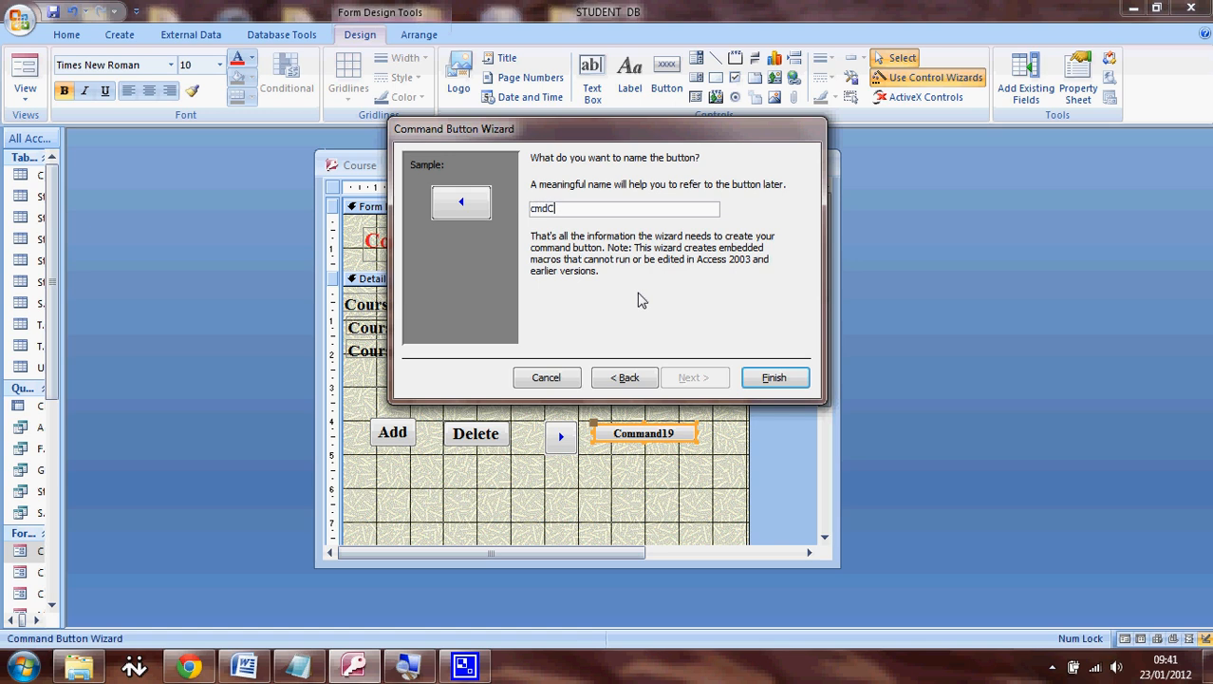
text(oursePre)
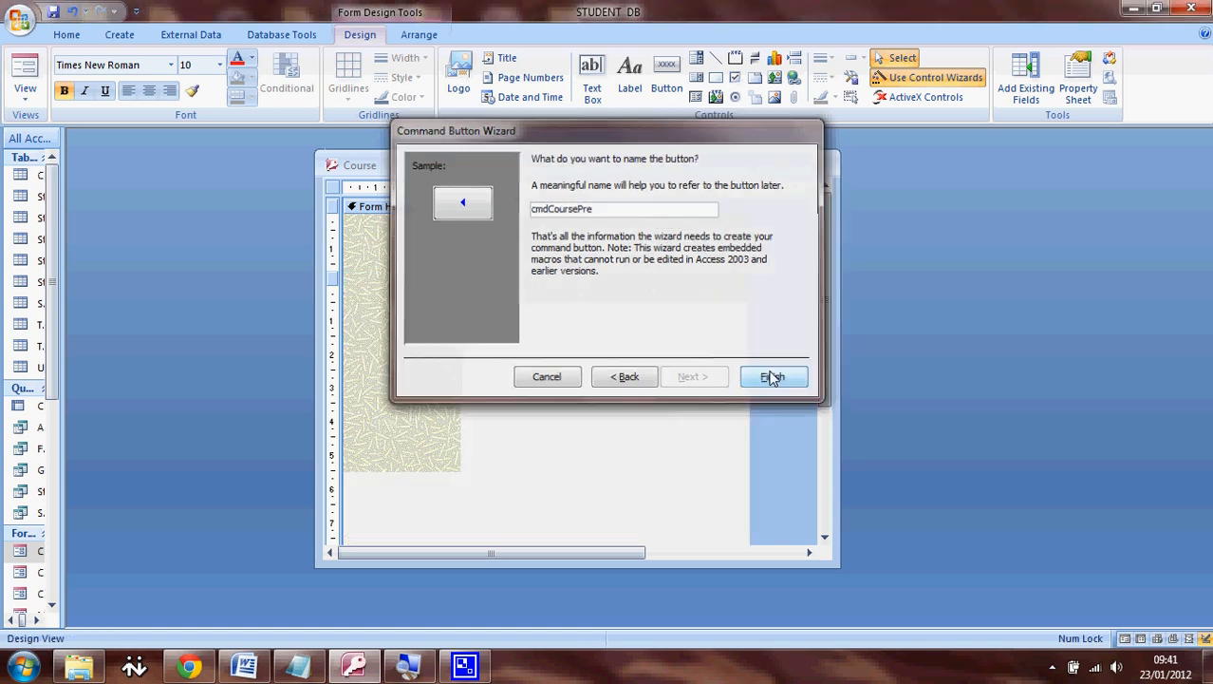
click(774, 376)
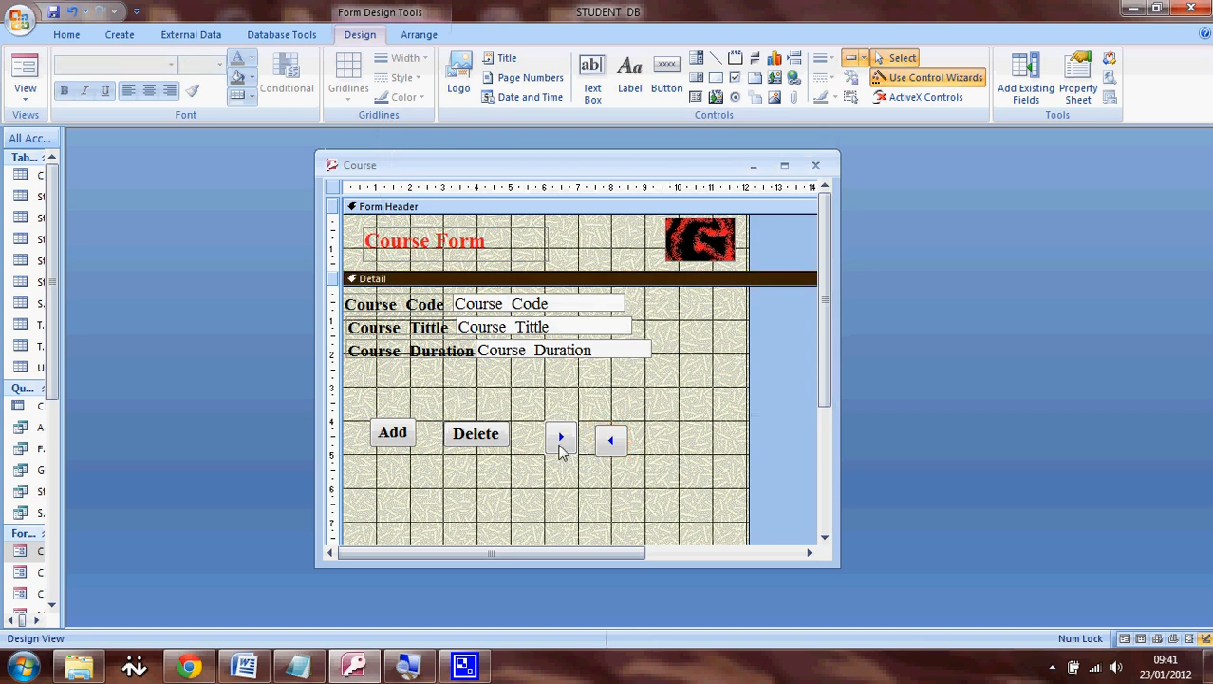
- Move the Next button to the right of the Previous button on the Course form
click(560, 437)
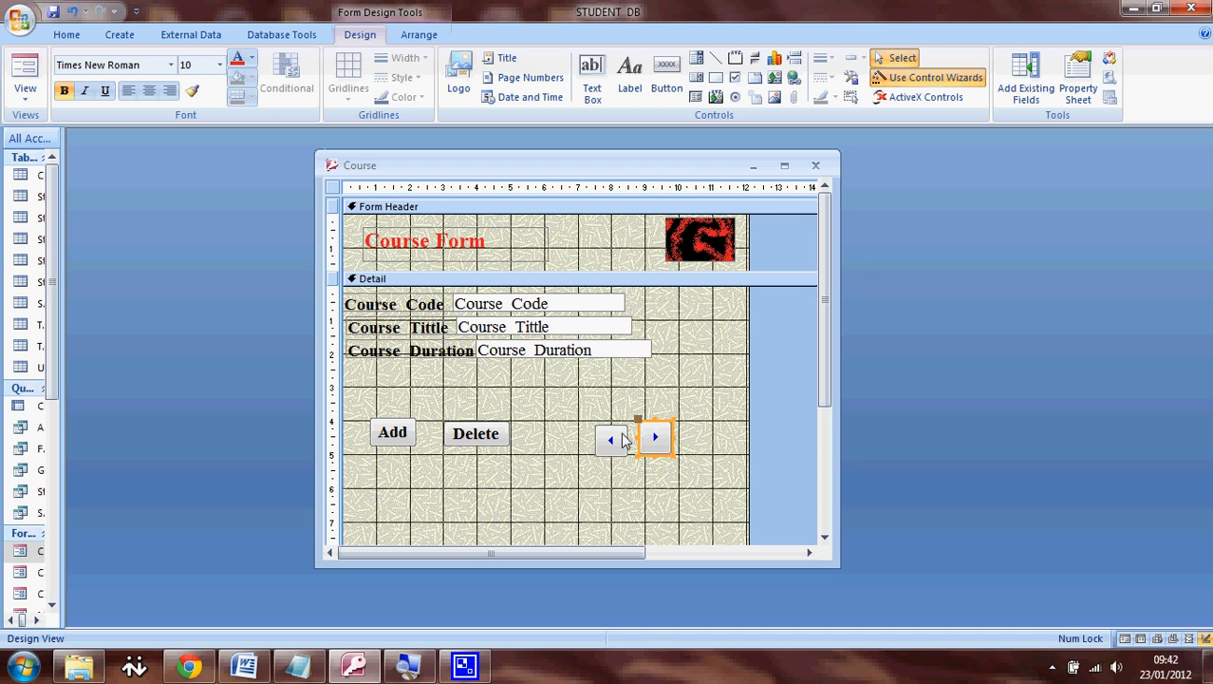
click(612, 437)
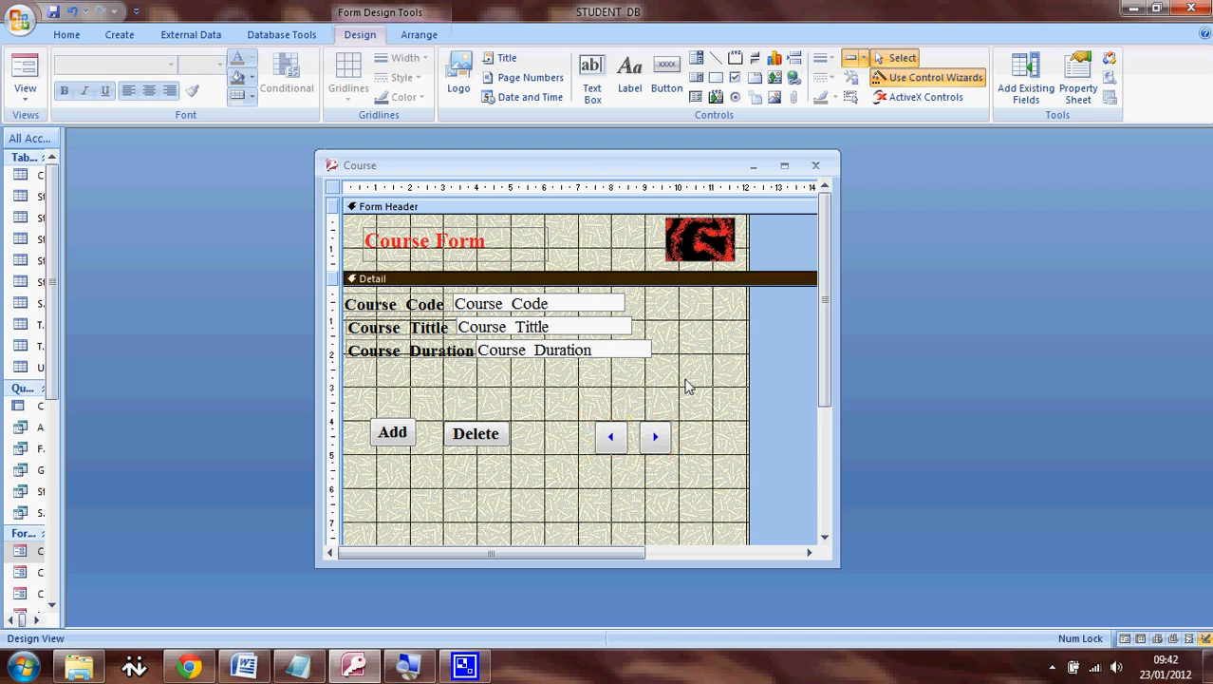
mouse_move(65, 158)
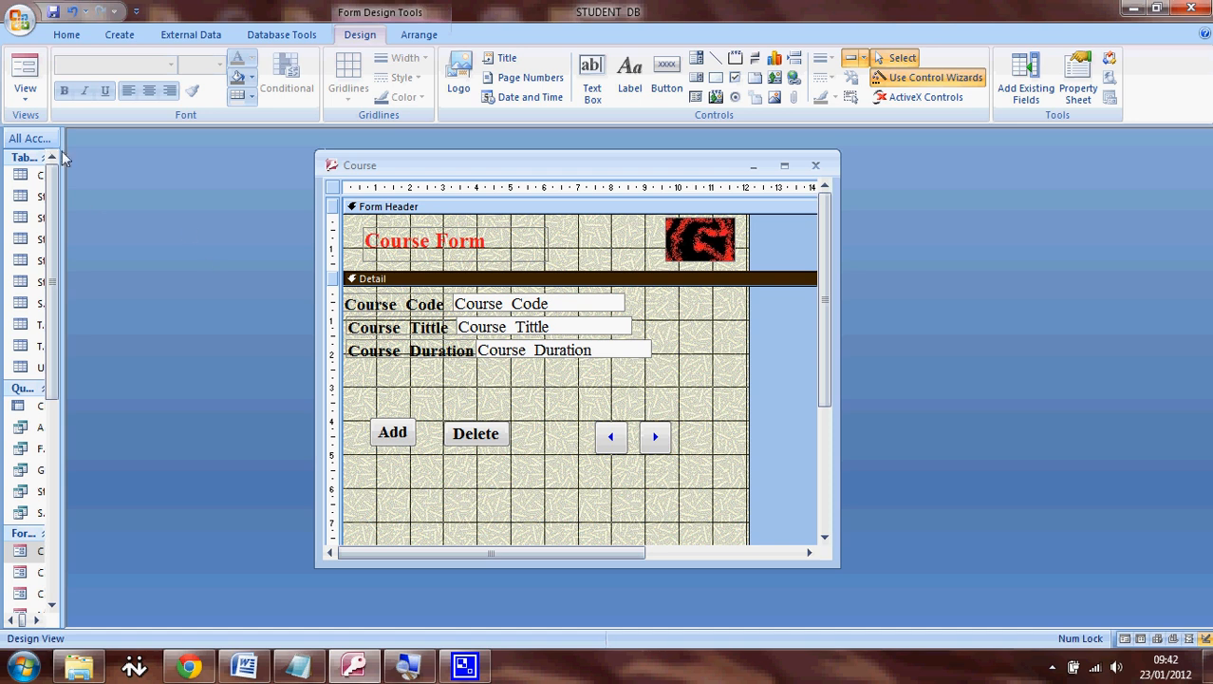
mouse_move(92, 201)
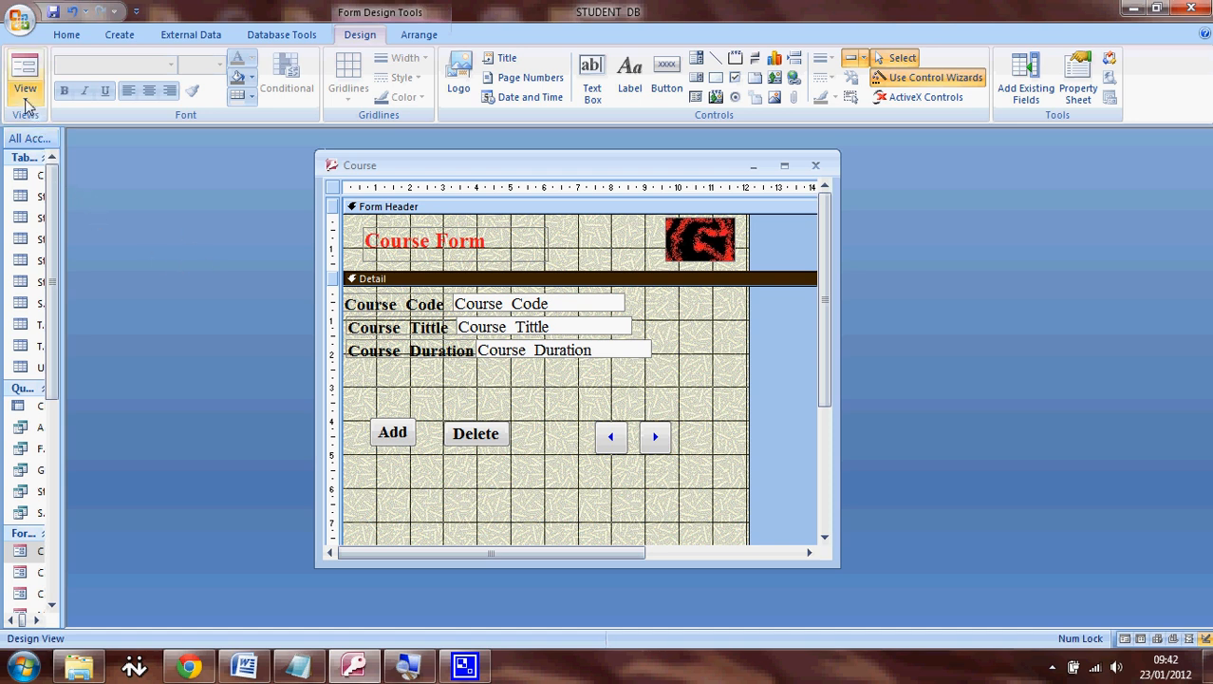
- Run the Course form in Form View and try the Add button, hitting the cmdCourseAdd_Click ambiguous-name error
click(24, 76)
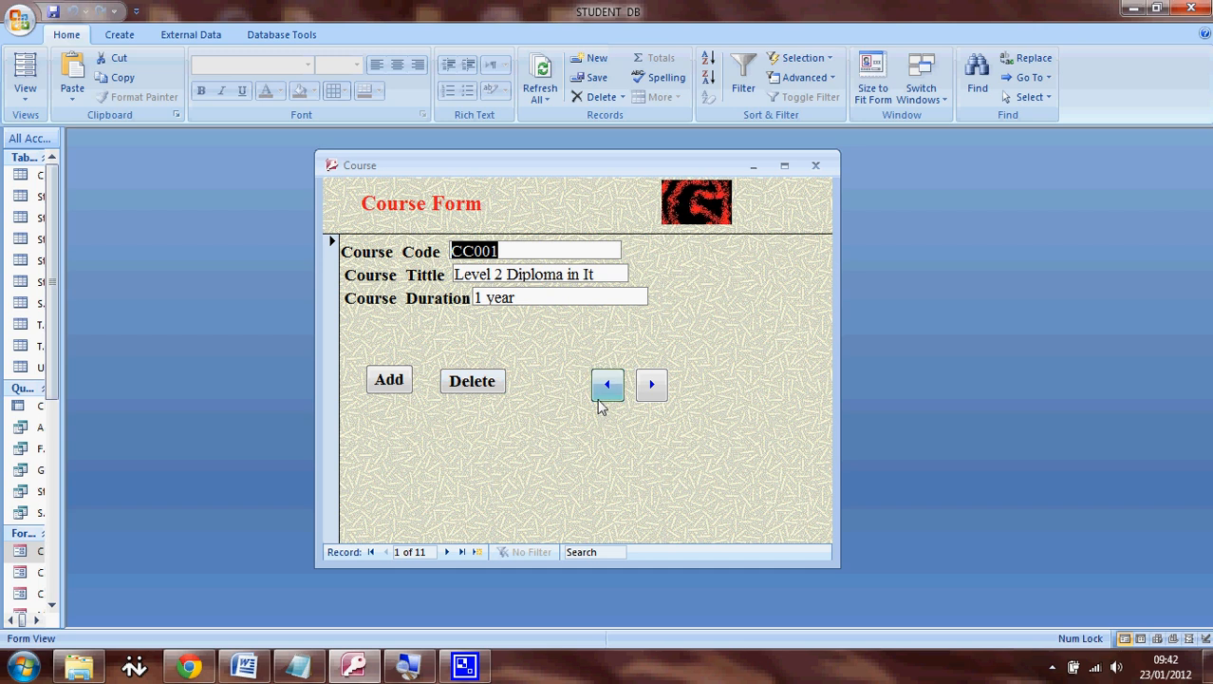
mouse_move(608, 384)
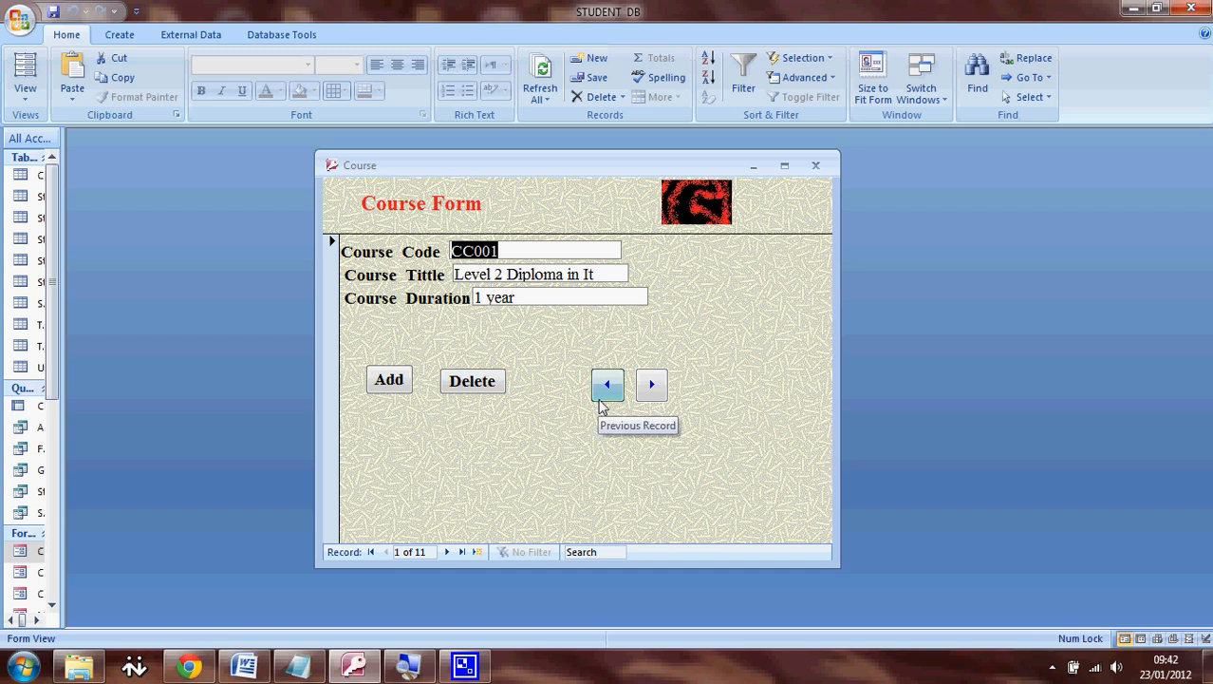
mouse_move(651, 383)
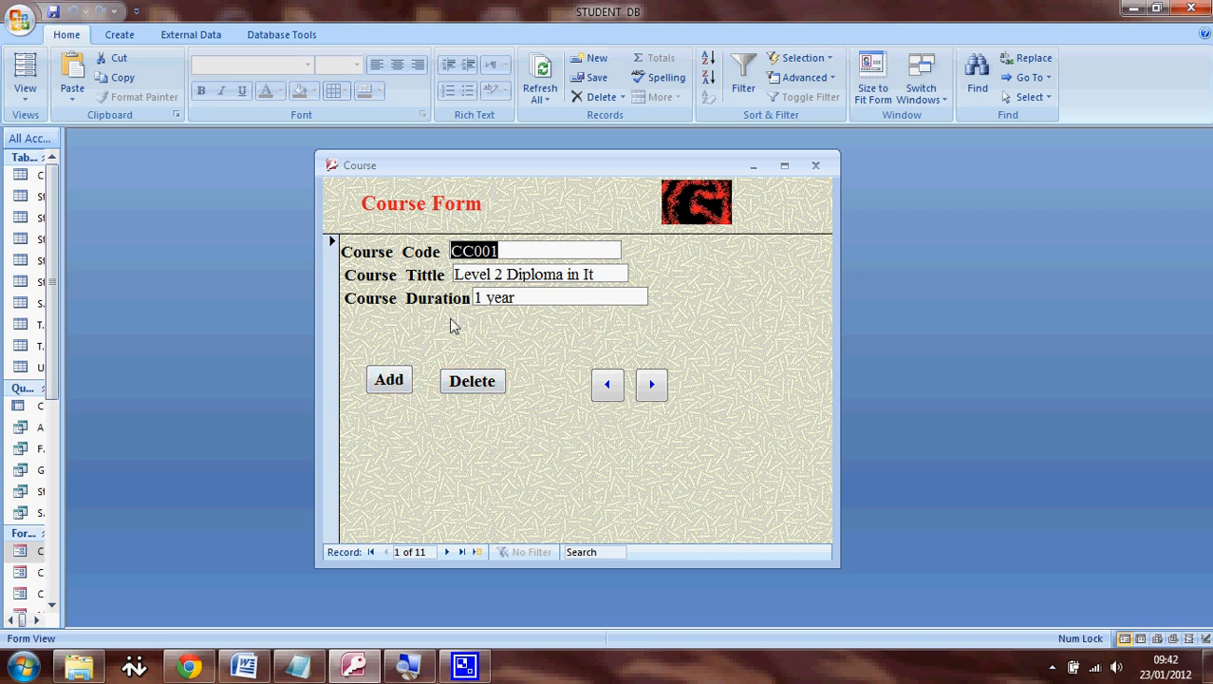
click(388, 380)
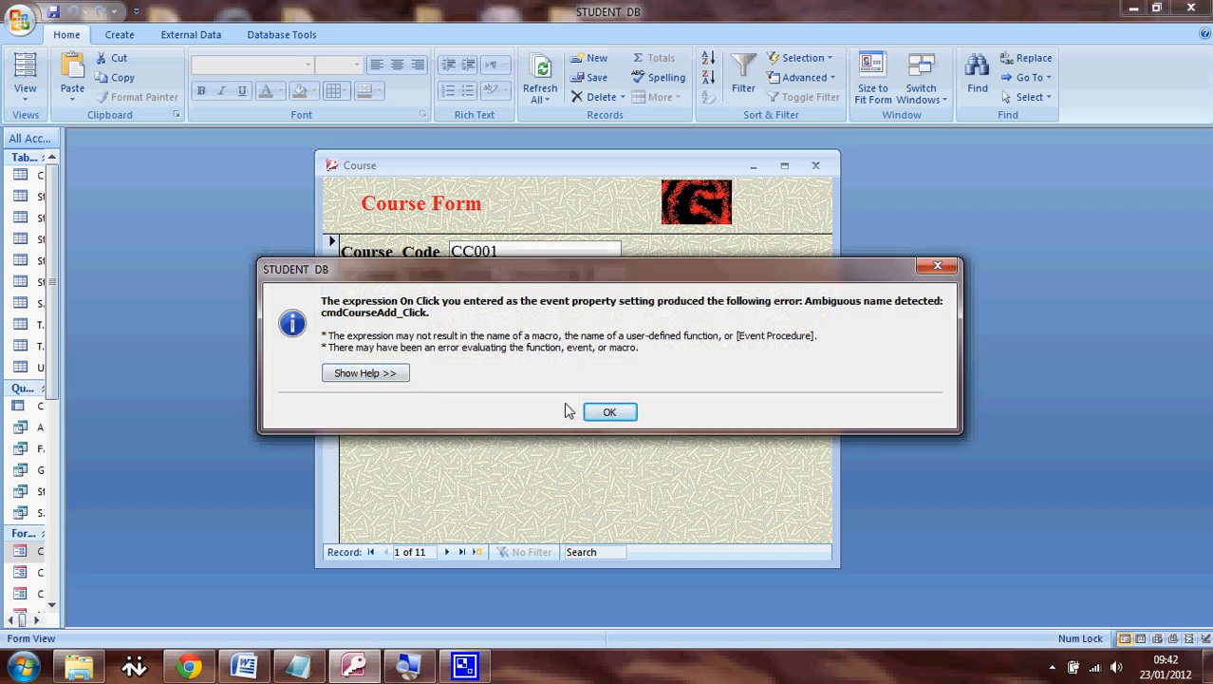
- Dismiss the error and enter new course CC010, Ext Dip, 6 months as record 11
click(609, 410)
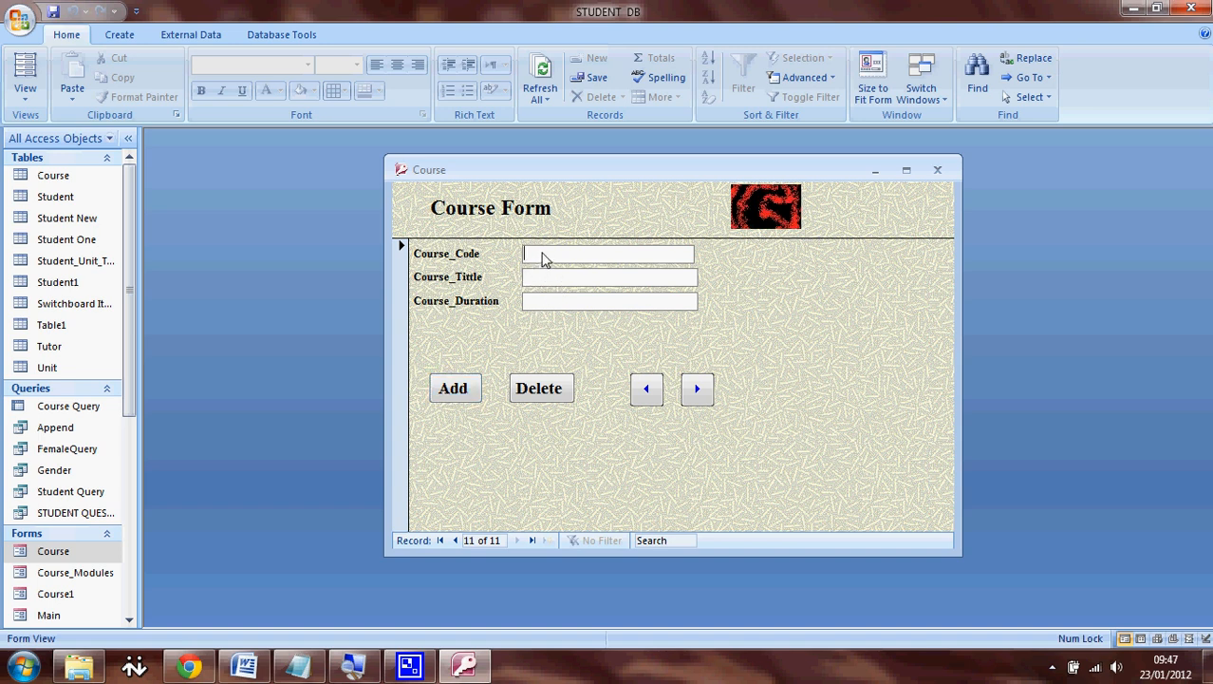
text(CC030)
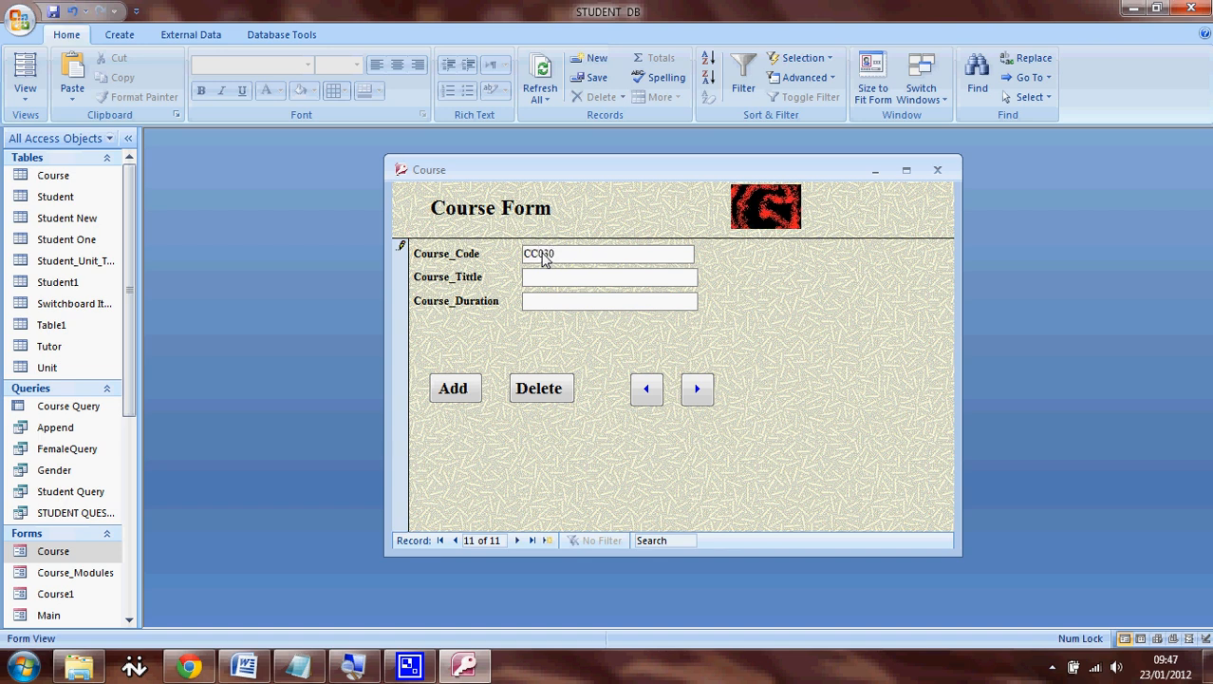
text(Ext Dip)
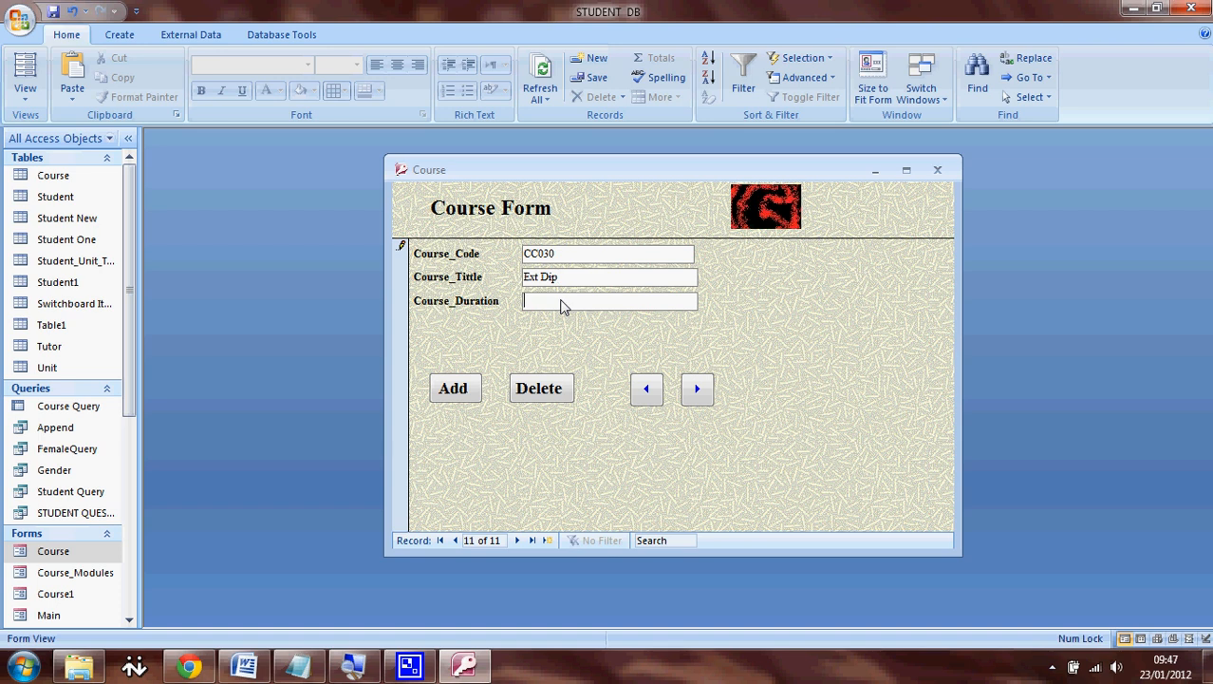
text(6 months)
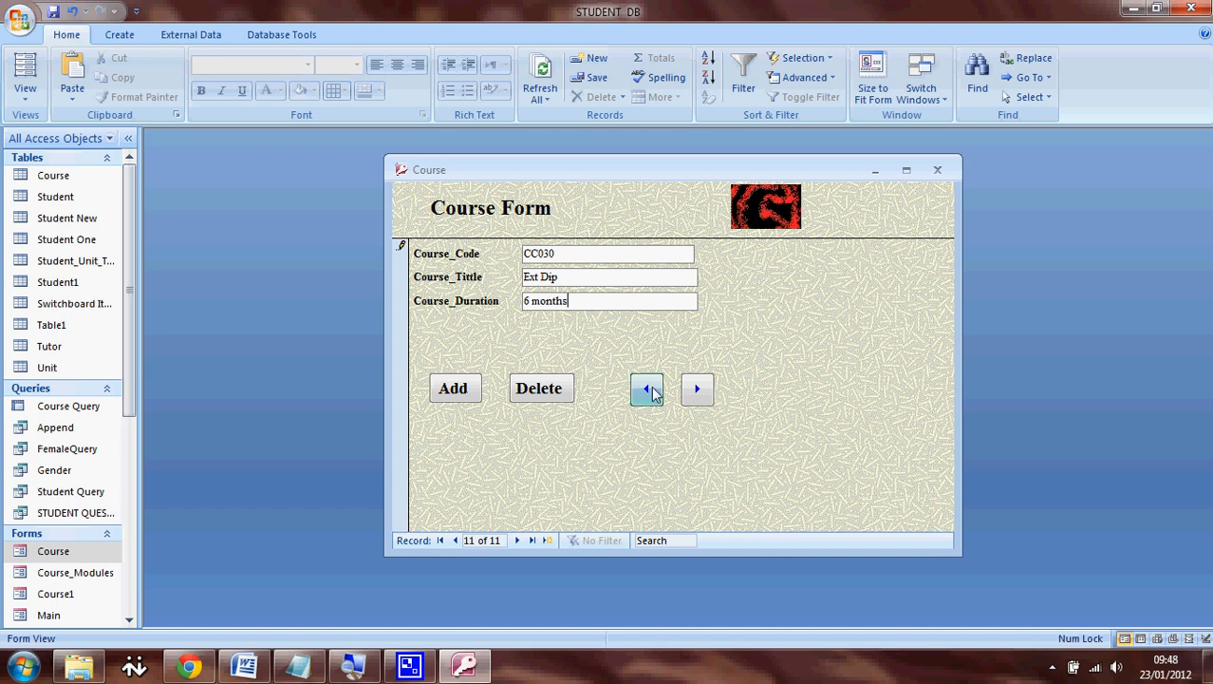
mouse_move(645, 387)
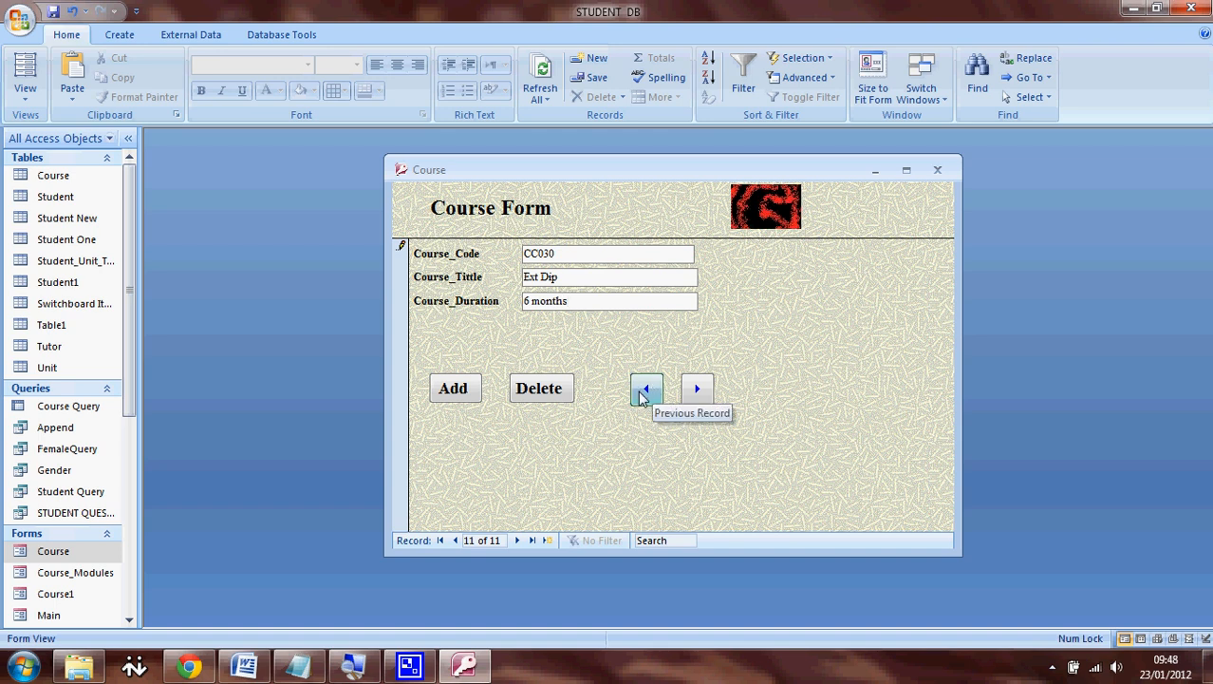
click(646, 387)
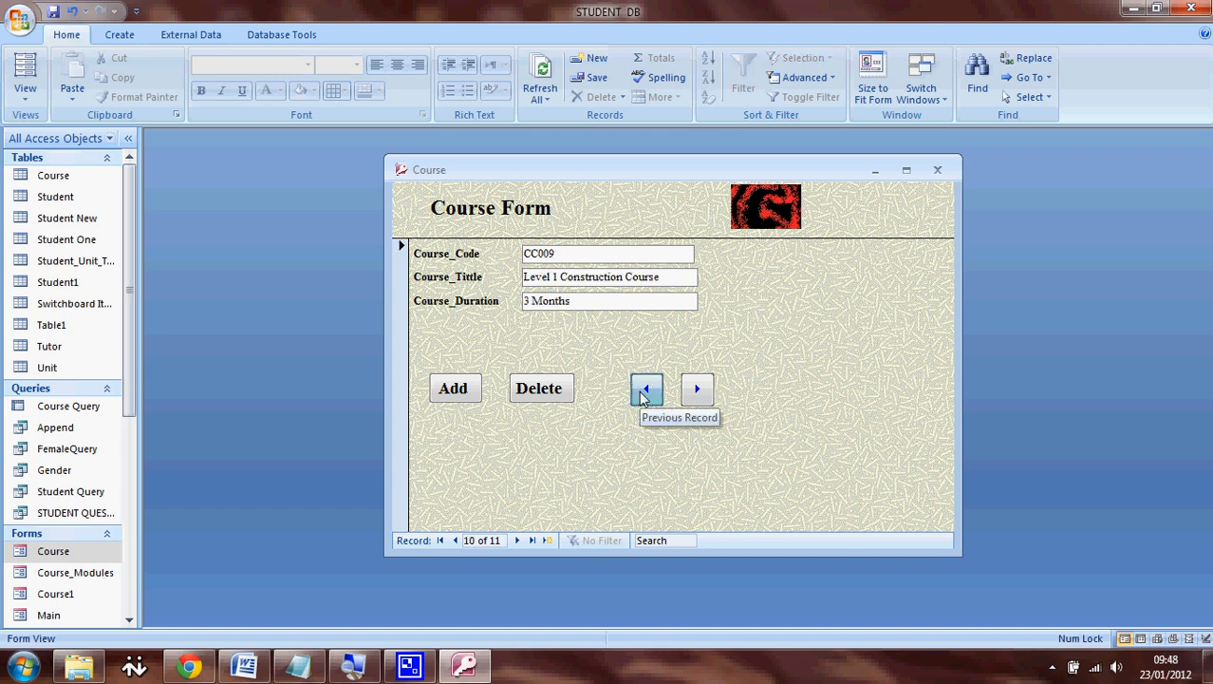
mouse_move(661, 350)
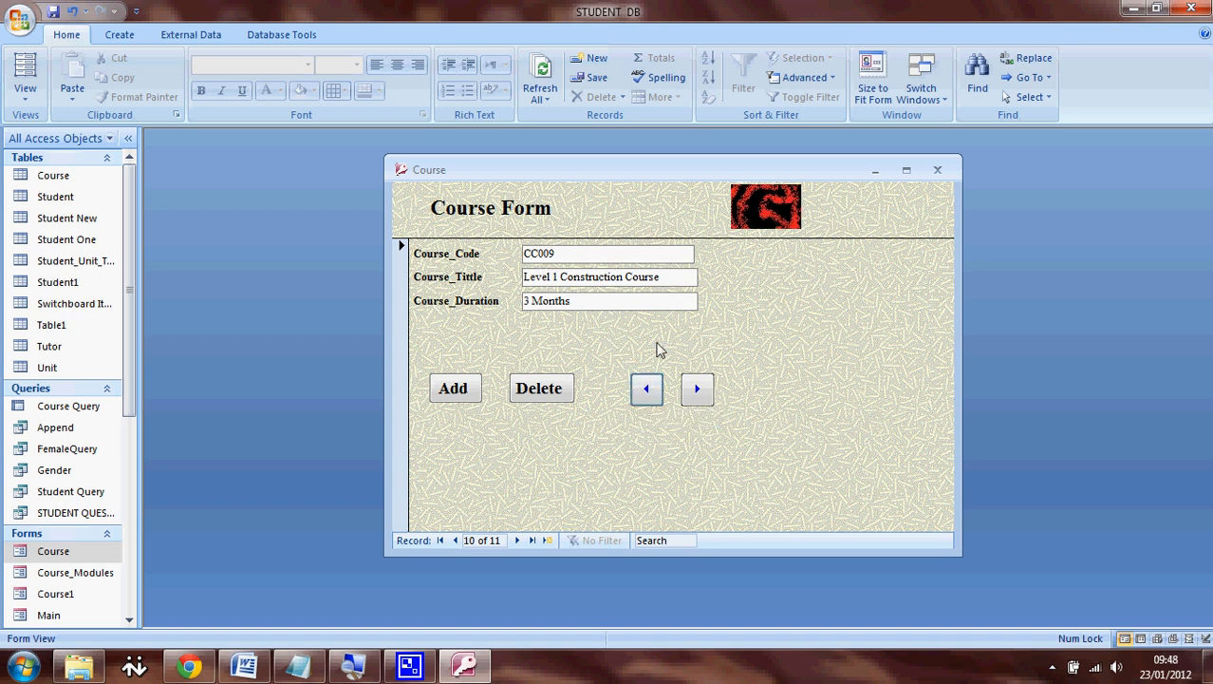
click(697, 387)
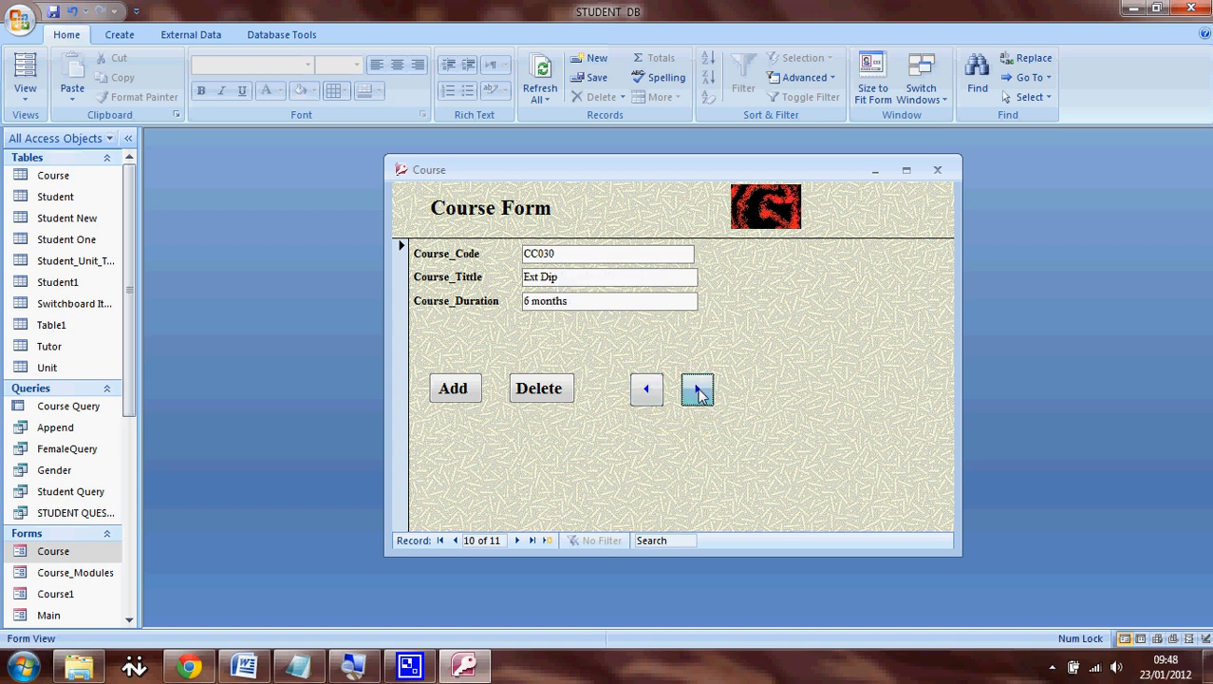
click(699, 387)
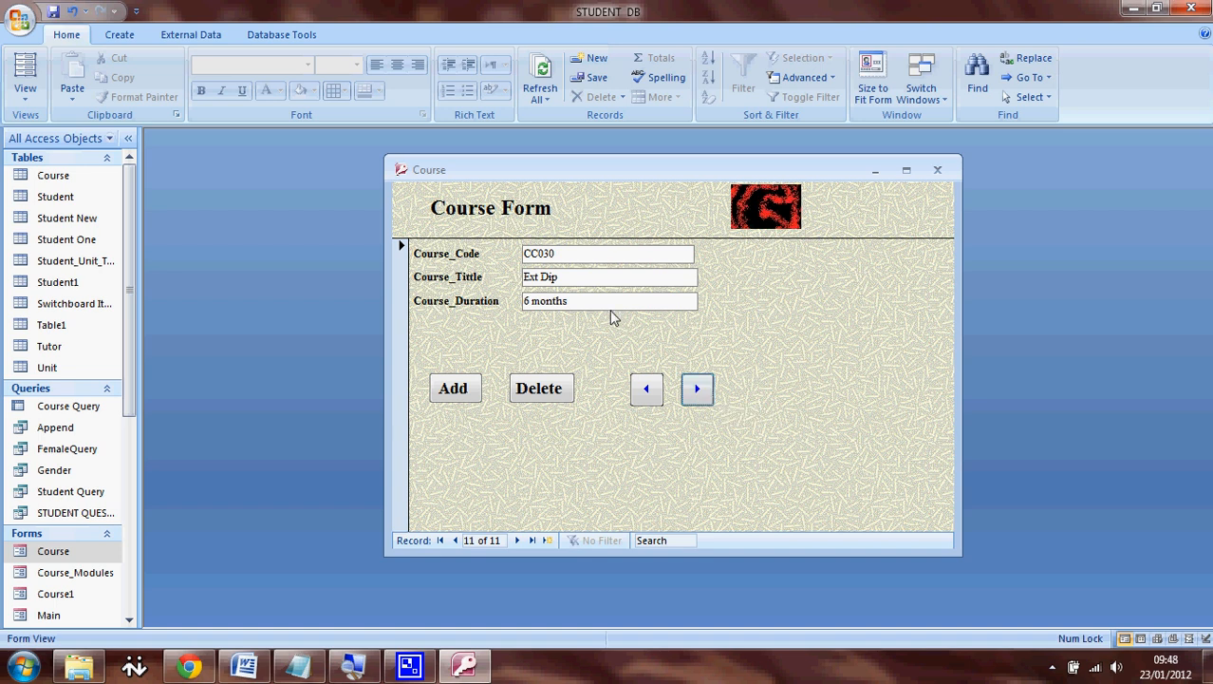
mouse_move(578, 323)
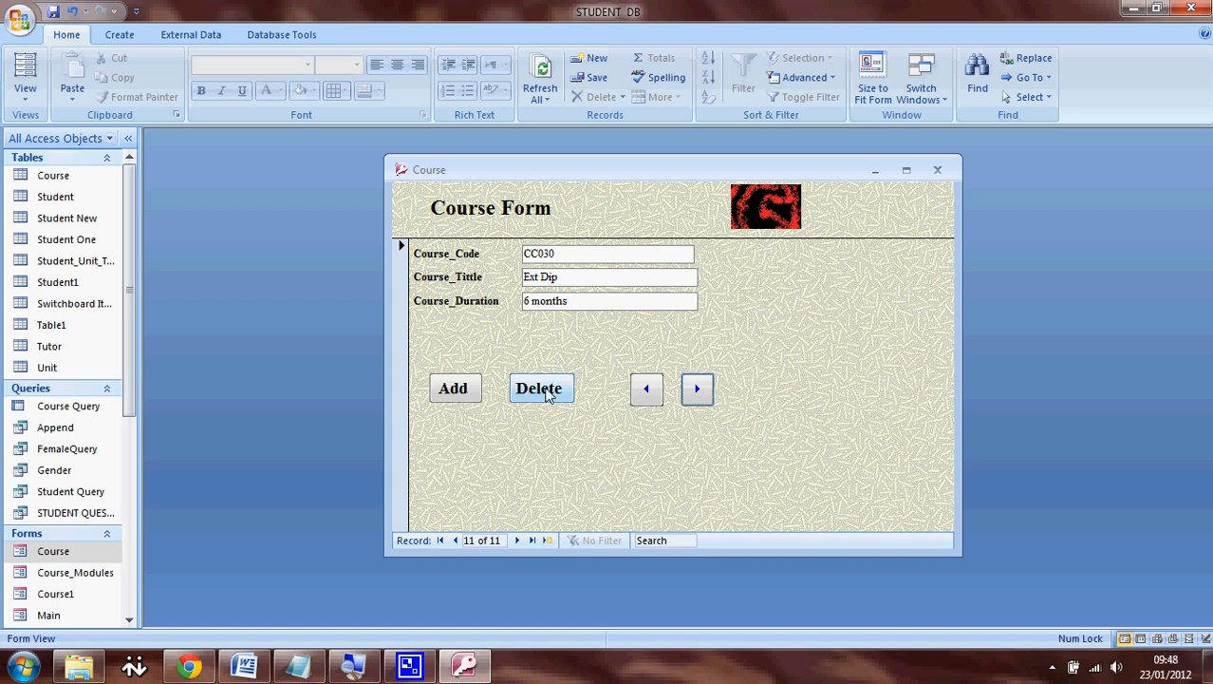
mouse_move(562, 392)
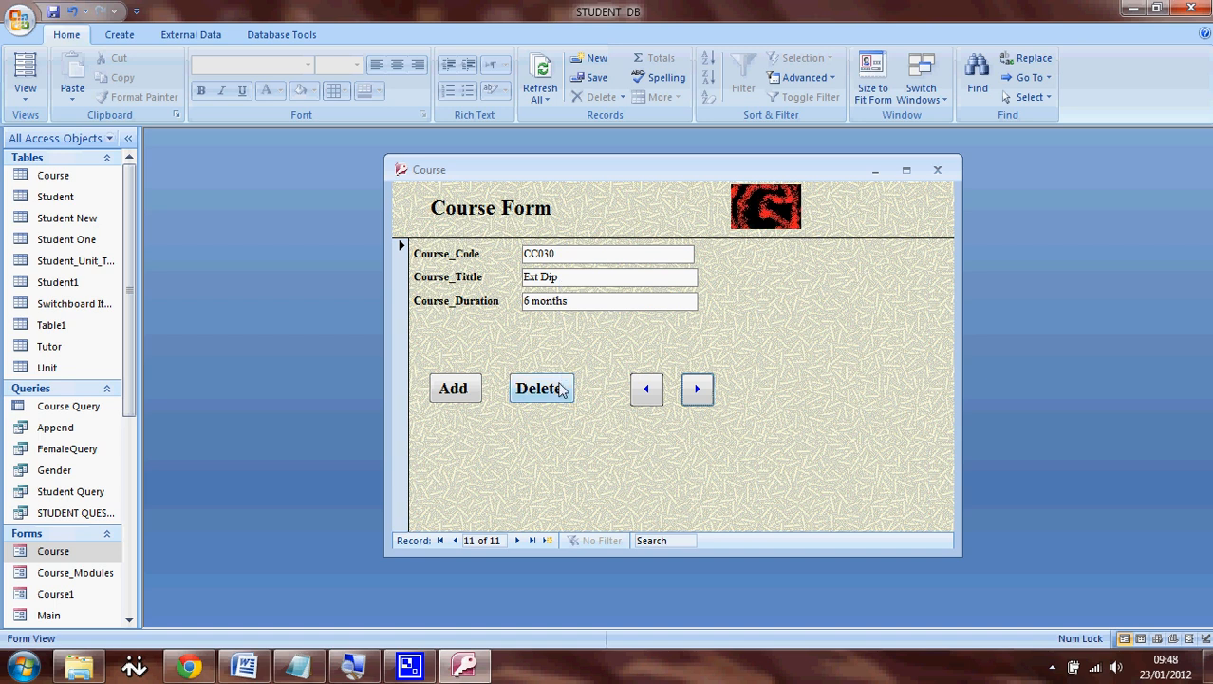
- Delete the CC010 course record, bringing up the one-record delete confirmation
click(540, 388)
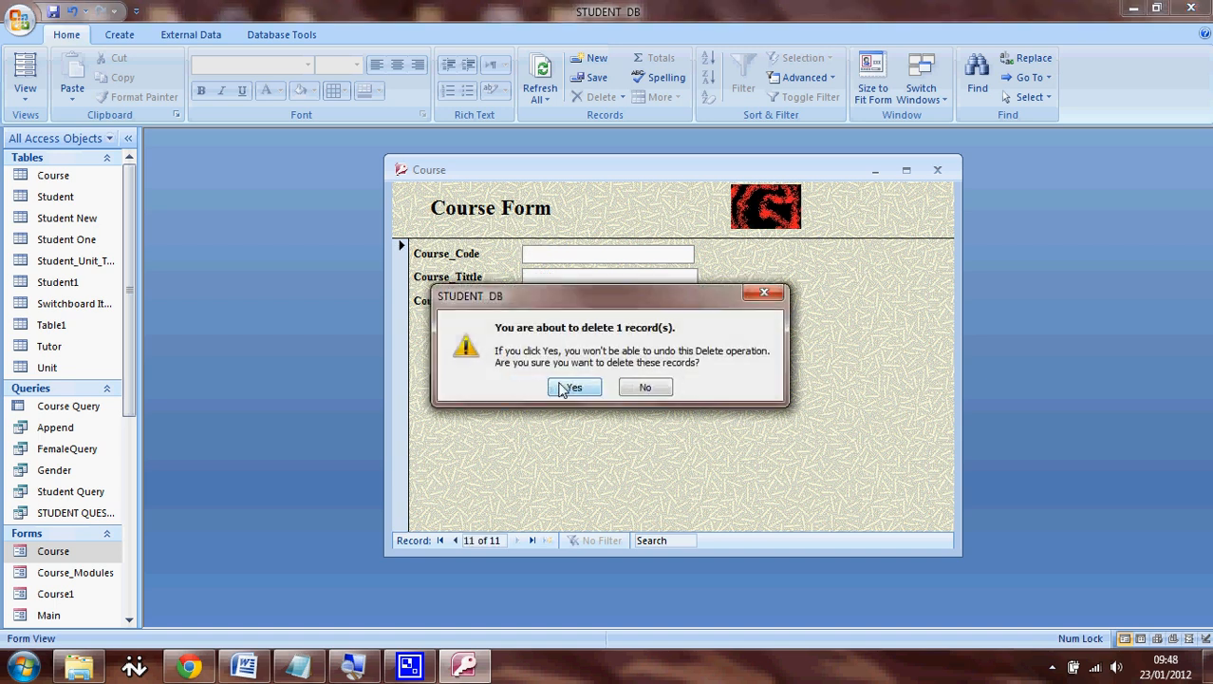
mouse_move(627, 371)
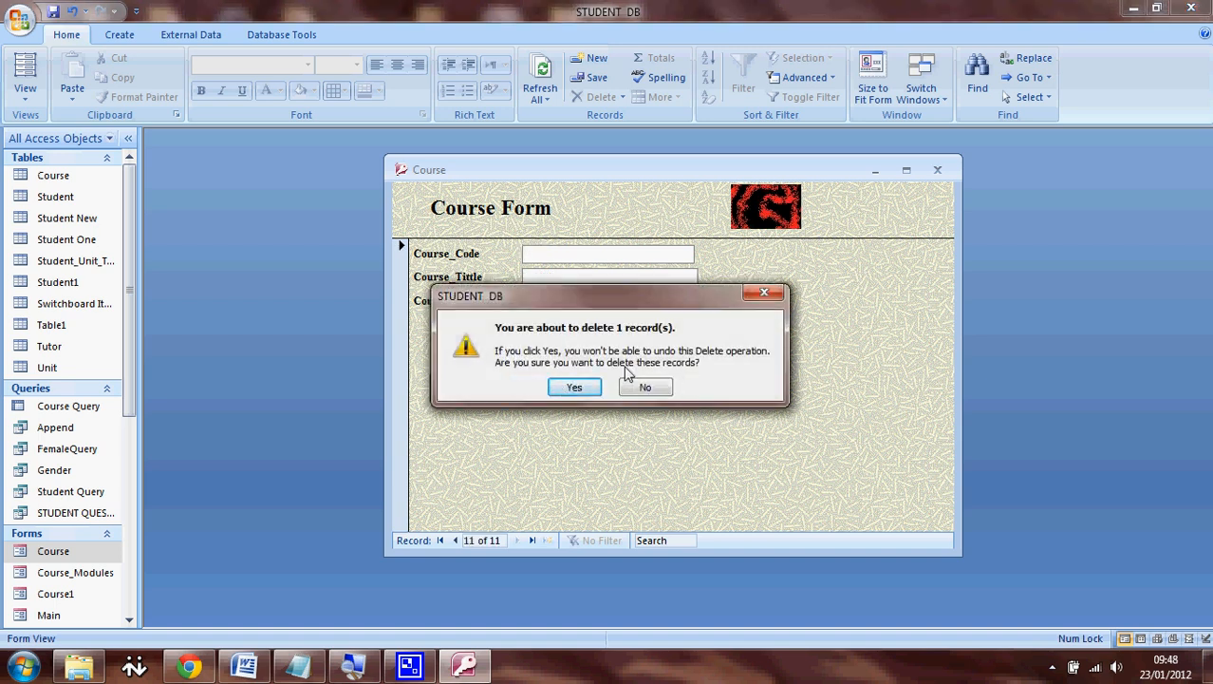